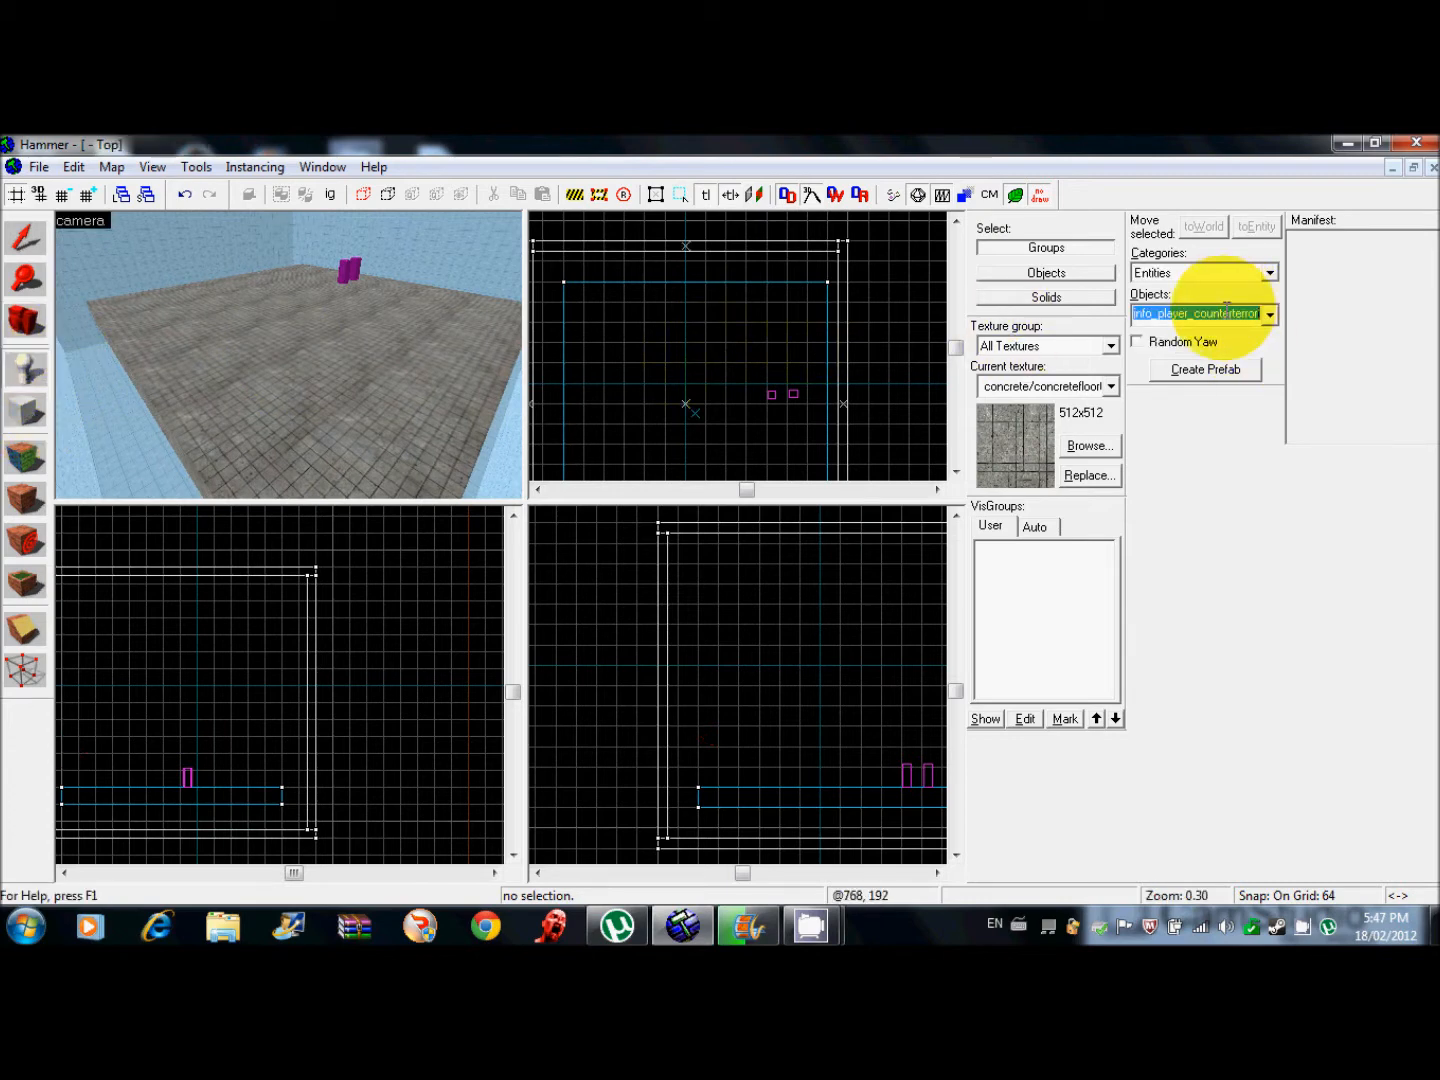
# Place a weapon_smokegrenade entity, then begin searching 'env_' for a sprite entity.
pyautogui.click(1270, 314)
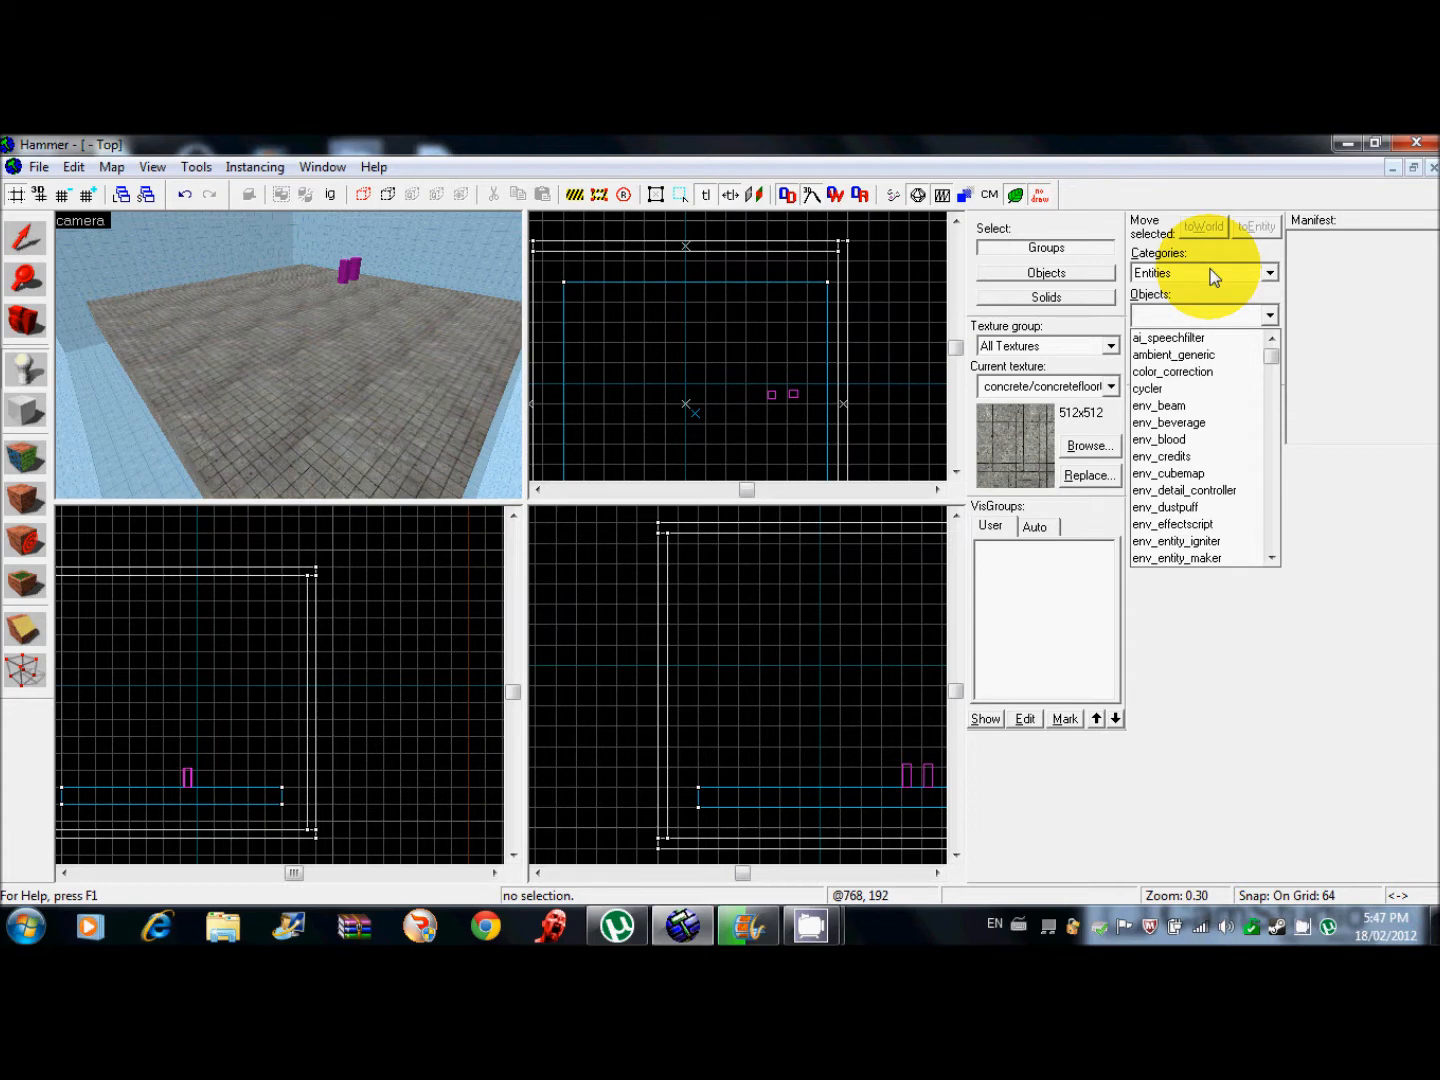
pyautogui.write('weap')
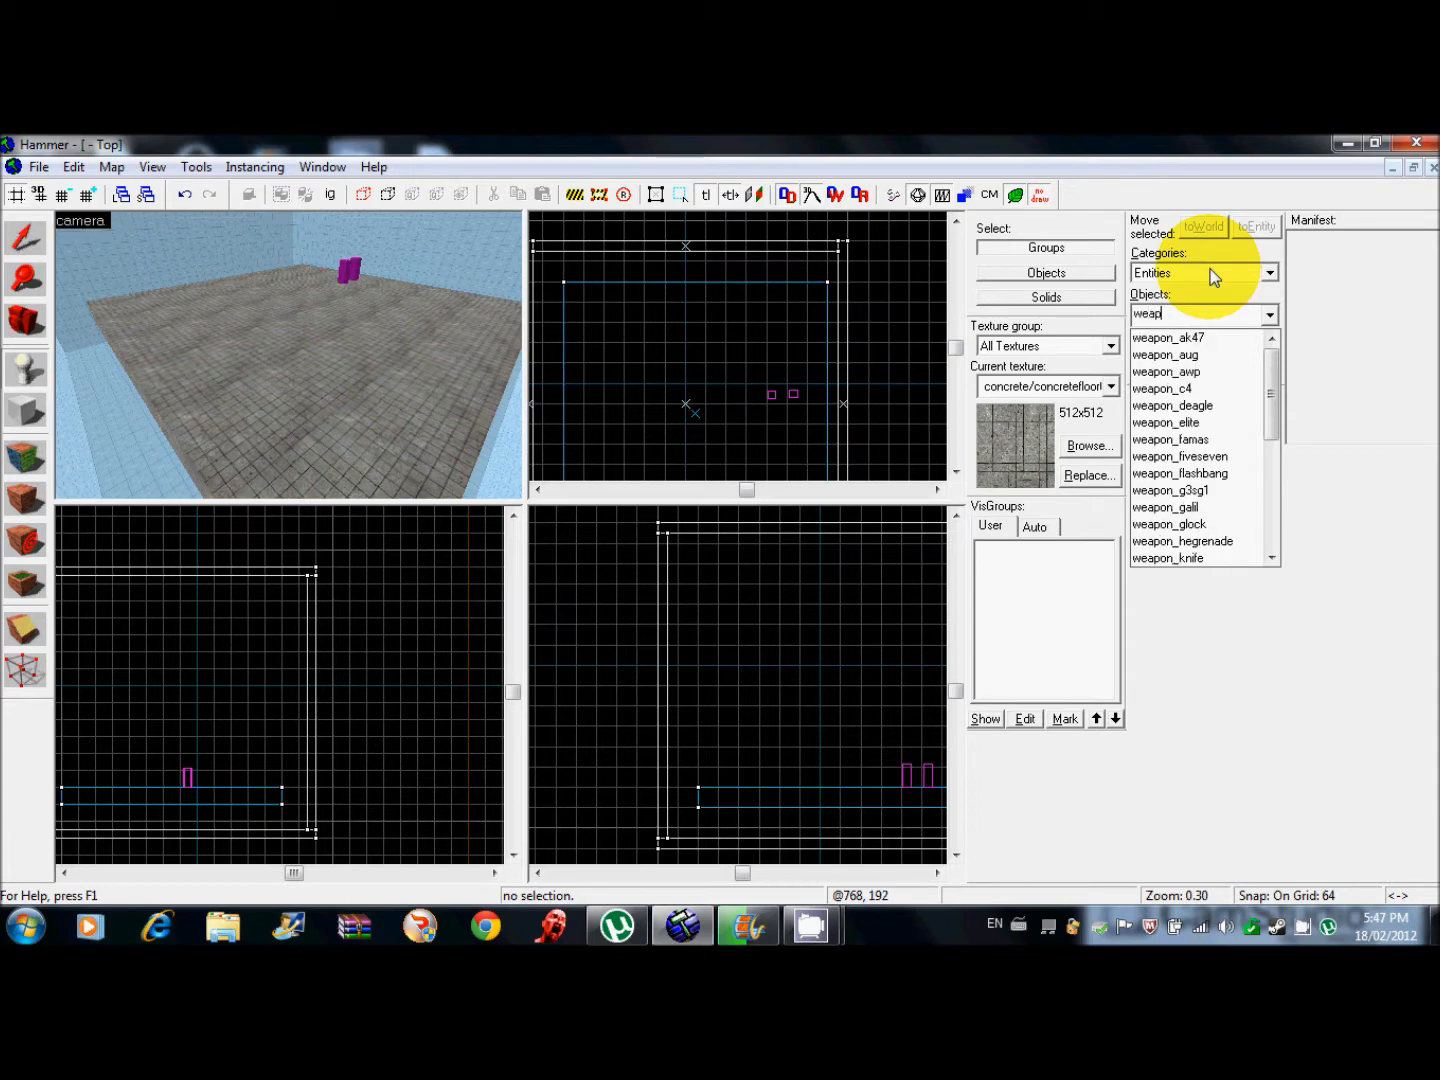
pyautogui.write('on_smokegrenad')
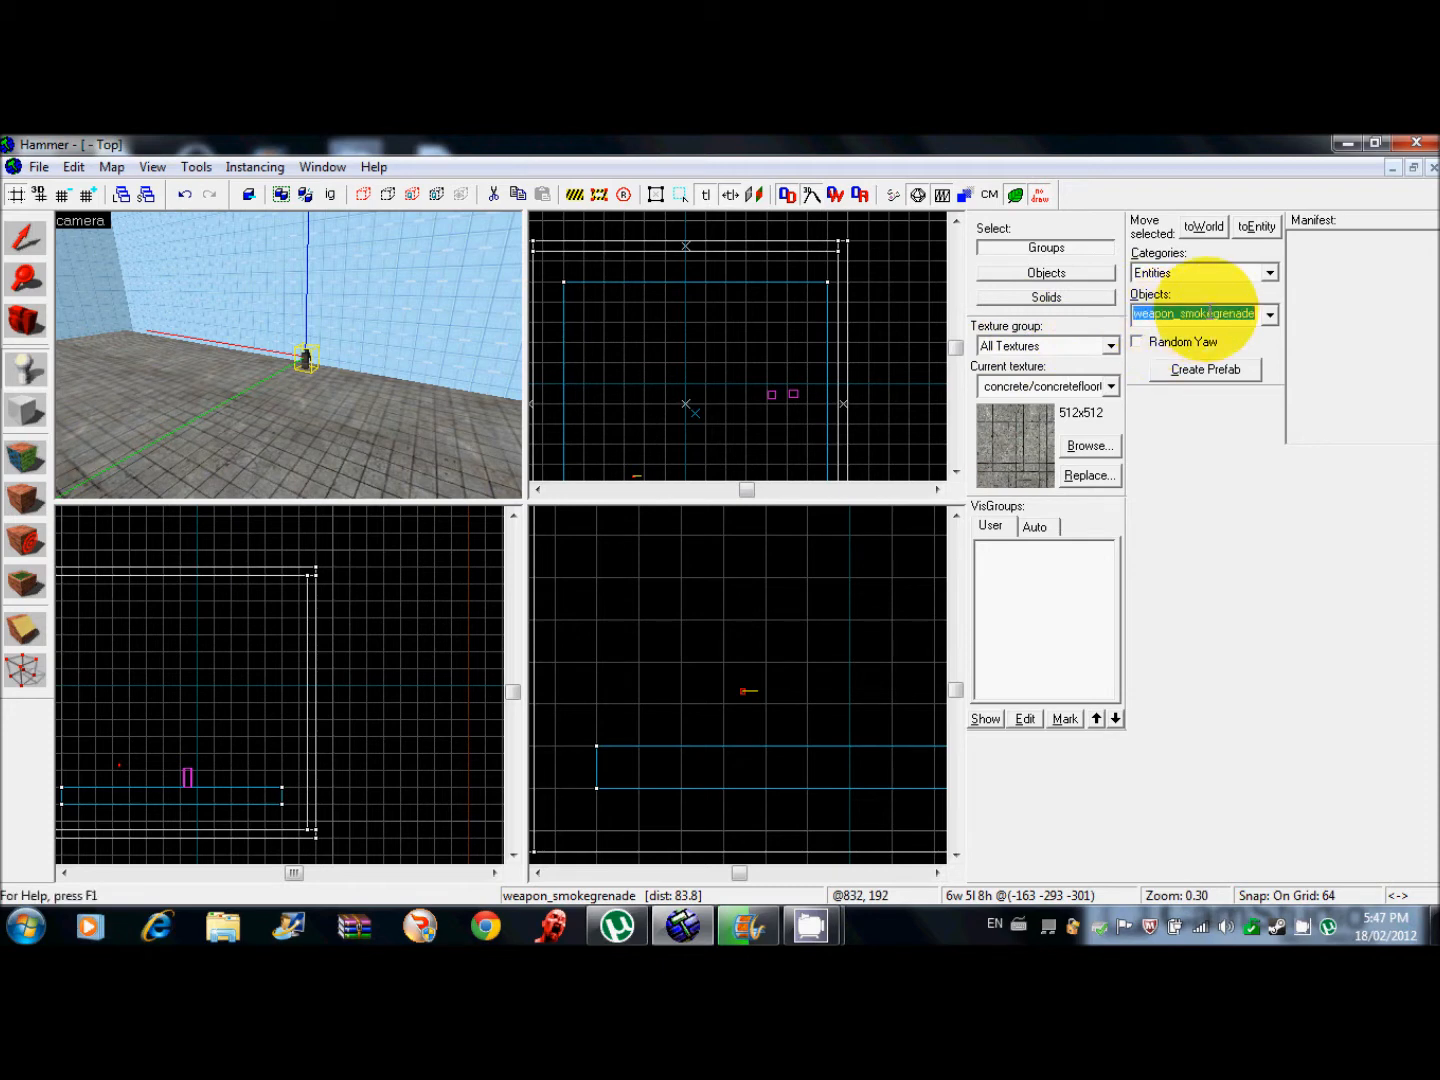
pyautogui.write('env_spr')
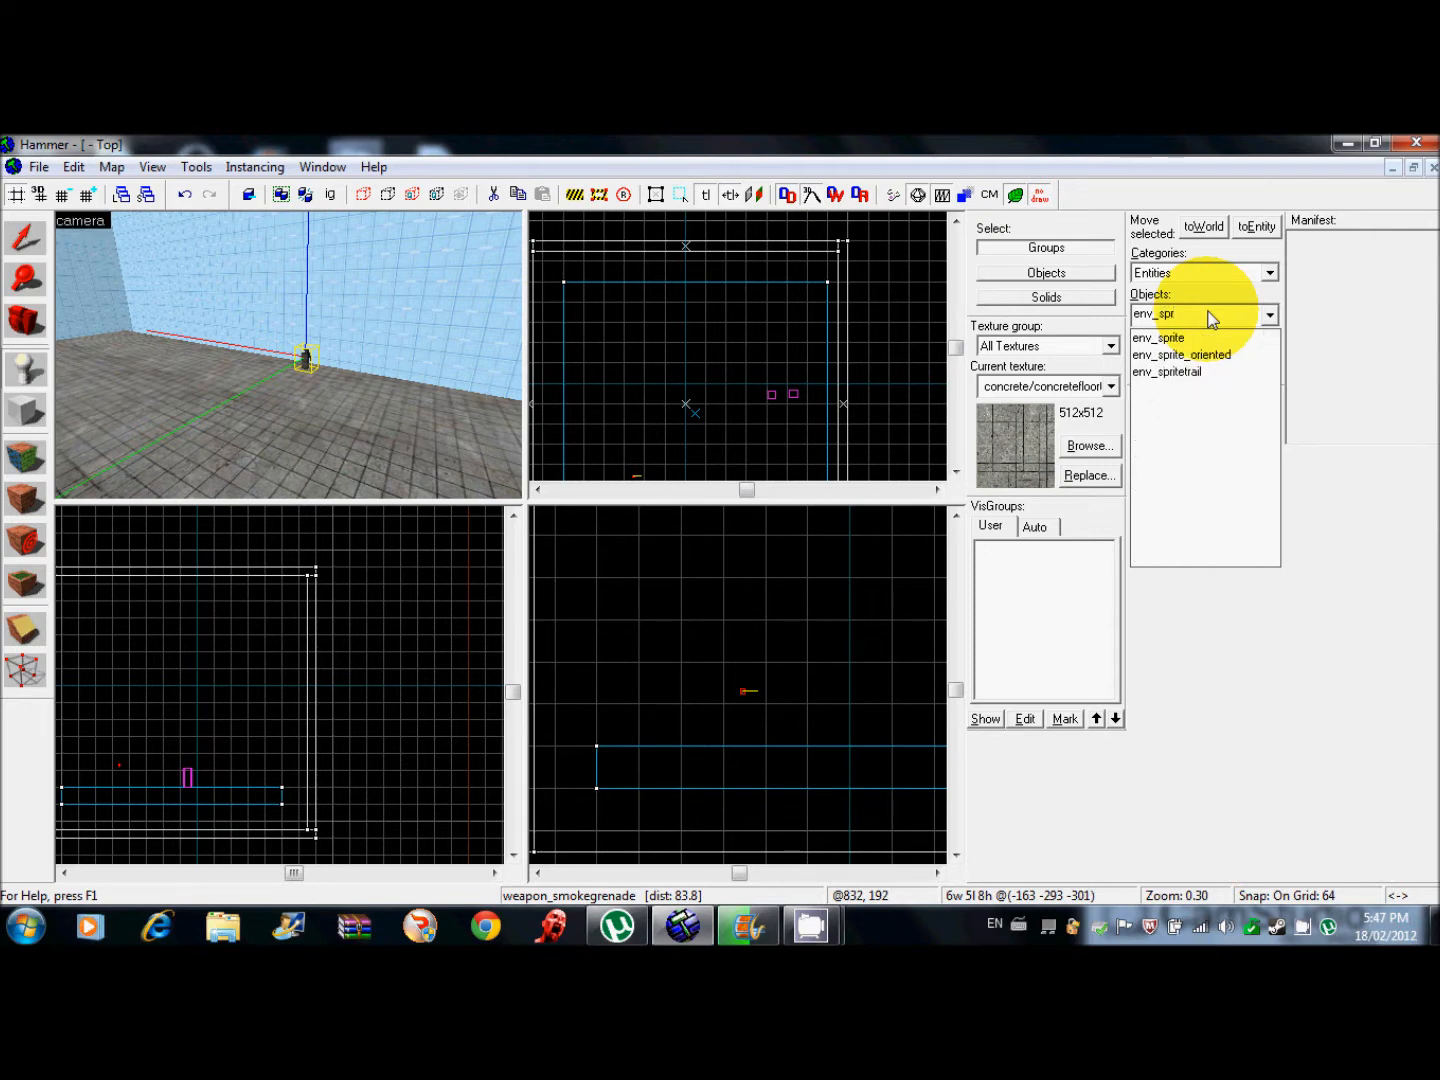
# Pick env_spritetrail, then name the weapon_smokegrenade entity 'grenade'.
pyautogui.click(1167, 371)
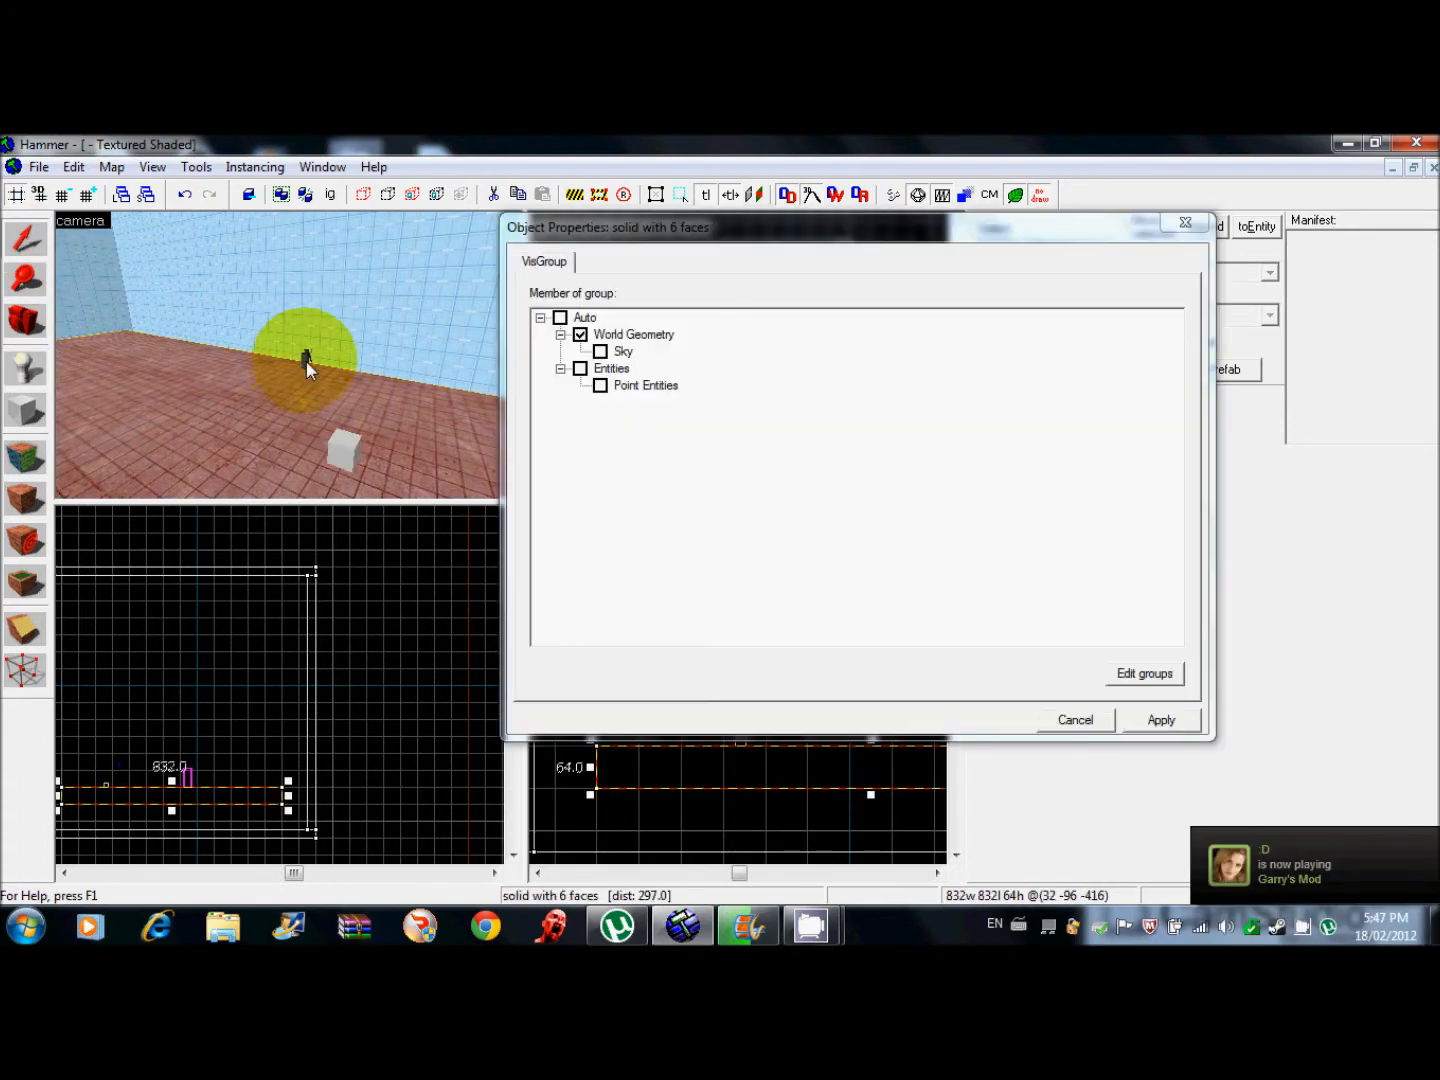
pyautogui.click(545, 262)
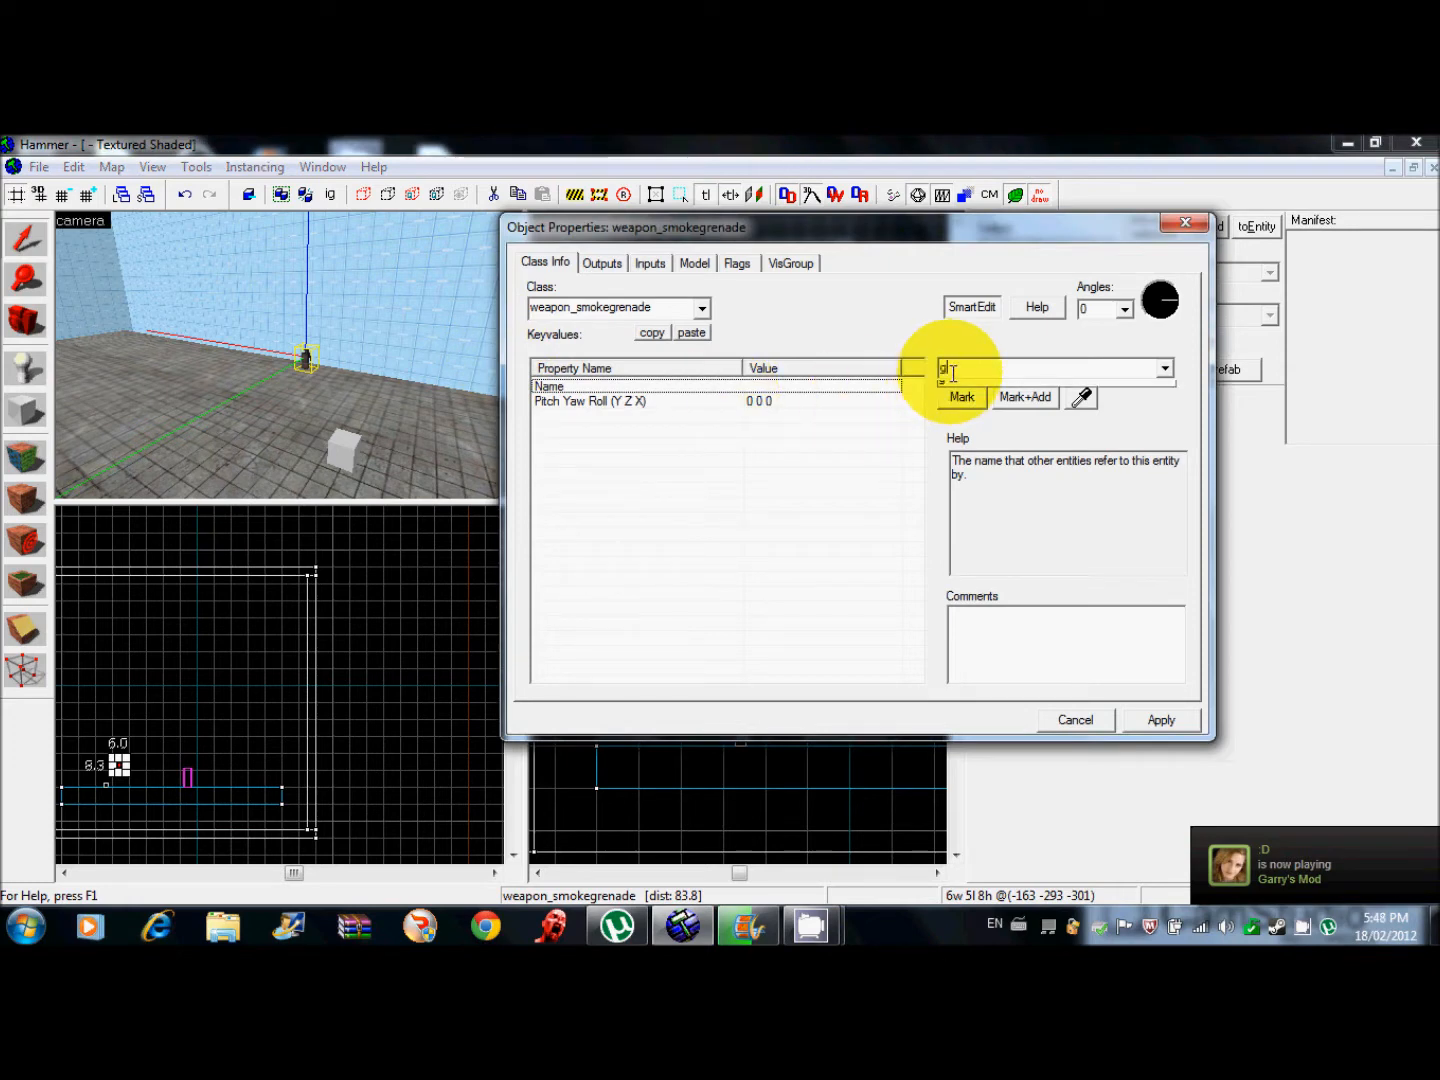
pyautogui.write('grenade')
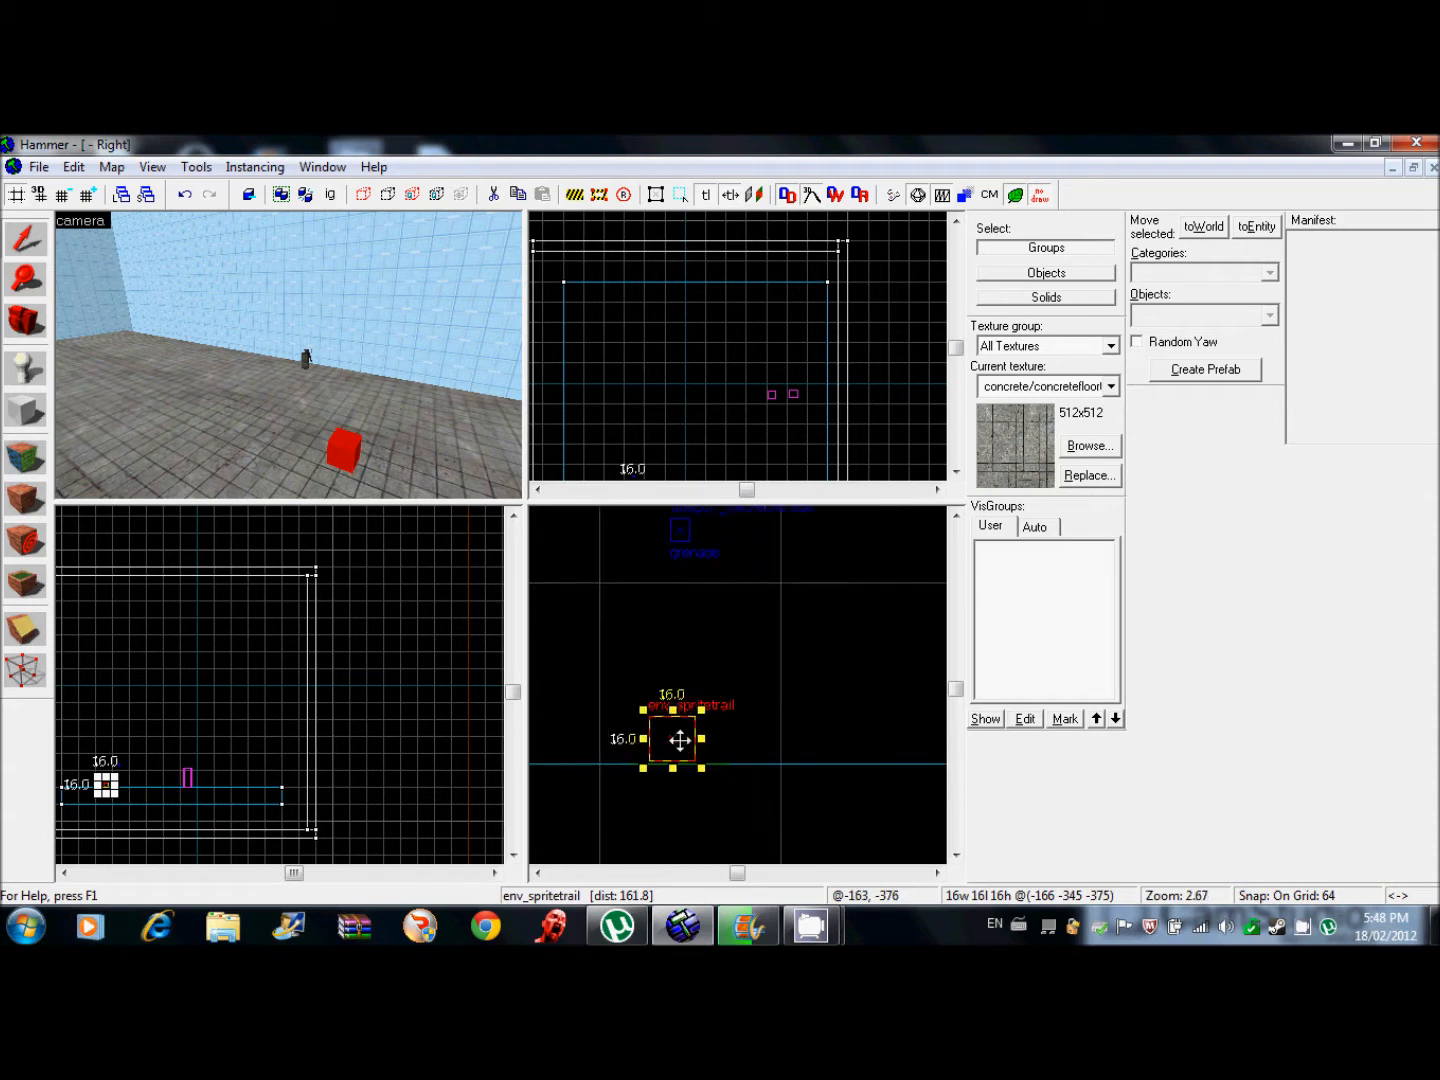
# Drag the env_spritetrail beside the grenade in the side view and select it.
pyautogui.moveTo(672, 738); pyautogui.dragTo(622, 545)
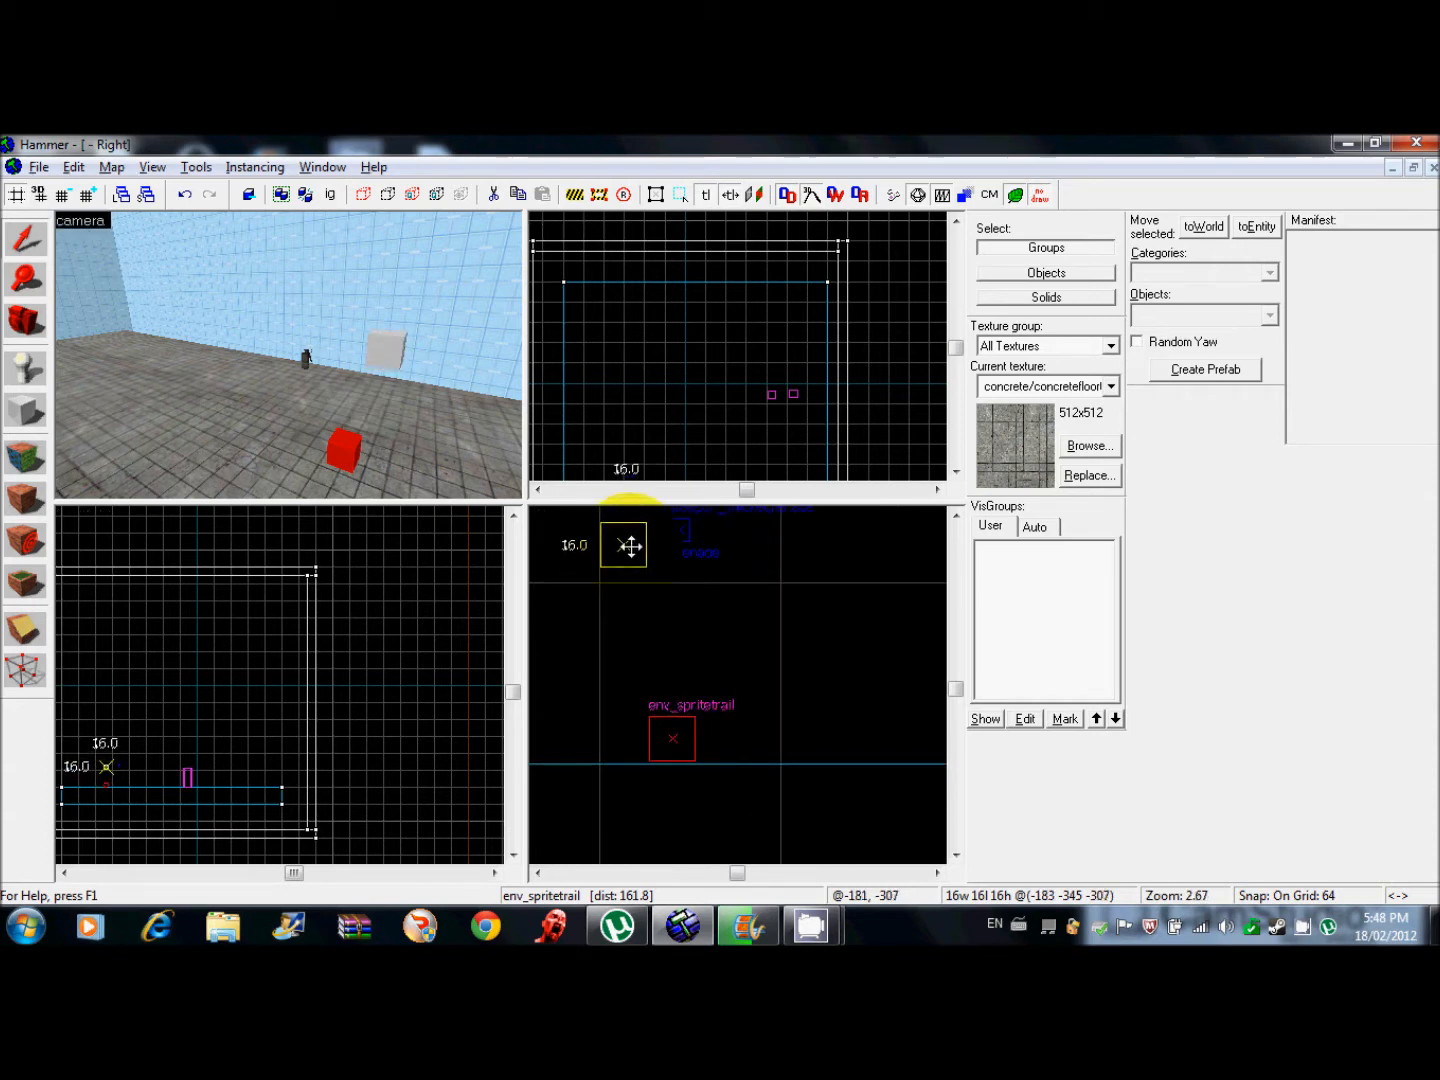
pyautogui.moveTo(623, 545); pyautogui.dragTo(623, 570)
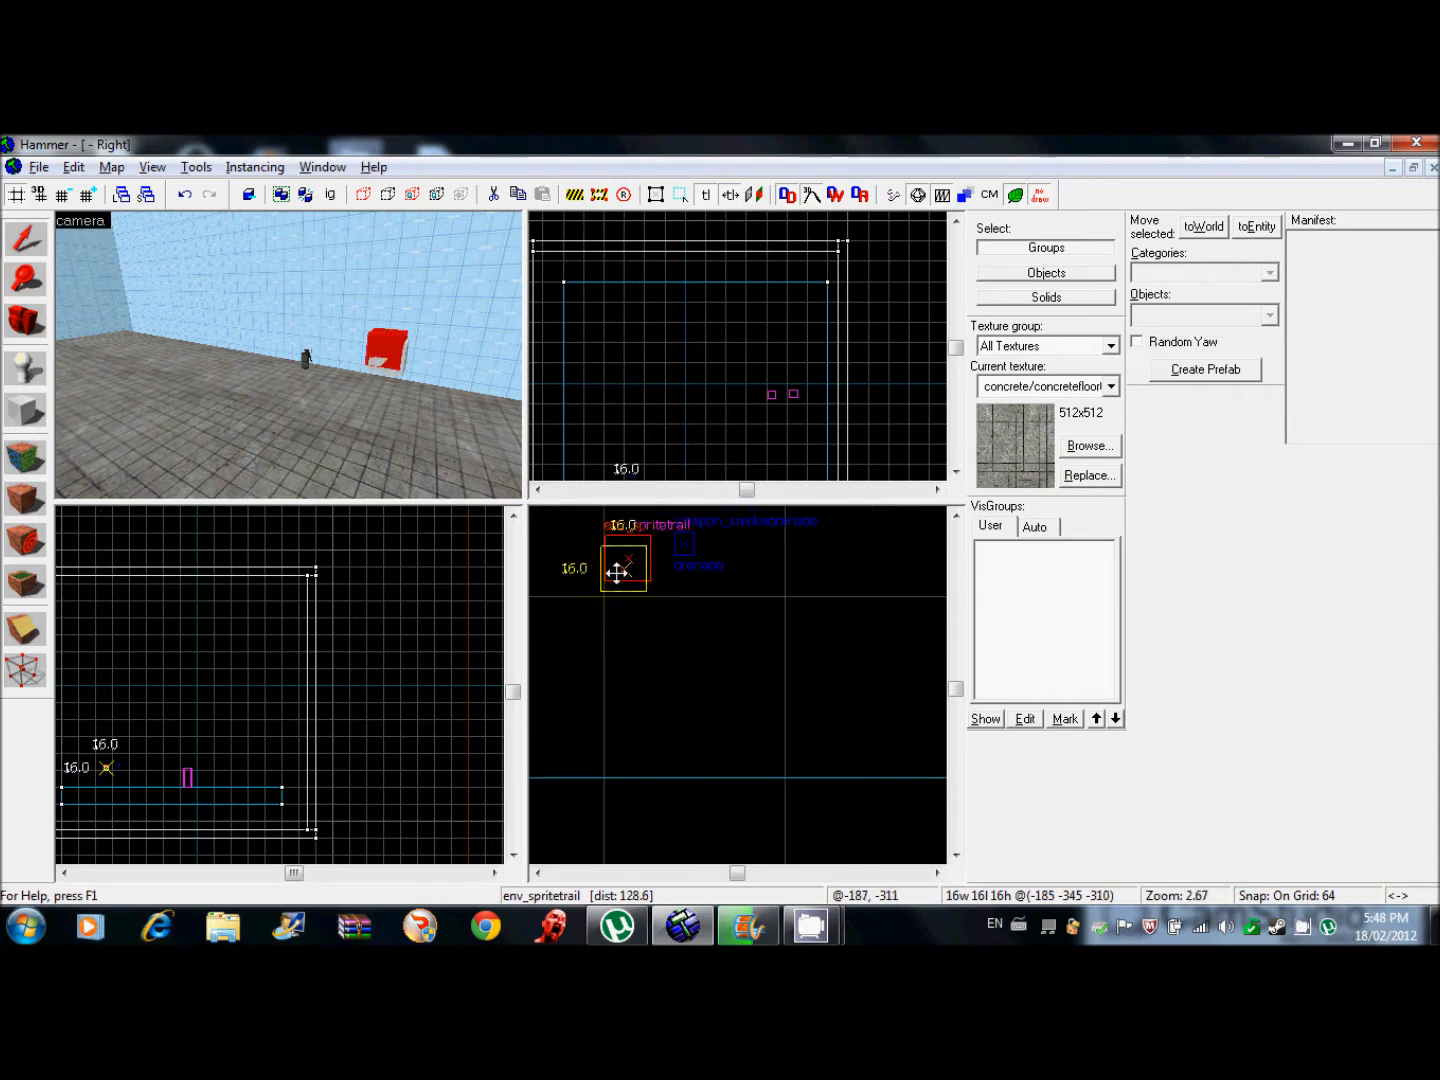
pyautogui.click(27, 238)
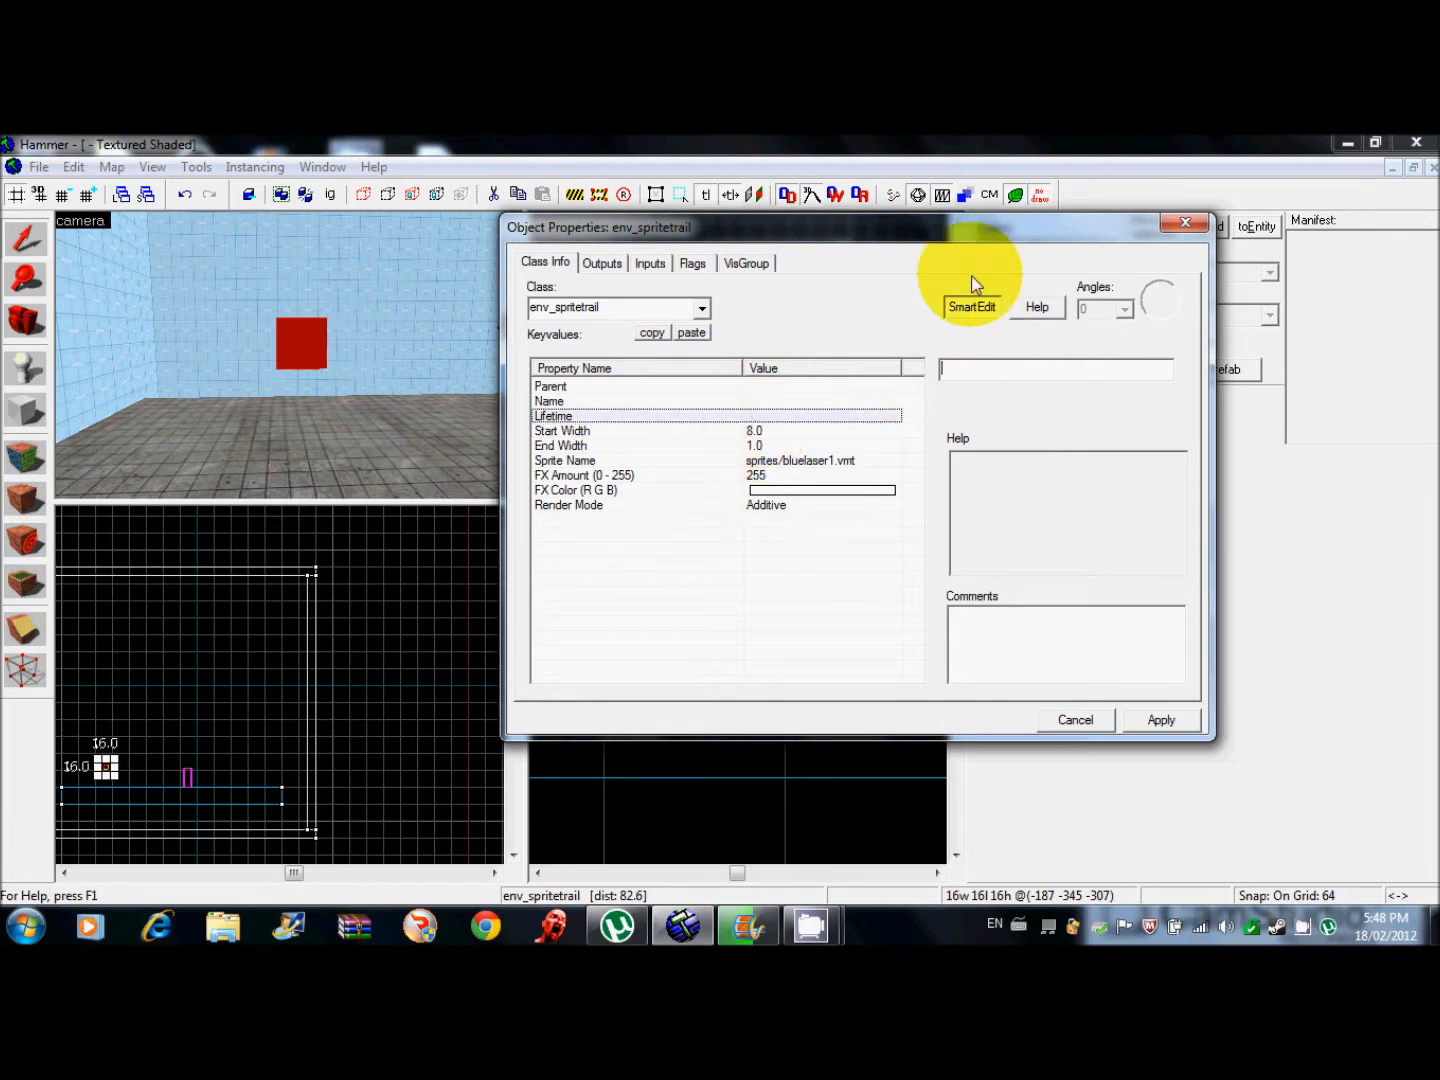
# Set the env_spritetrail Lifetime to 5 and its FX Color to cyan.
pyautogui.write('5')
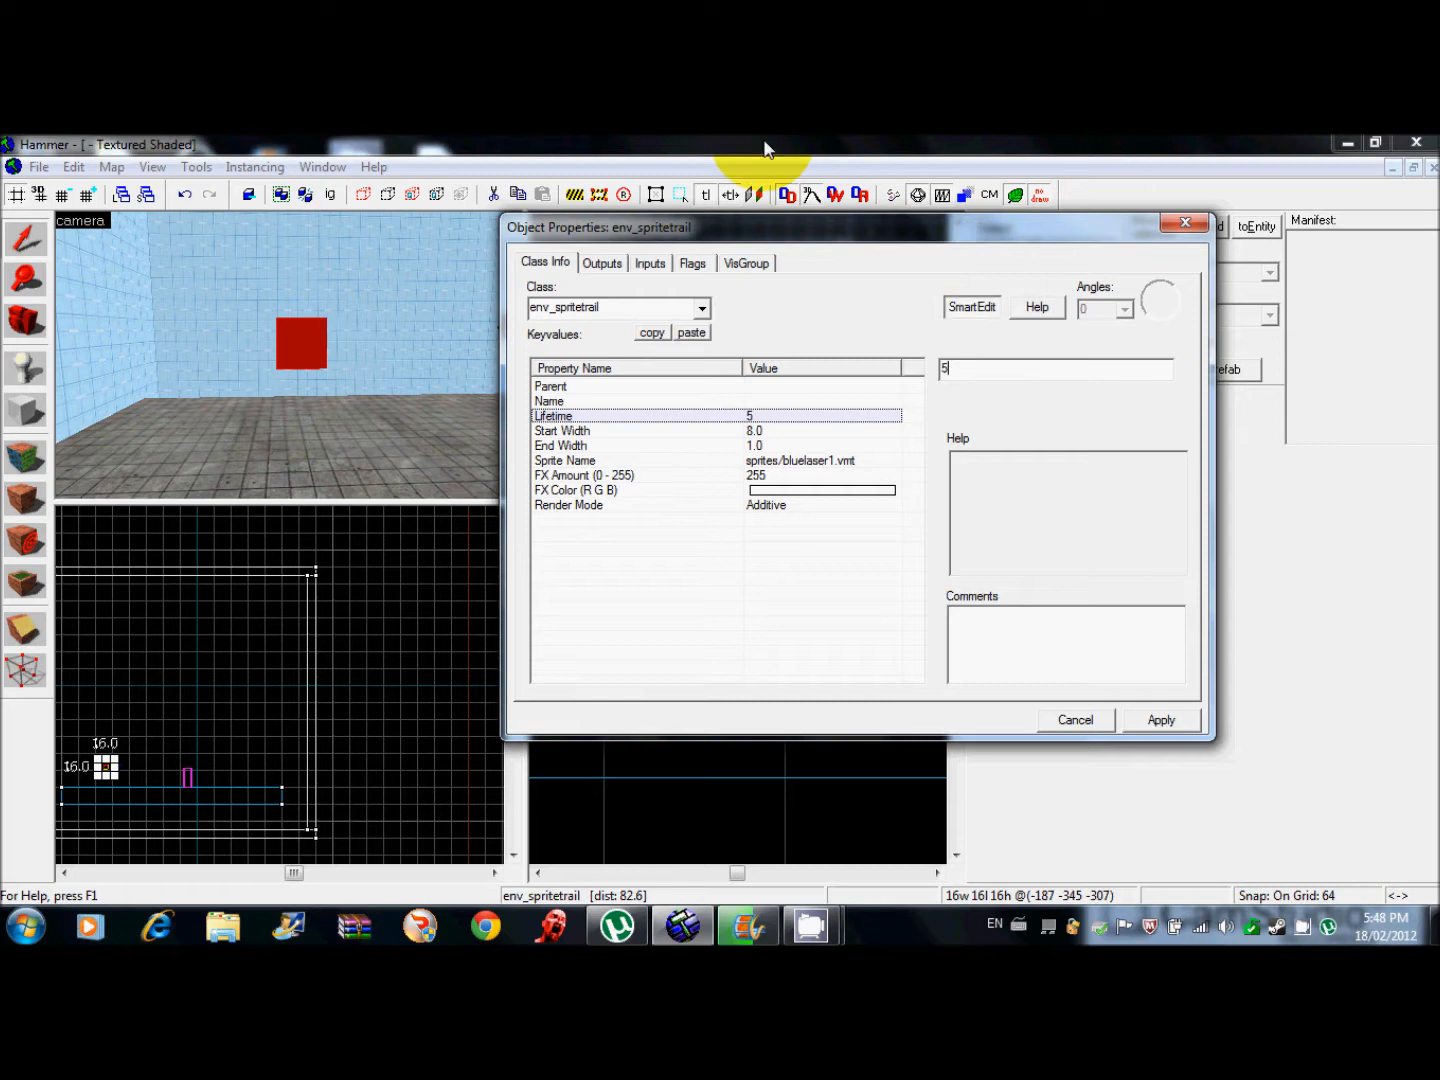
pyautogui.click(585, 475)
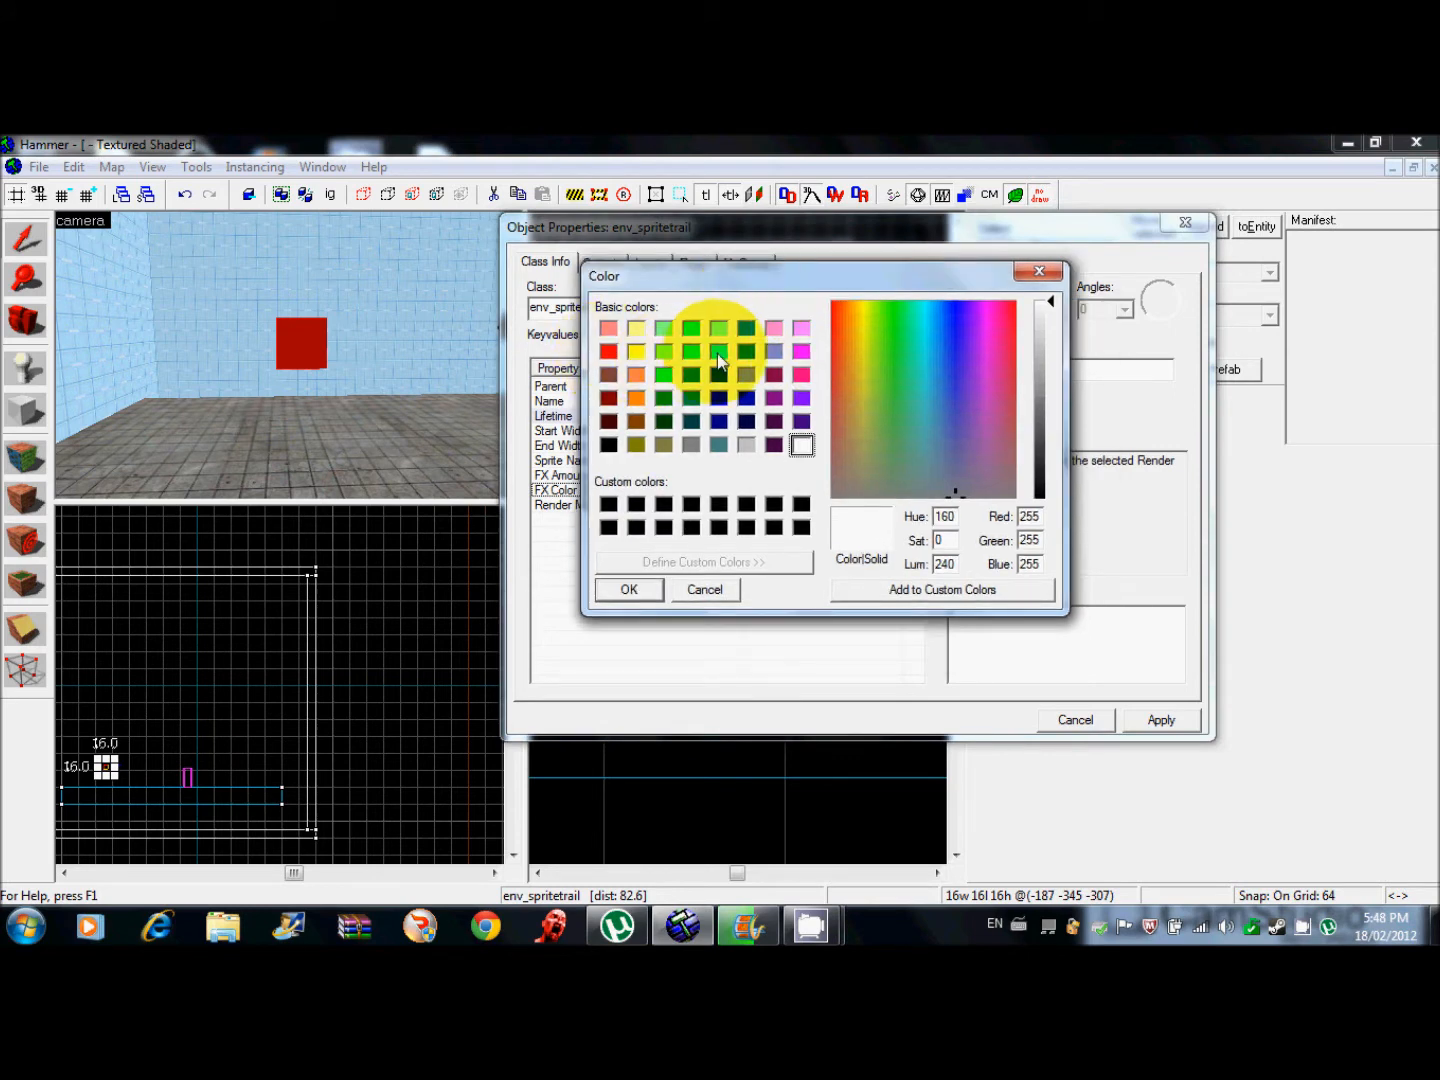
pyautogui.click(719, 350)
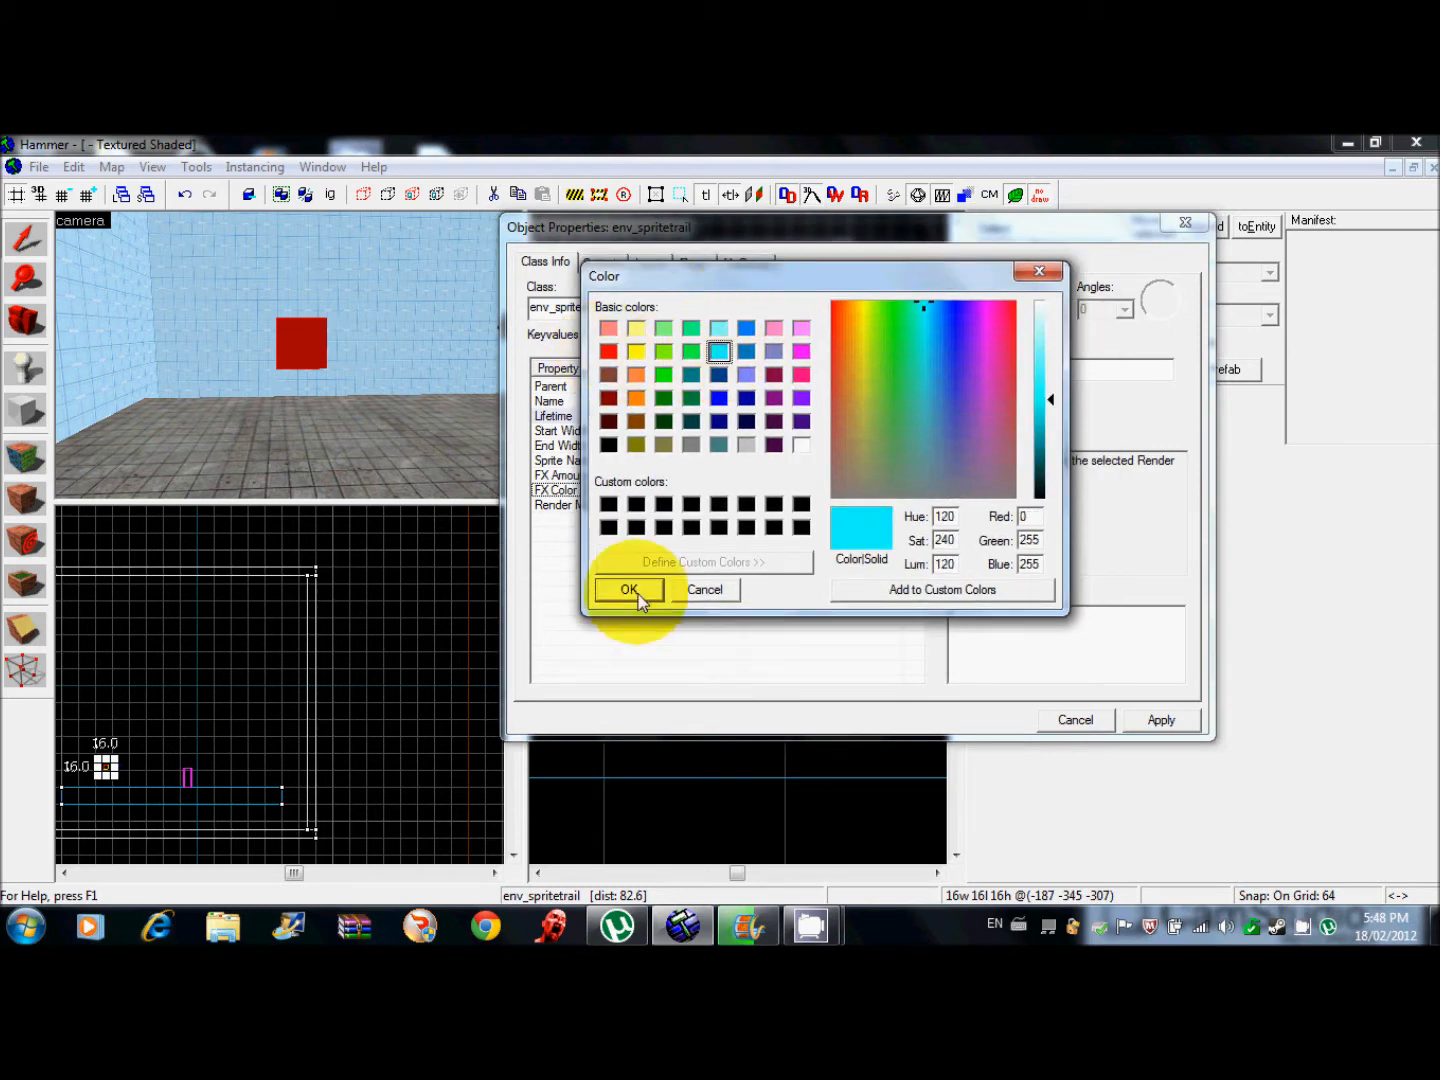
pyautogui.click(628, 589)
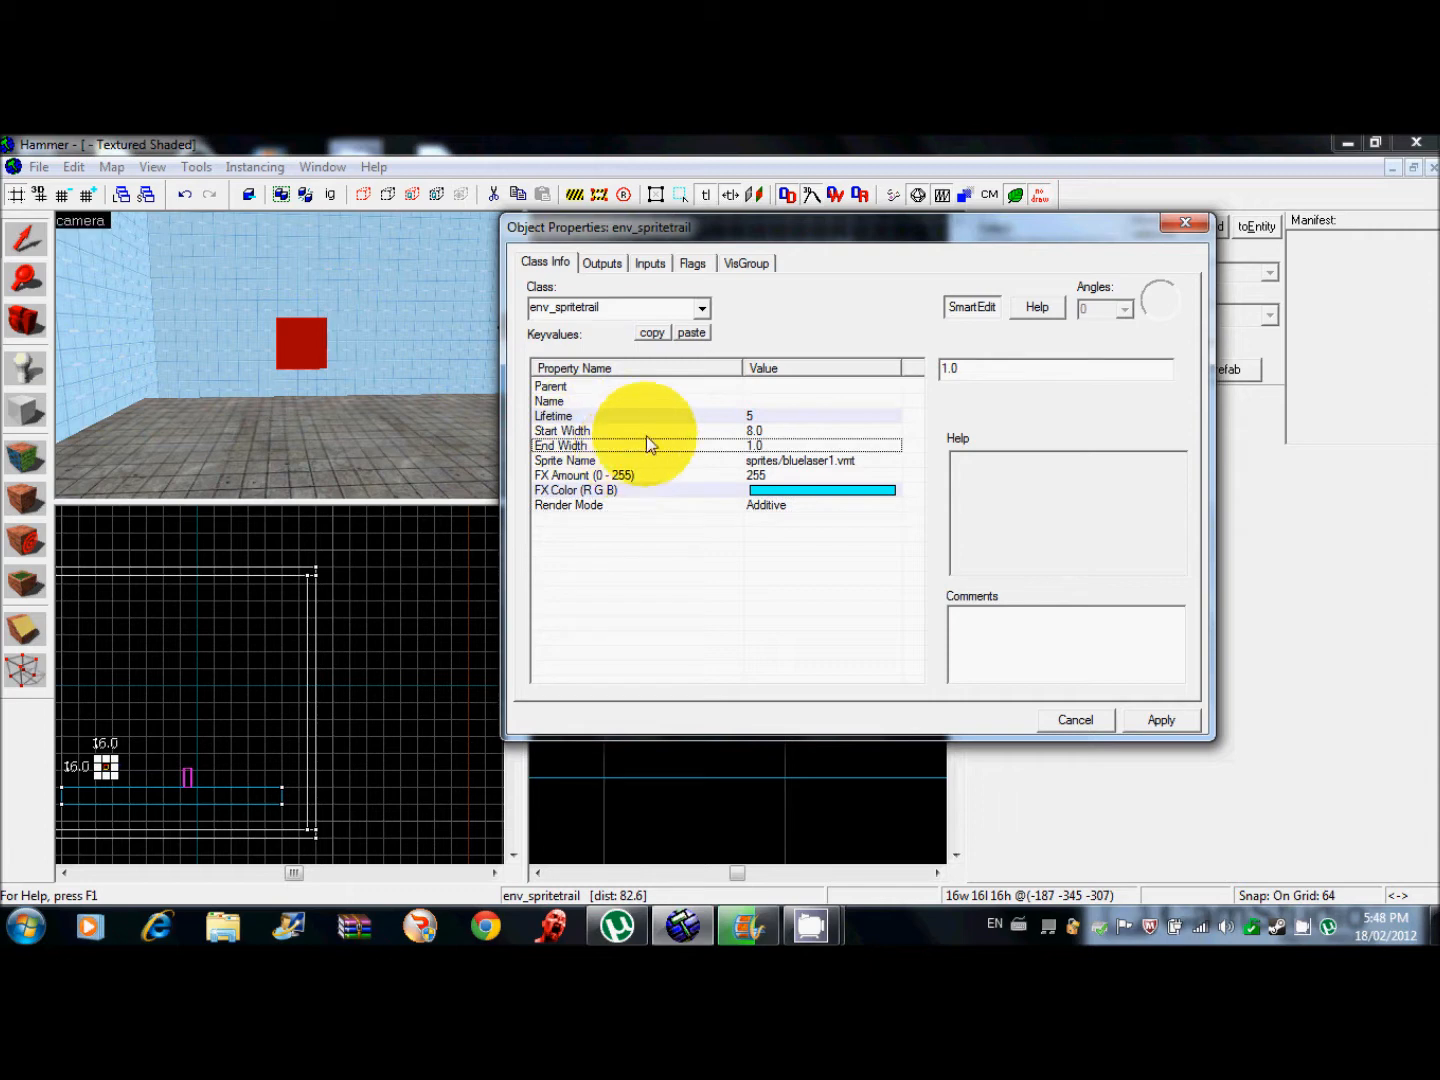
pyautogui.click(550, 387)
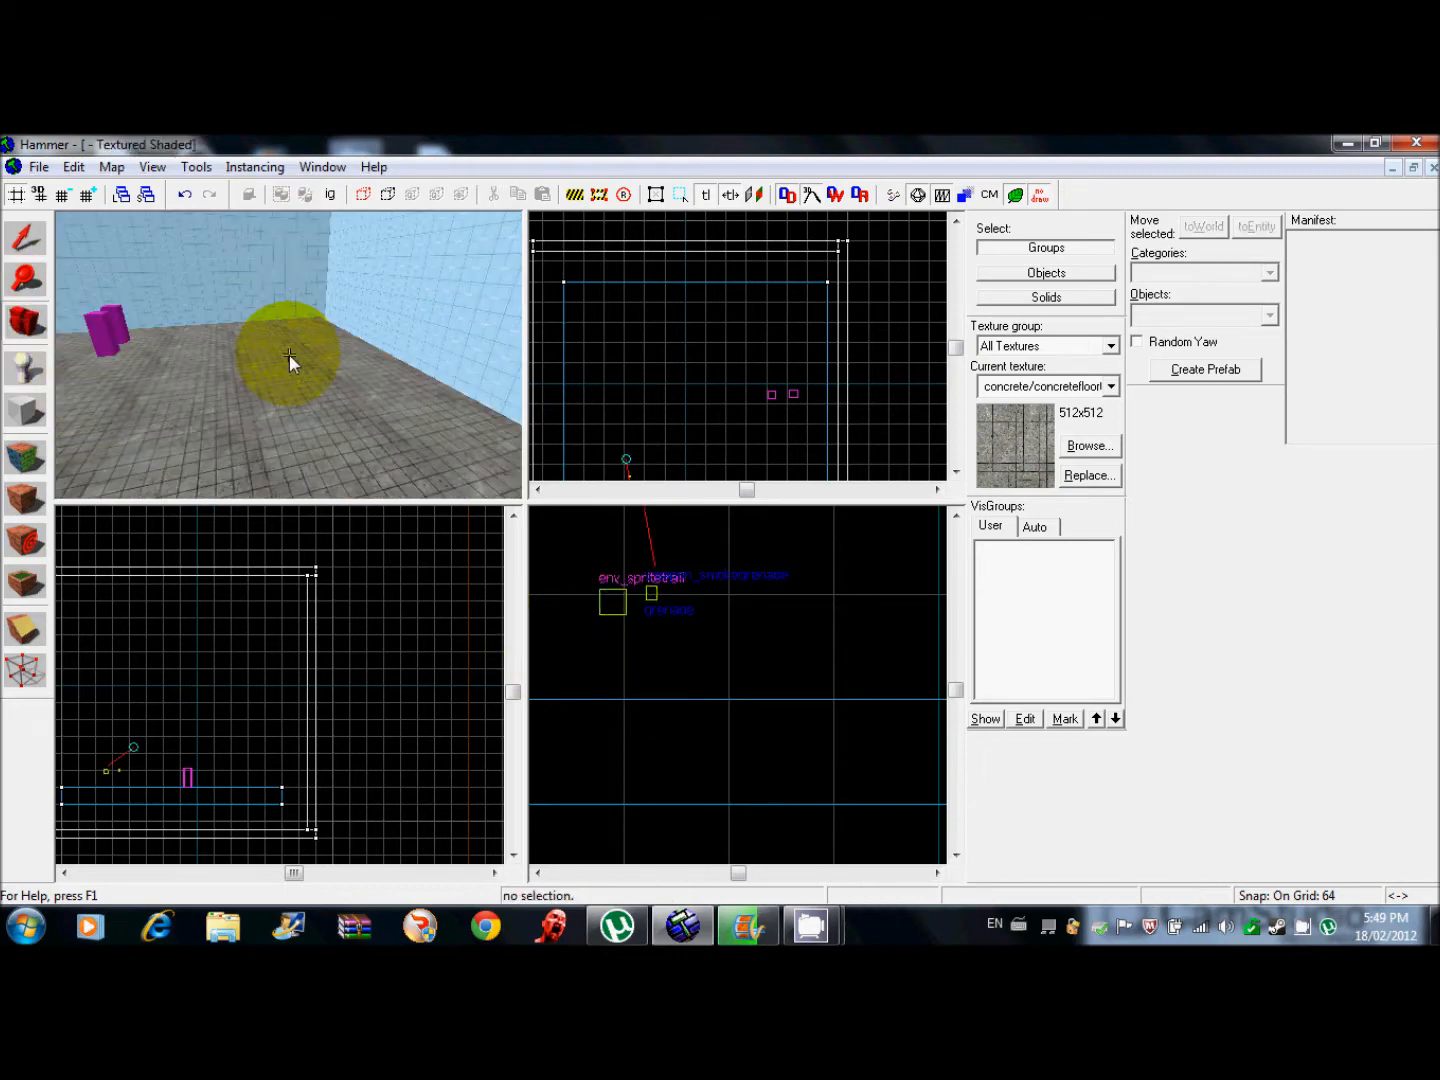
# Search 'player', place game_player_equip on the floor, and open its properties.
pyautogui.click(25, 375)
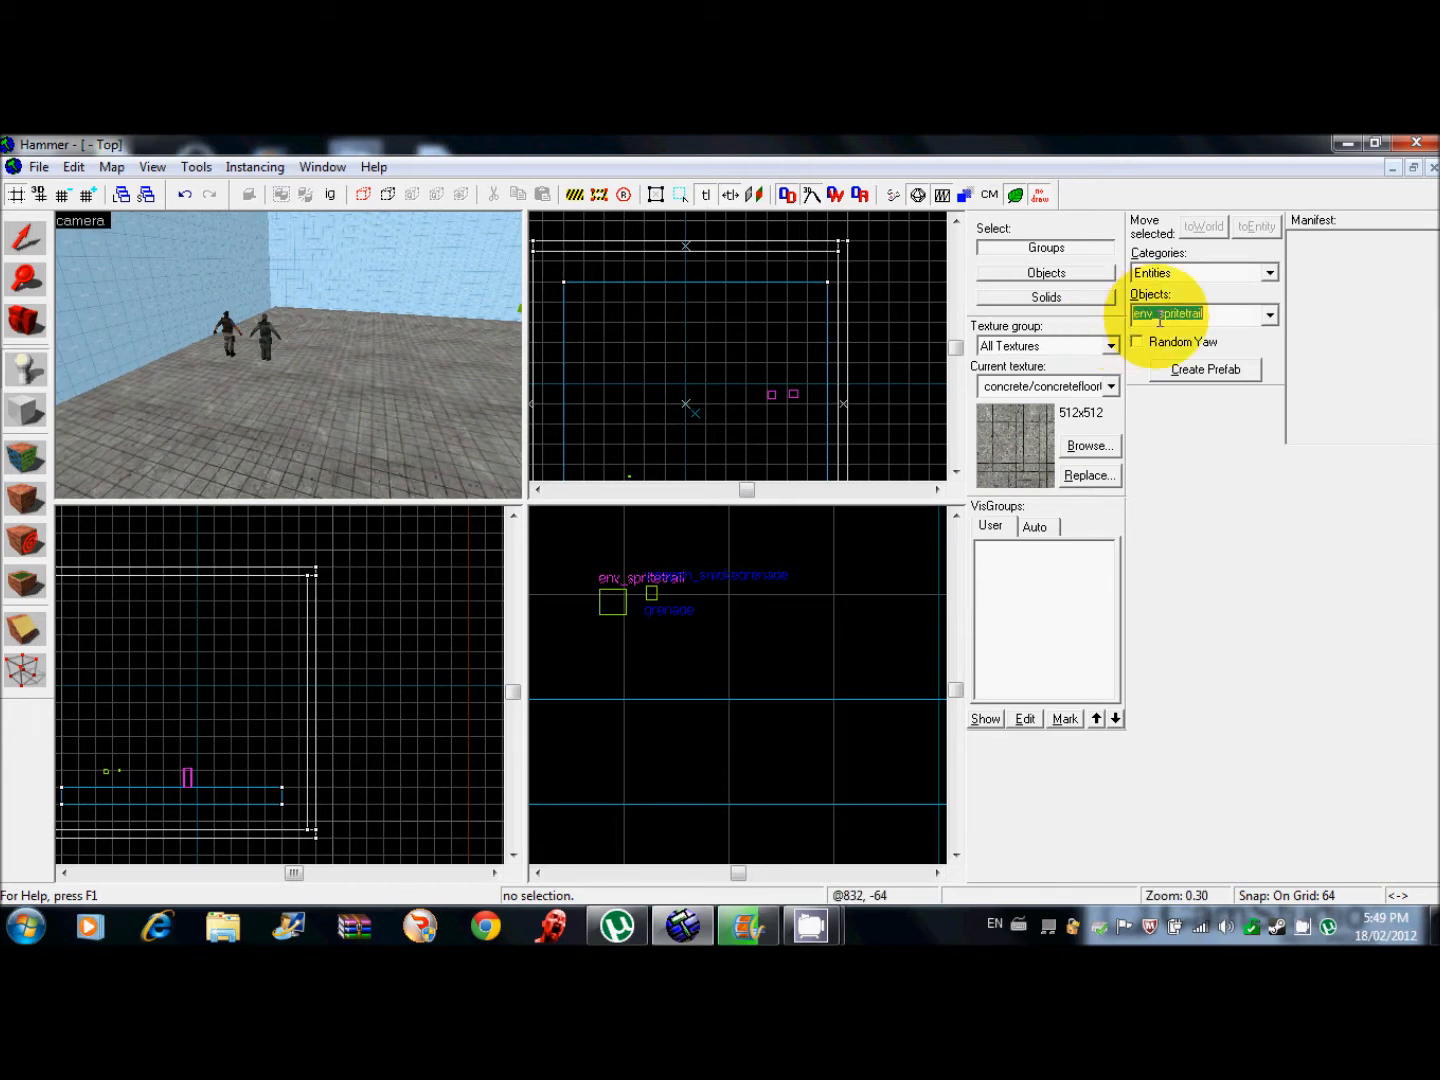
pyautogui.write('player')
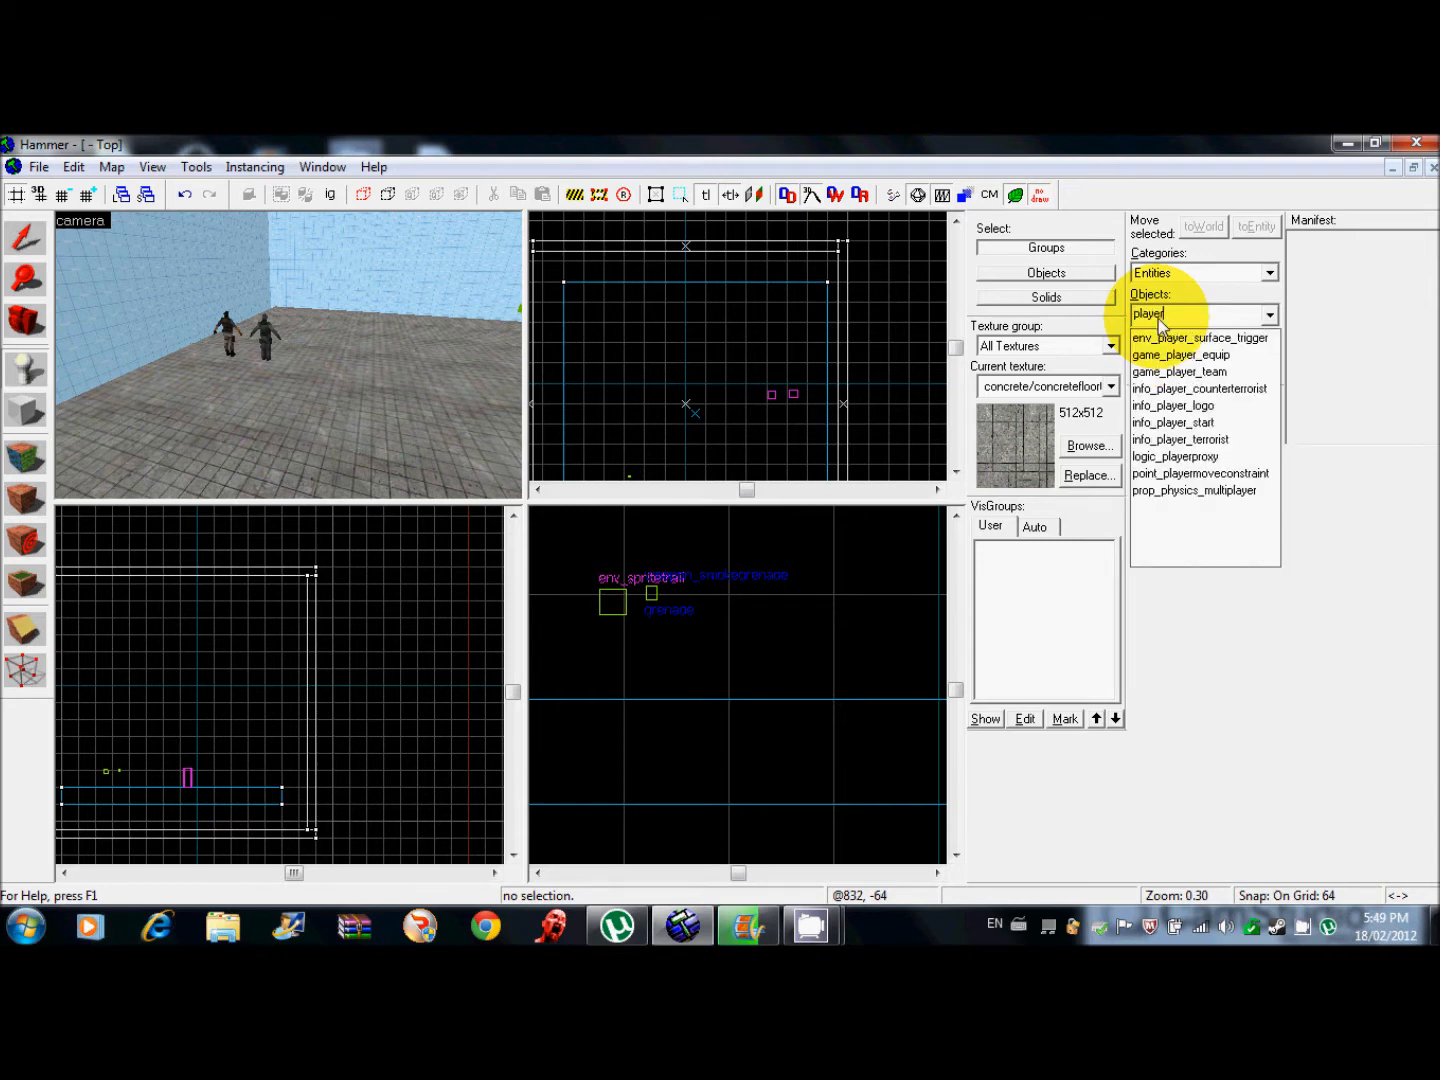
pyautogui.click(1180, 354)
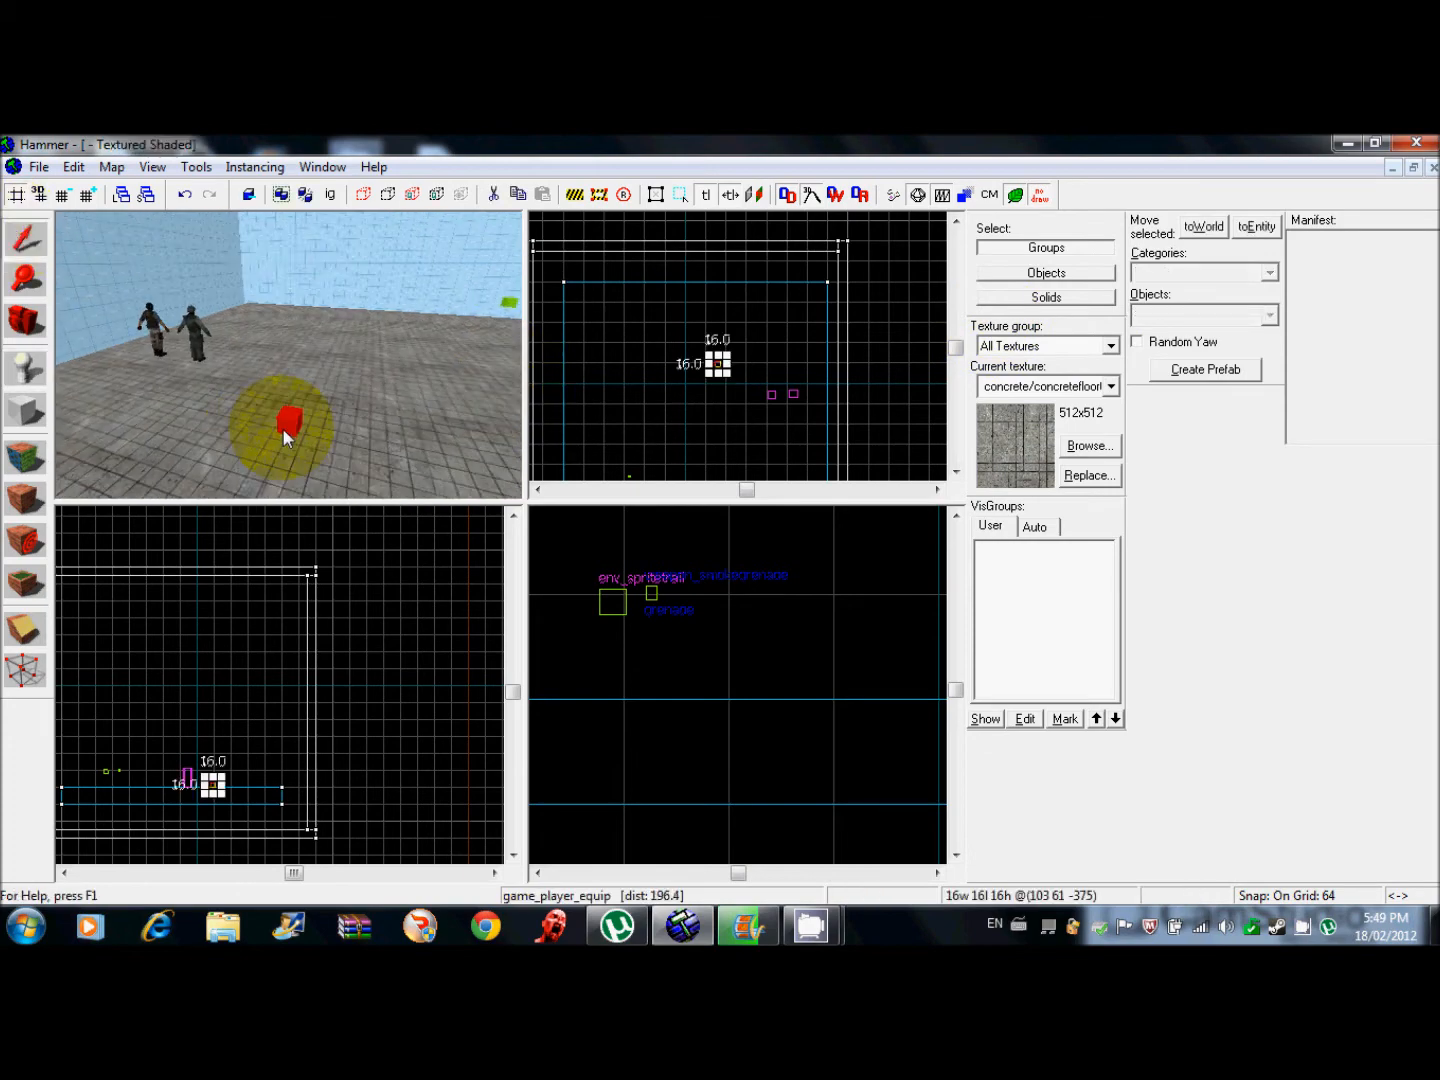
pyautogui.doubleClick(290, 420)
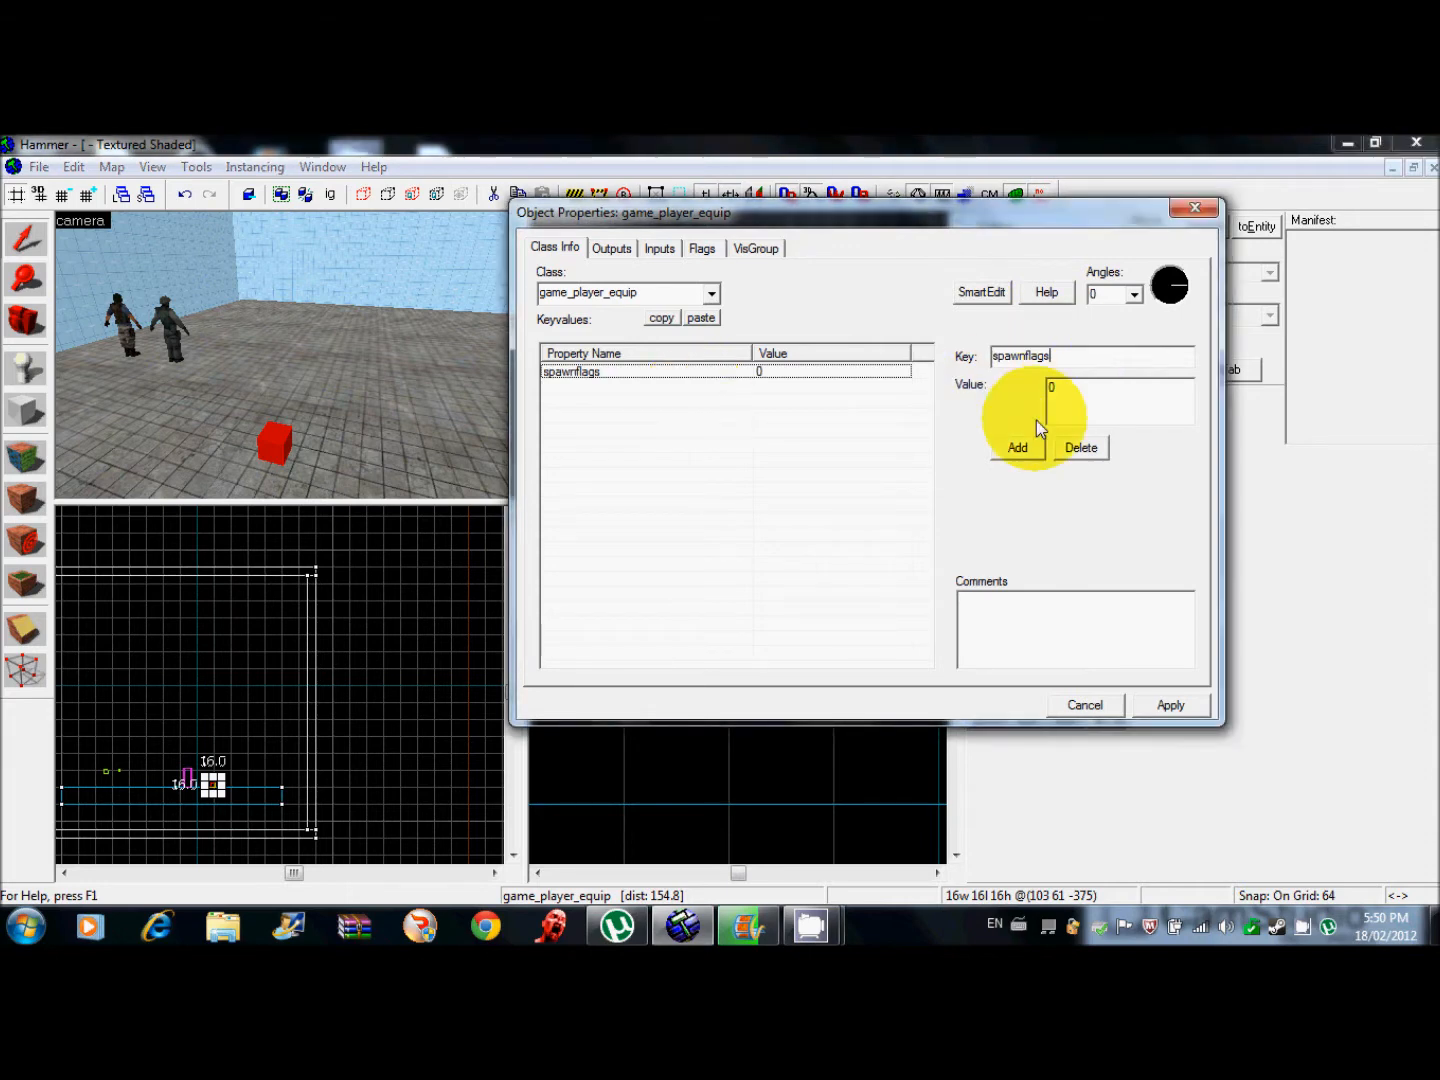
# Add a new weapon_knife key to the game_player_equip entity.
pyautogui.click(1017, 447)
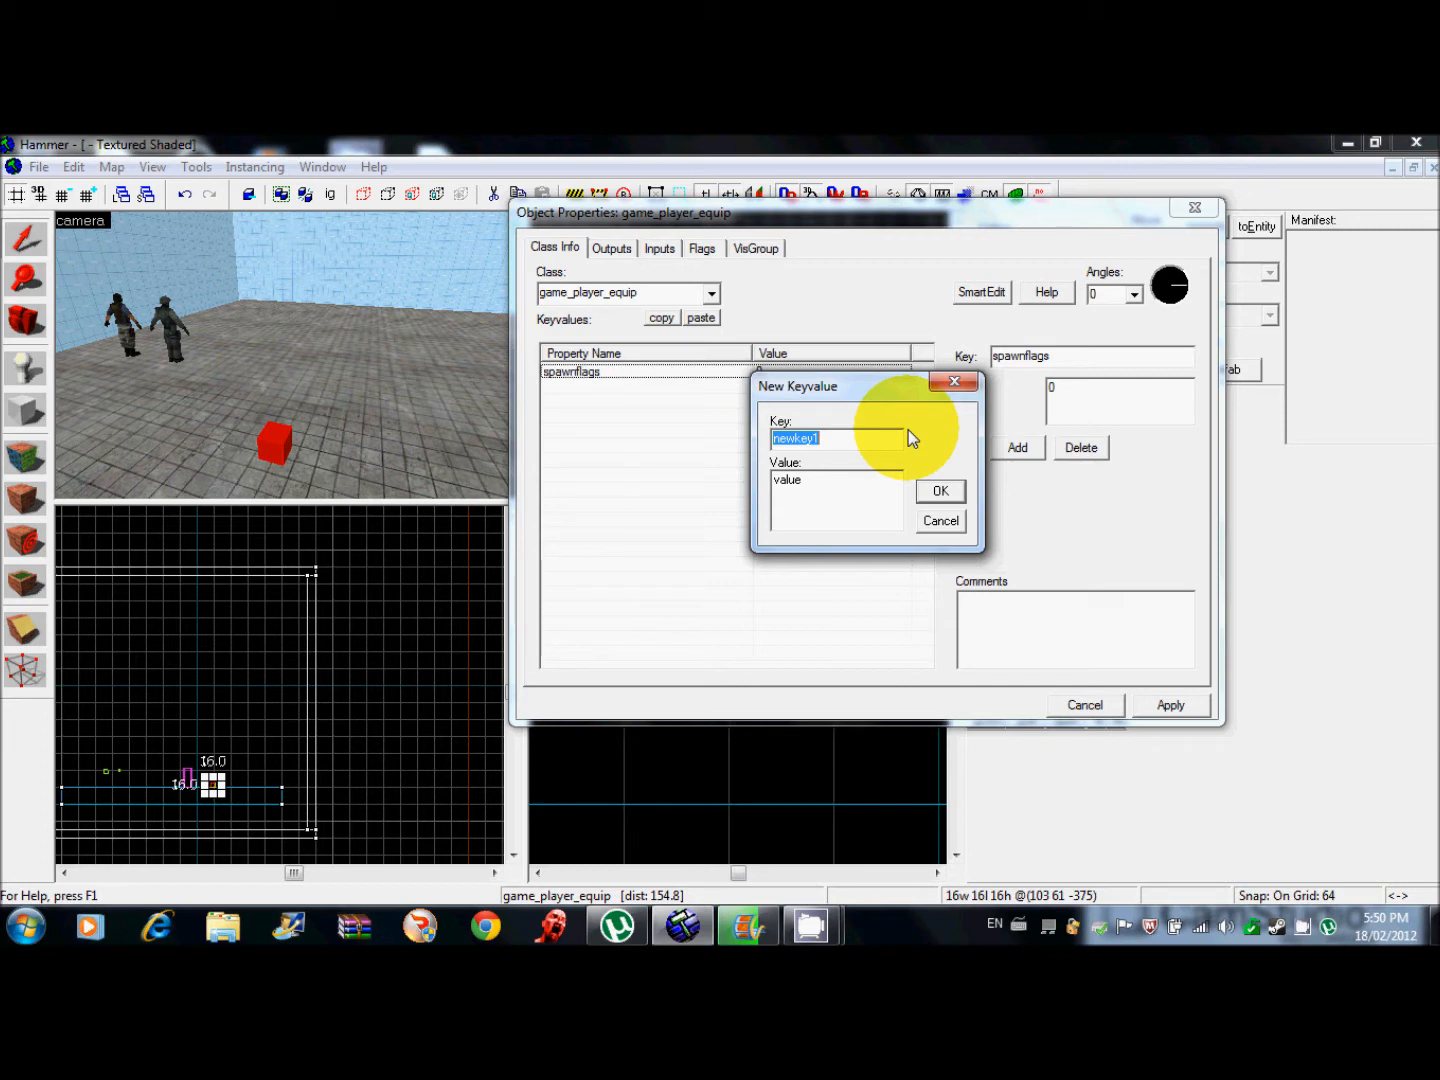
pyautogui.write('weapon_knife')
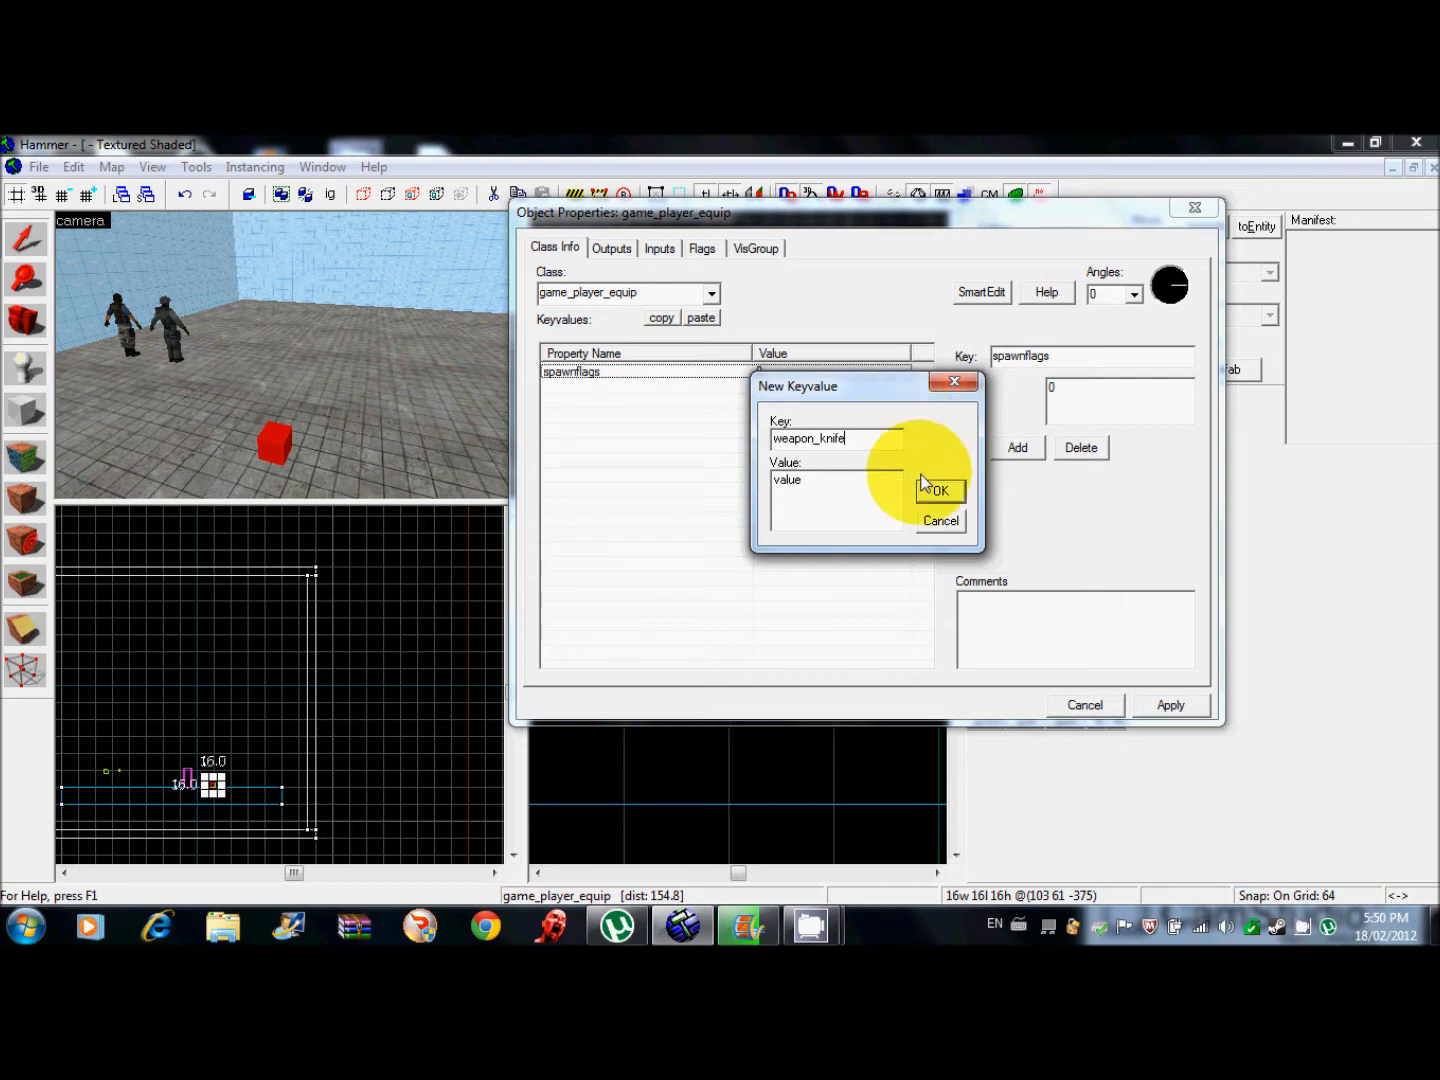
pyautogui.click(937, 490)
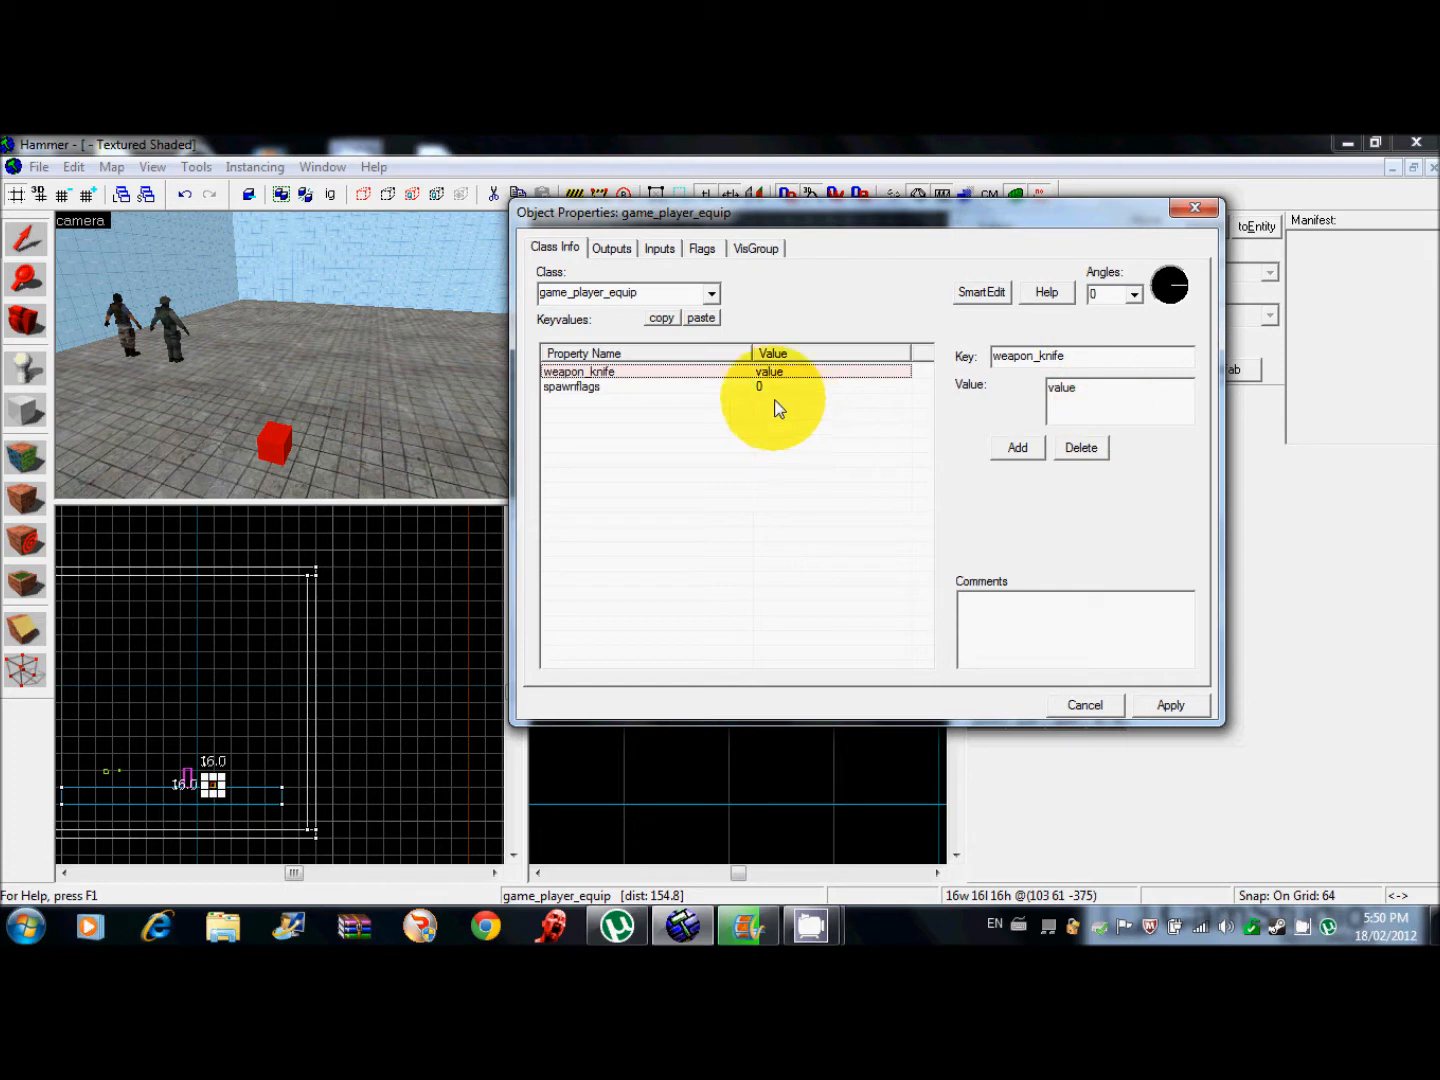
# Review the weapon_knife and spawnflags keys, then the Inputs and VisGroup tabs.
pyautogui.click(572, 387)
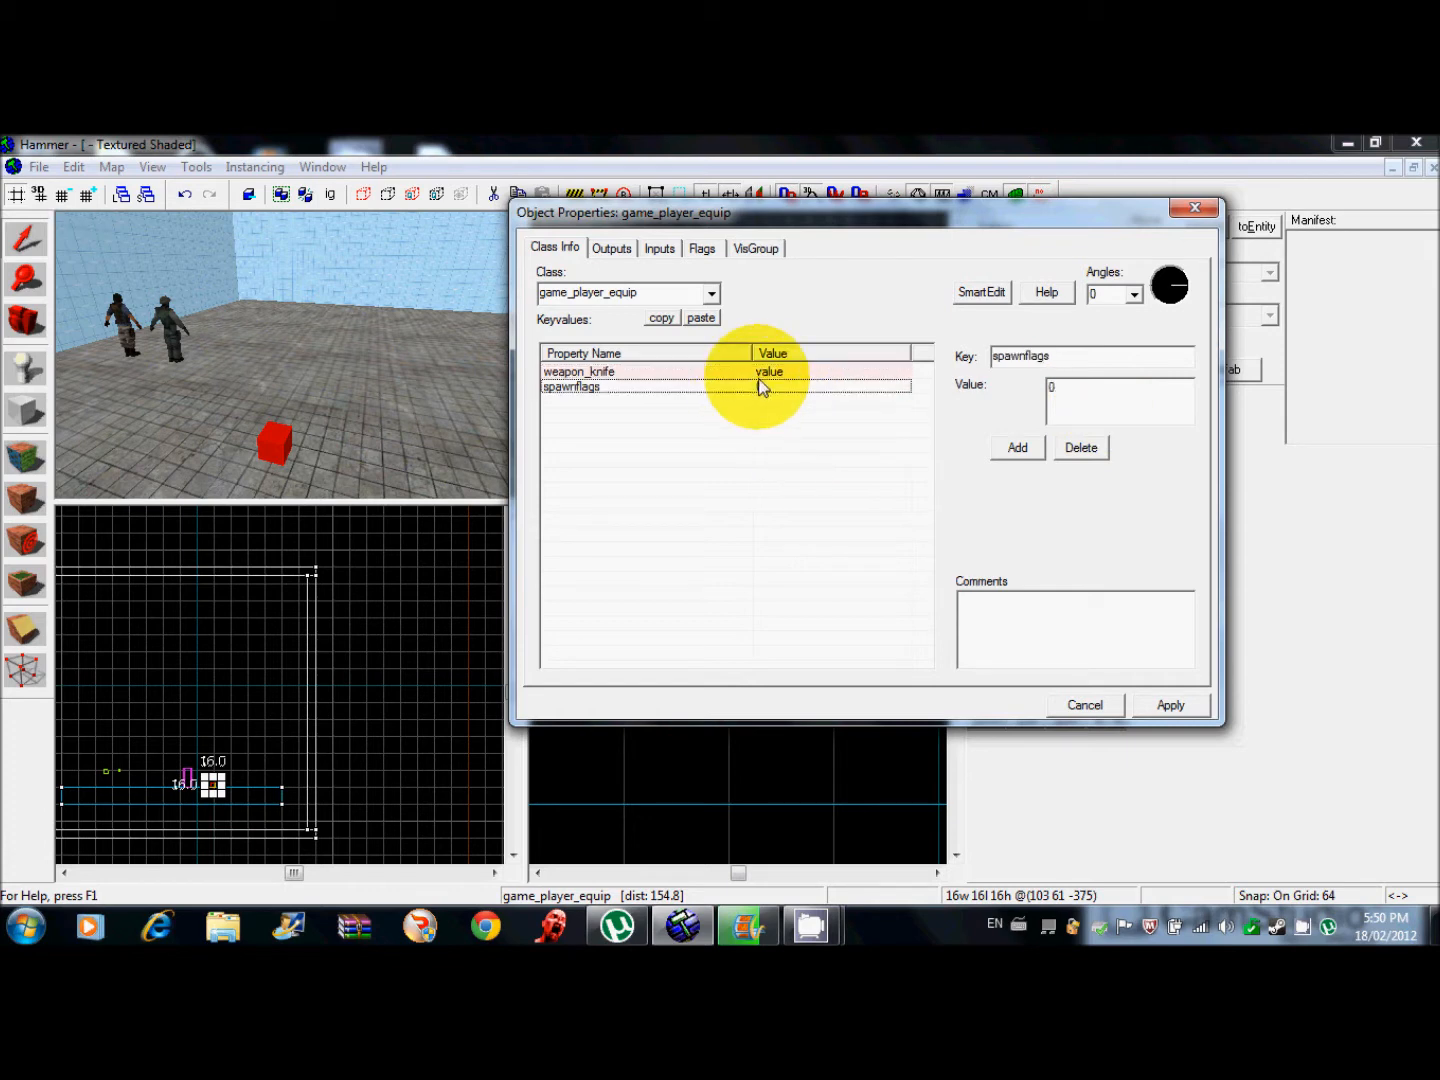
pyautogui.click(580, 371)
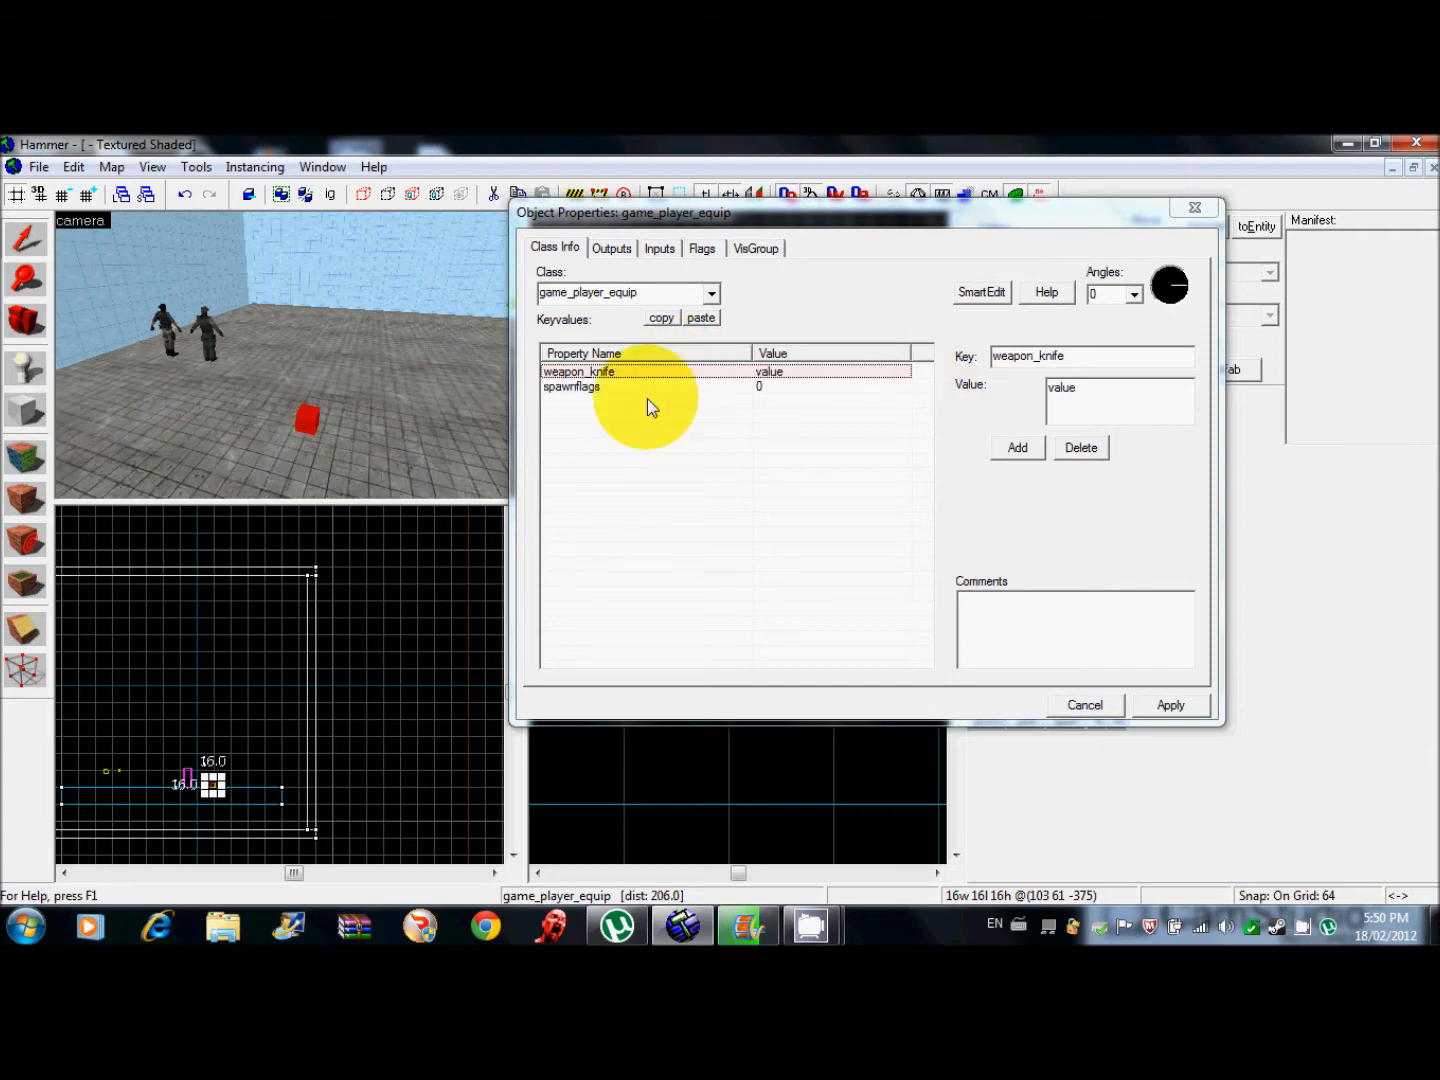
pyautogui.click(659, 248)
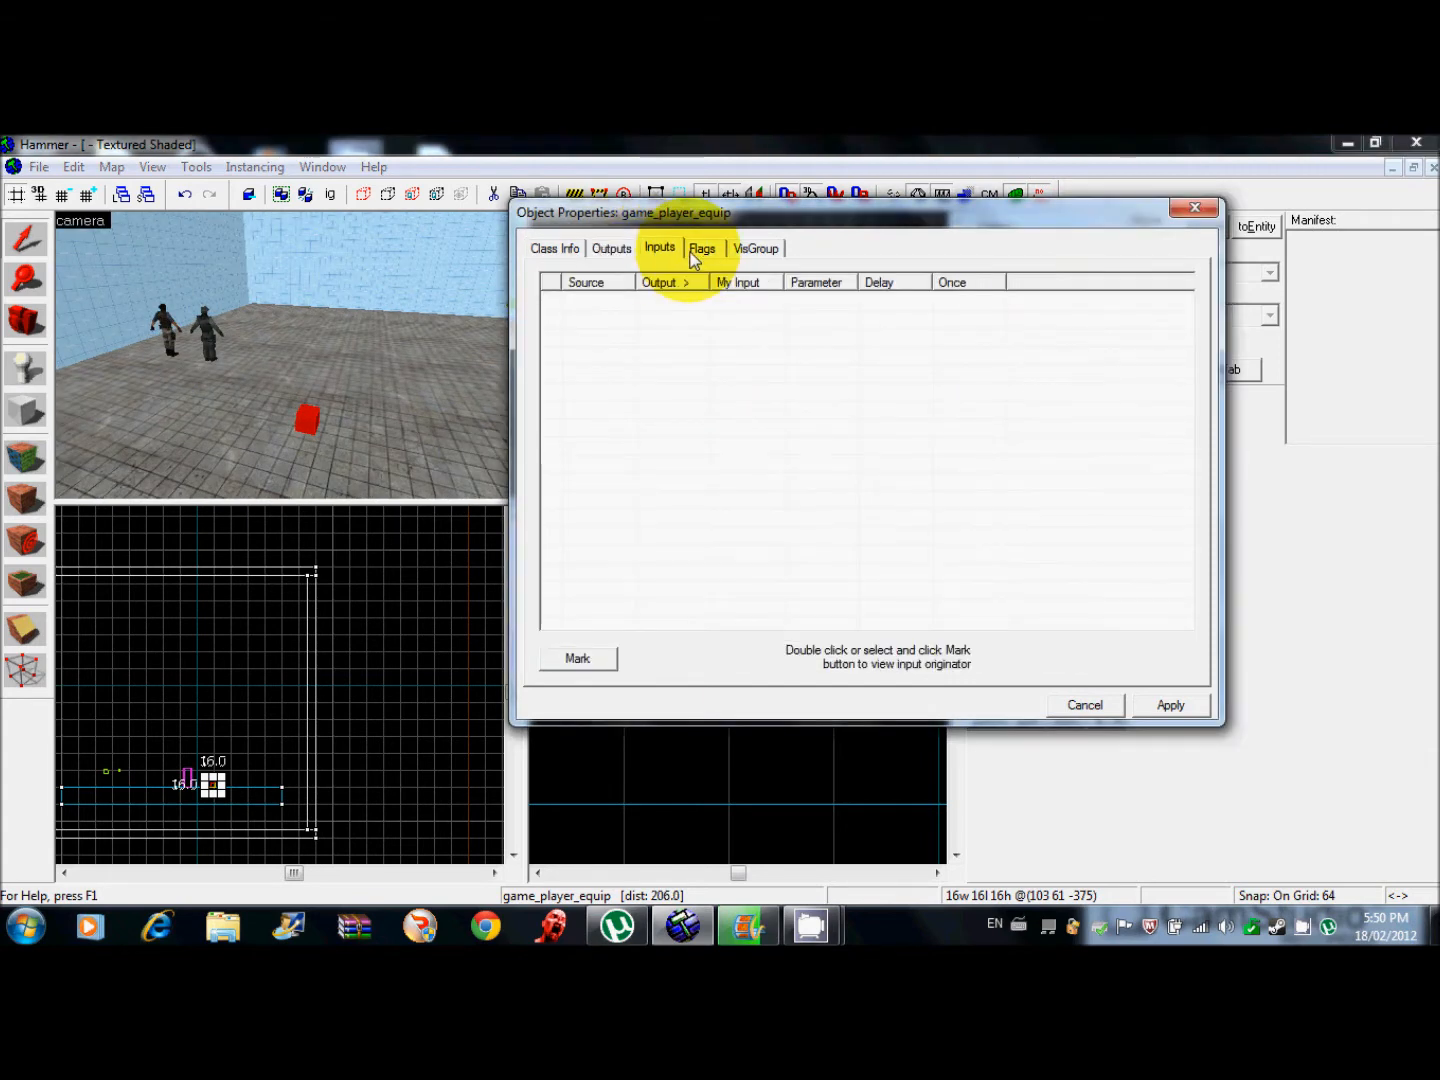
pyautogui.click(755, 248)
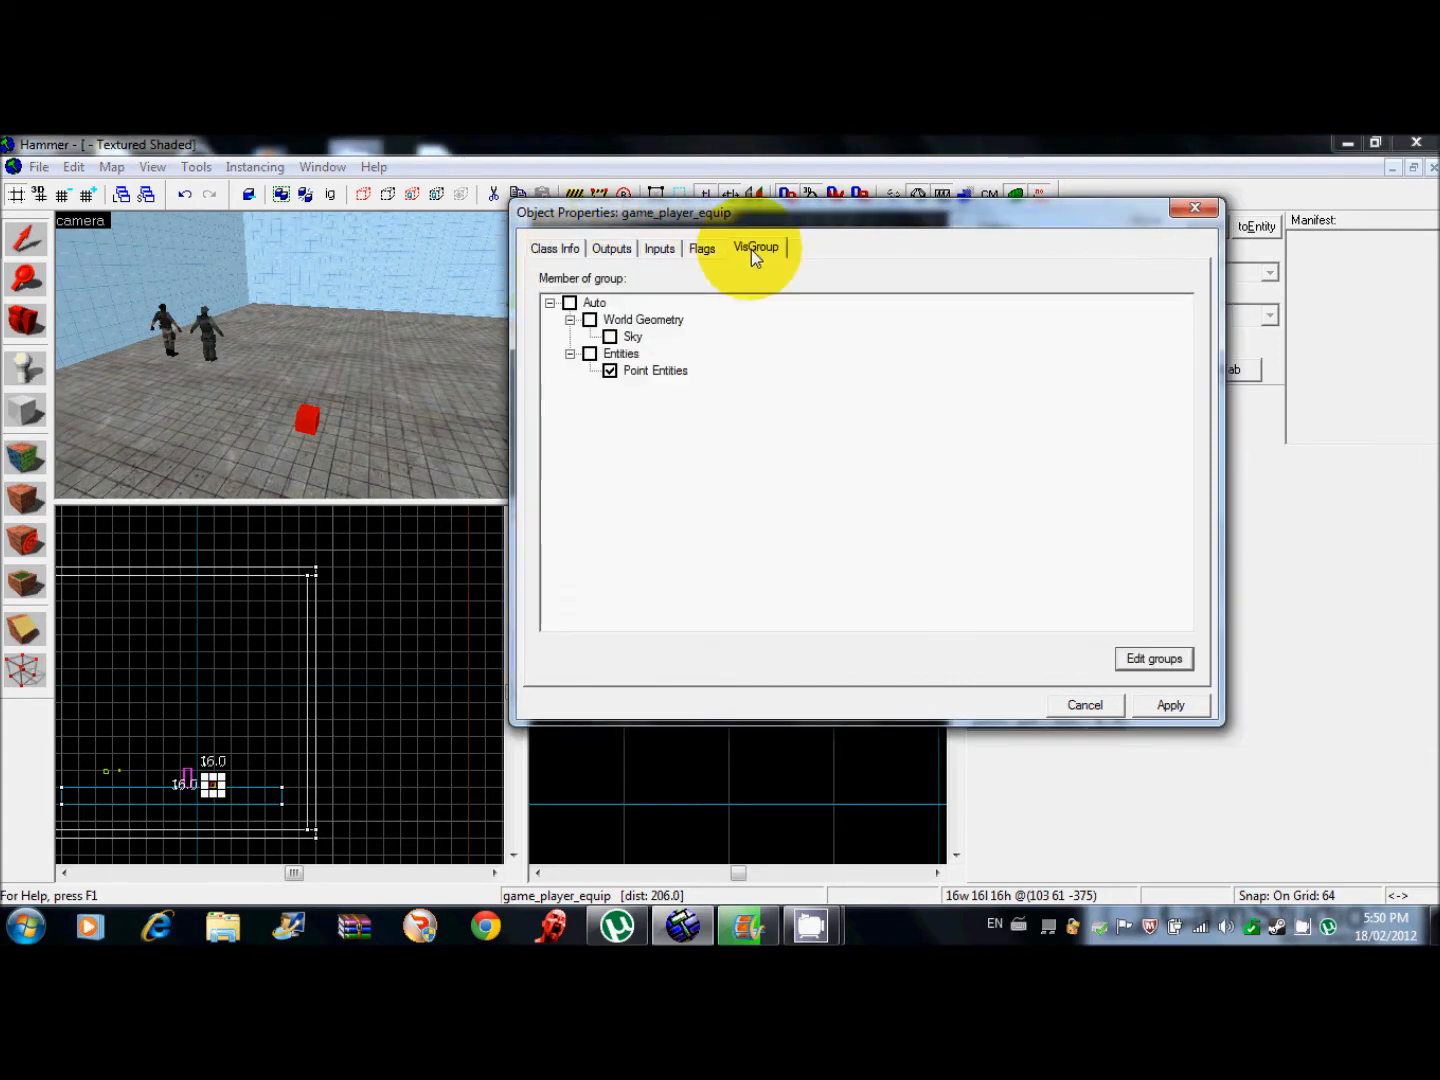
pyautogui.click(555, 248)
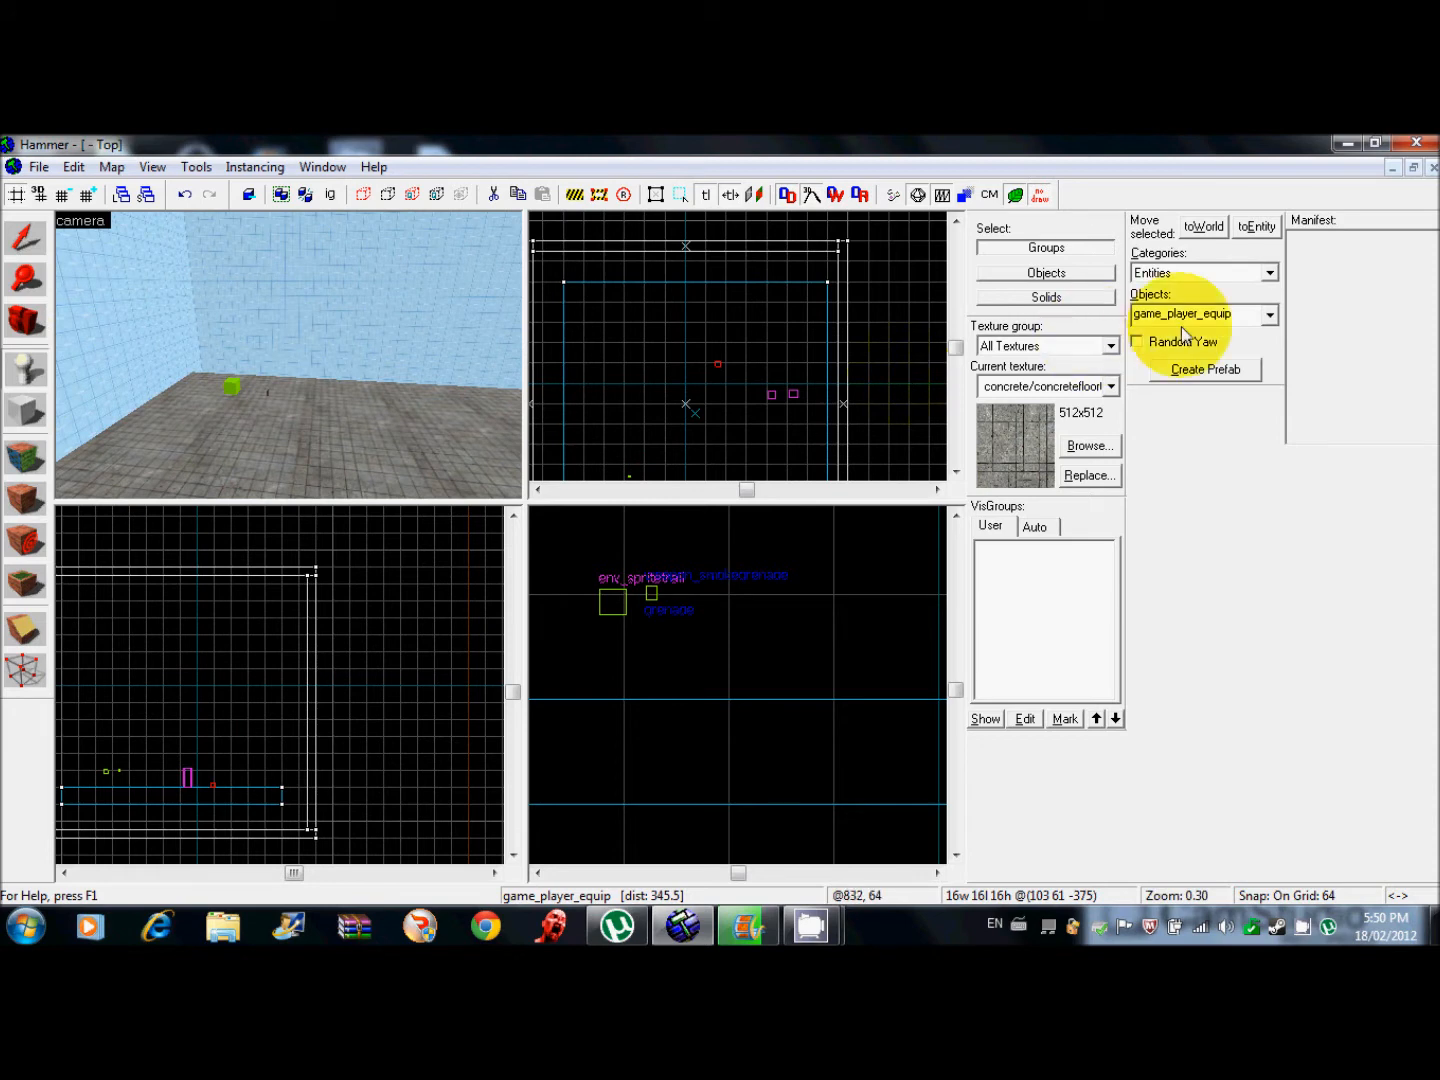
# Choose weapon_flashbang from the entity types list to place it.
pyautogui.click(1195, 313)
pyautogui.write('weapon_flash')
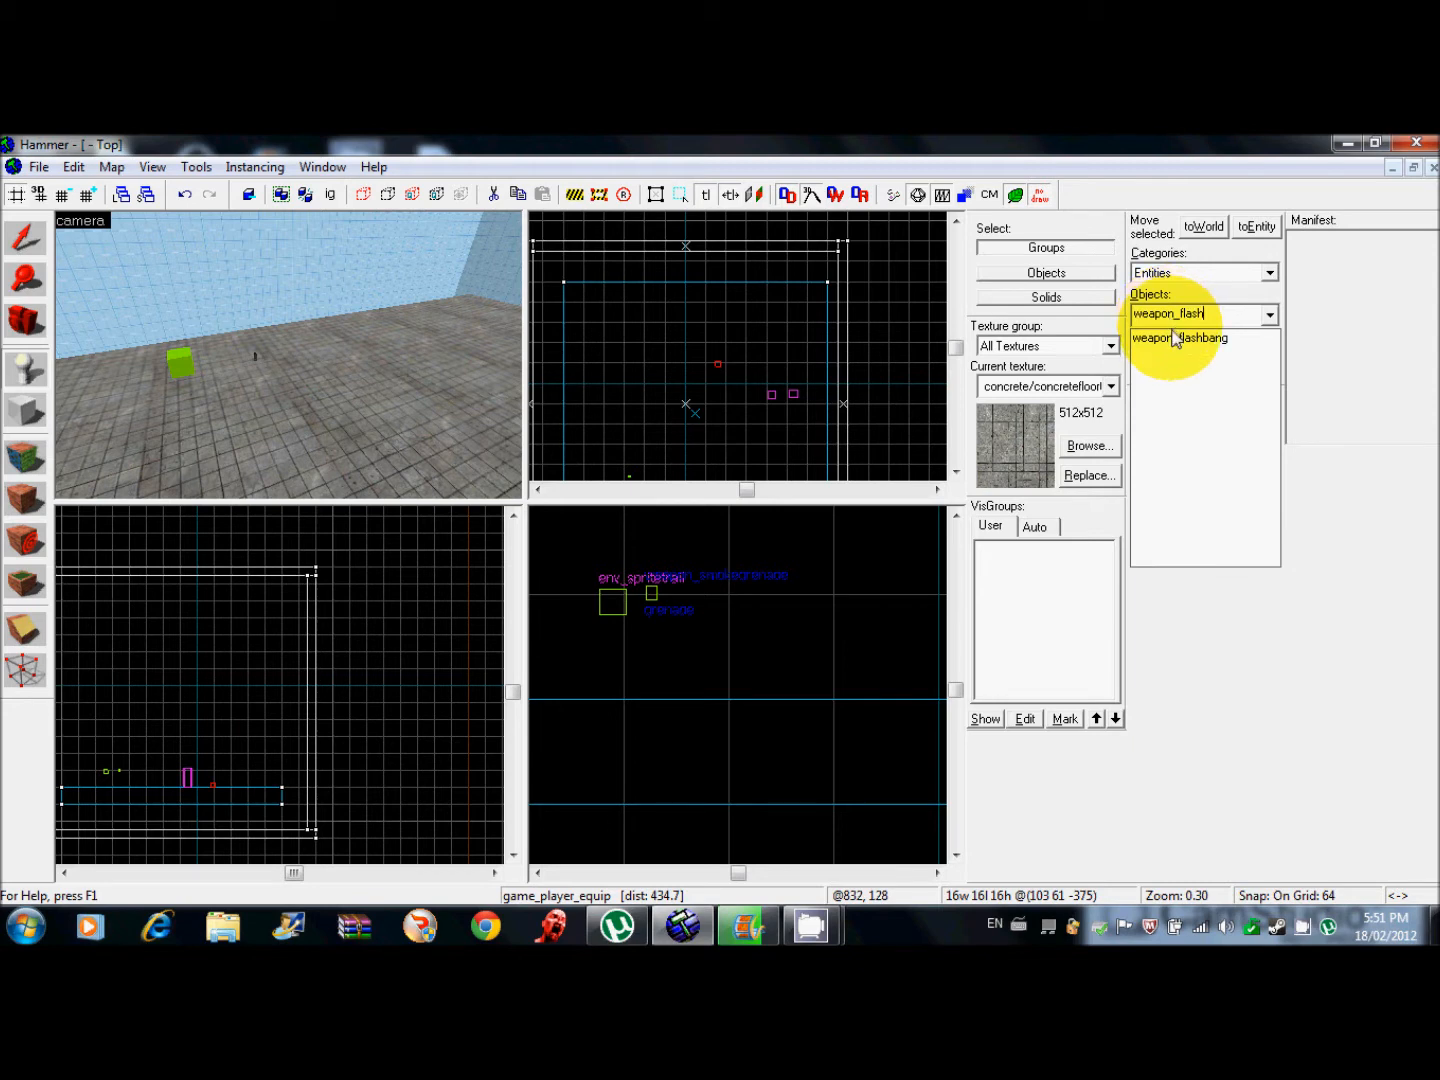
pyautogui.click(1180, 337)
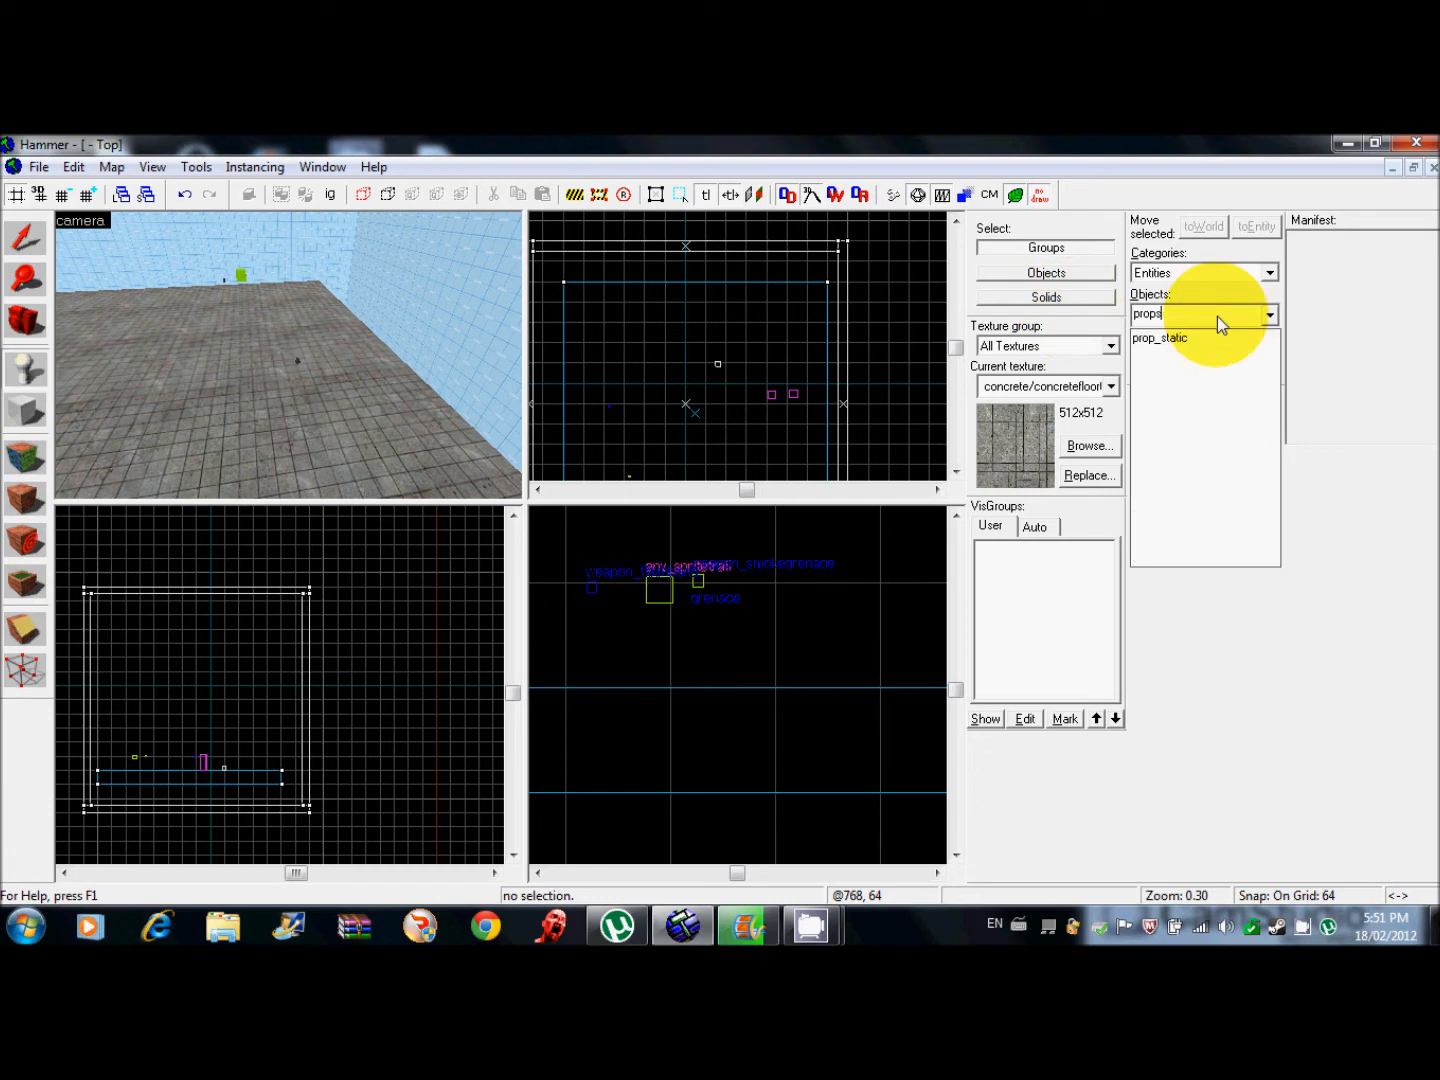
# Search 'prop_' and choose prop_dynamic_override as the entity type.
pyautogui.write('prop_dy')
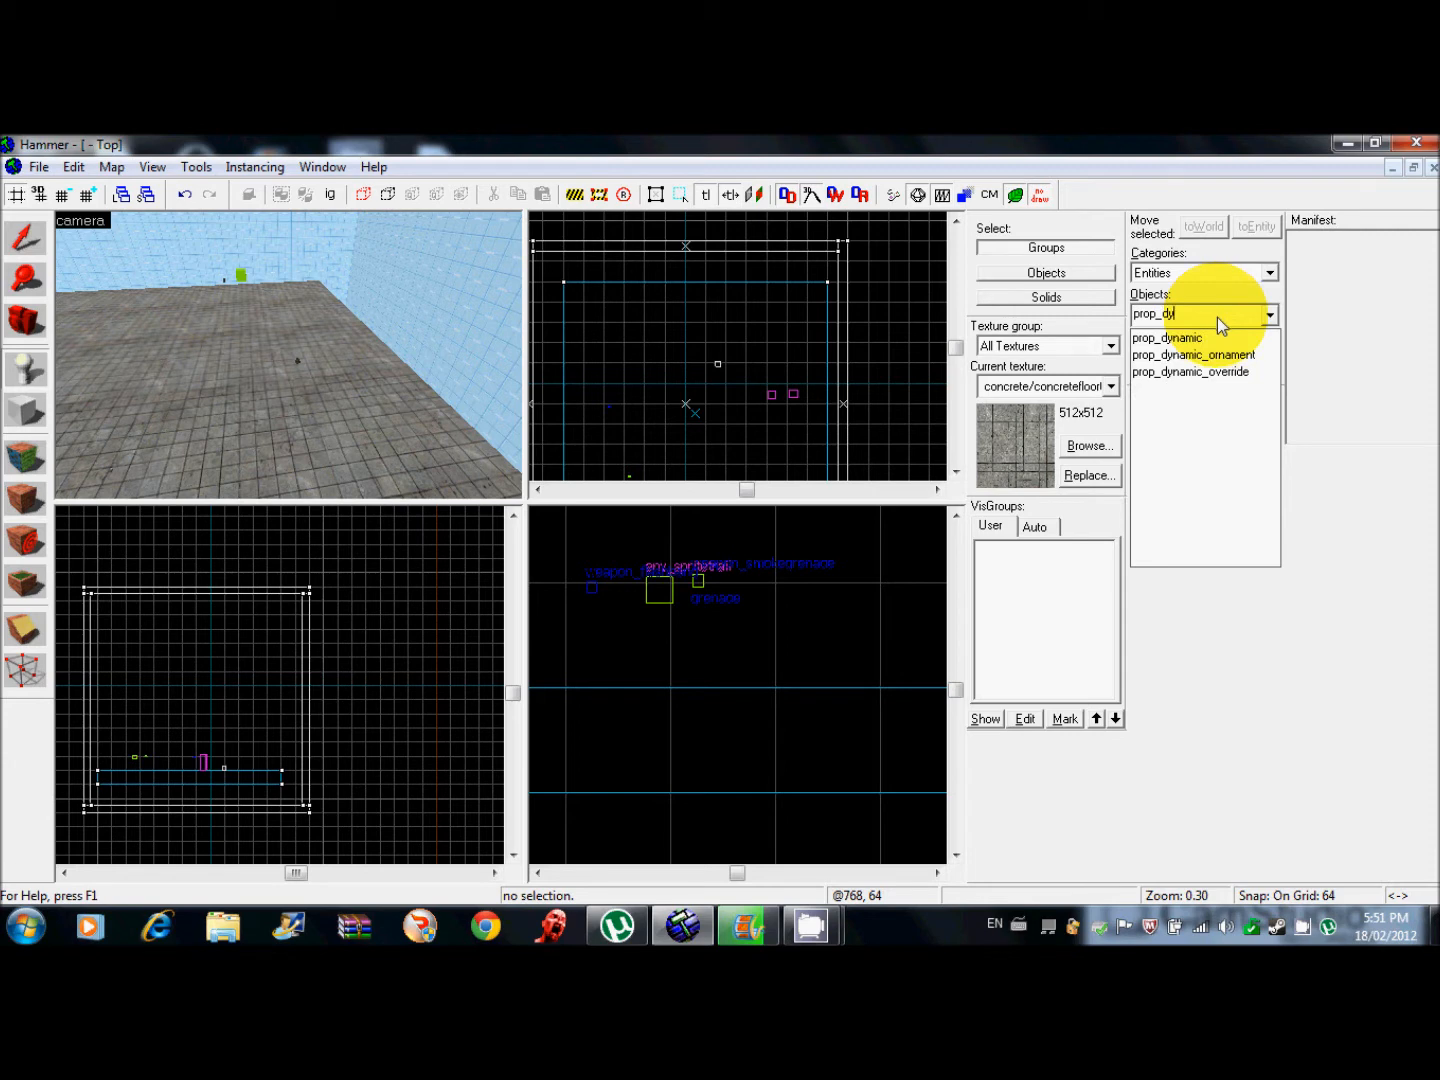
pyautogui.click(1190, 371)
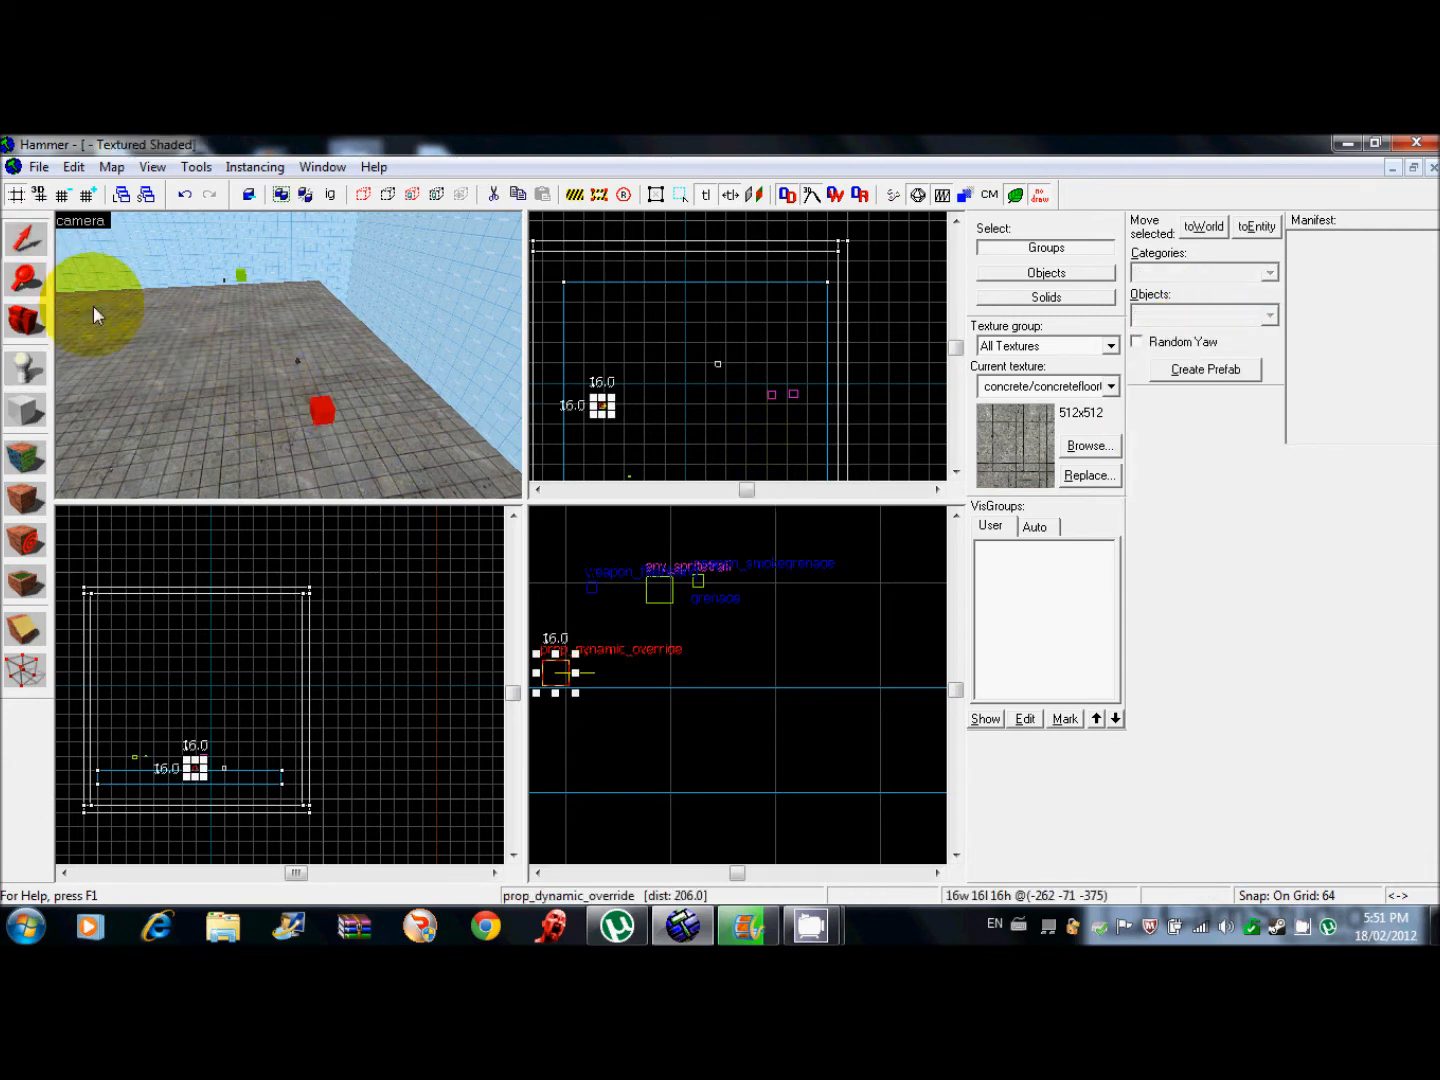
# Open prop_dynamic_override properties, view Flags and Outputs, then select the solid key (6).
pyautogui.doubleClick(322, 411)
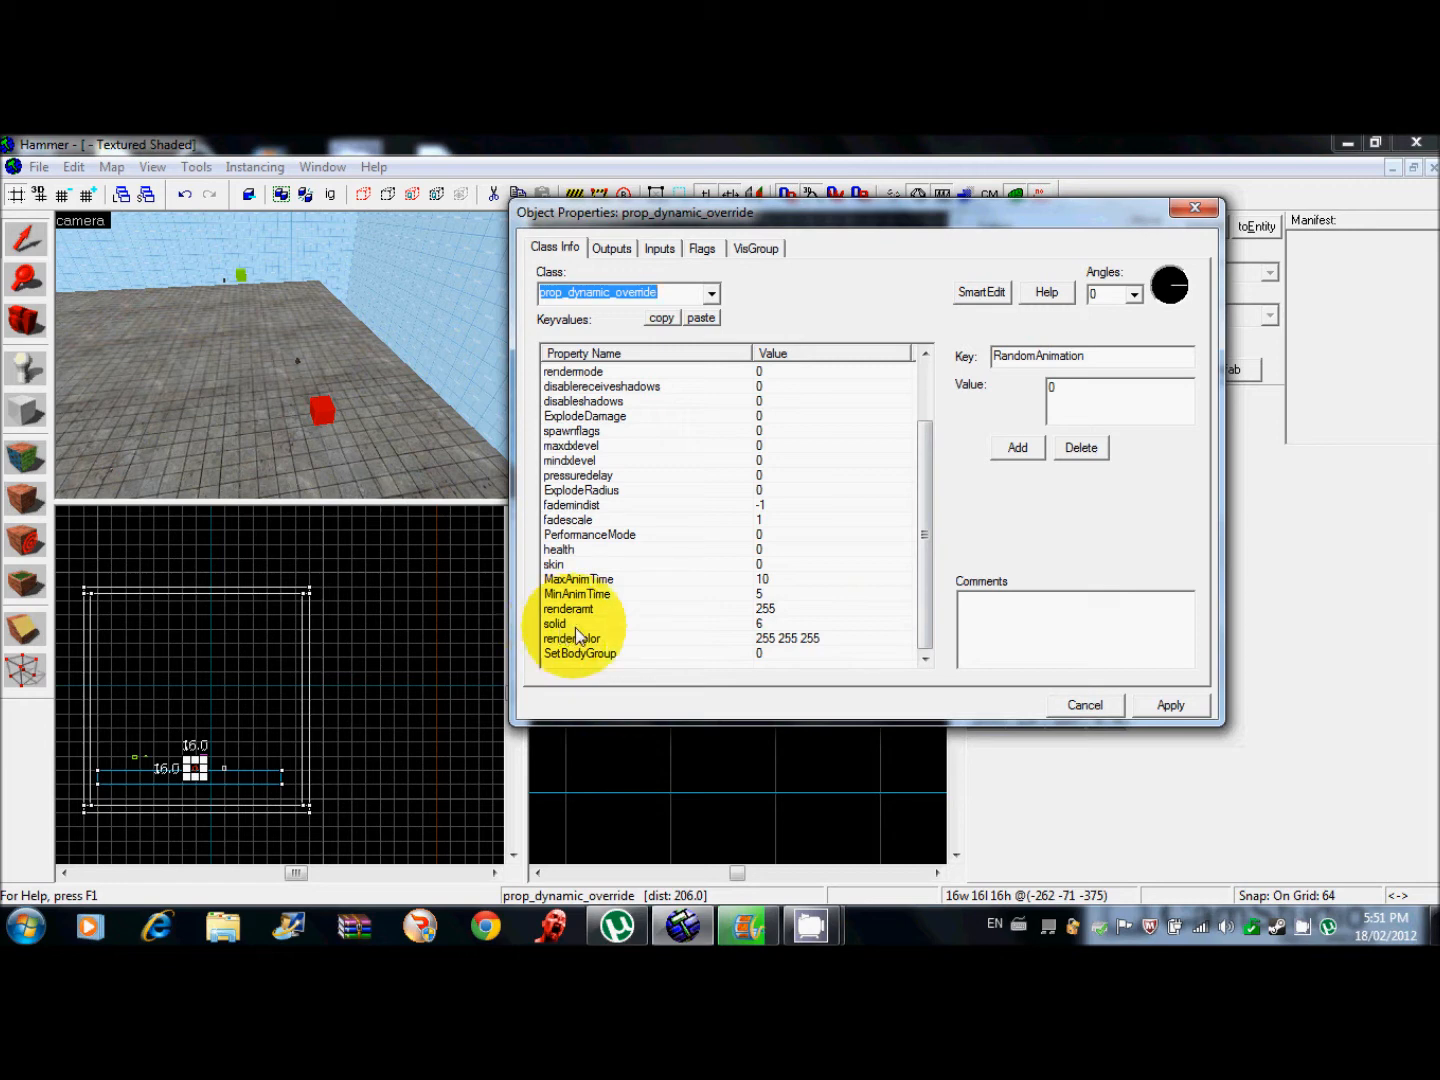
pyautogui.click(701, 248)
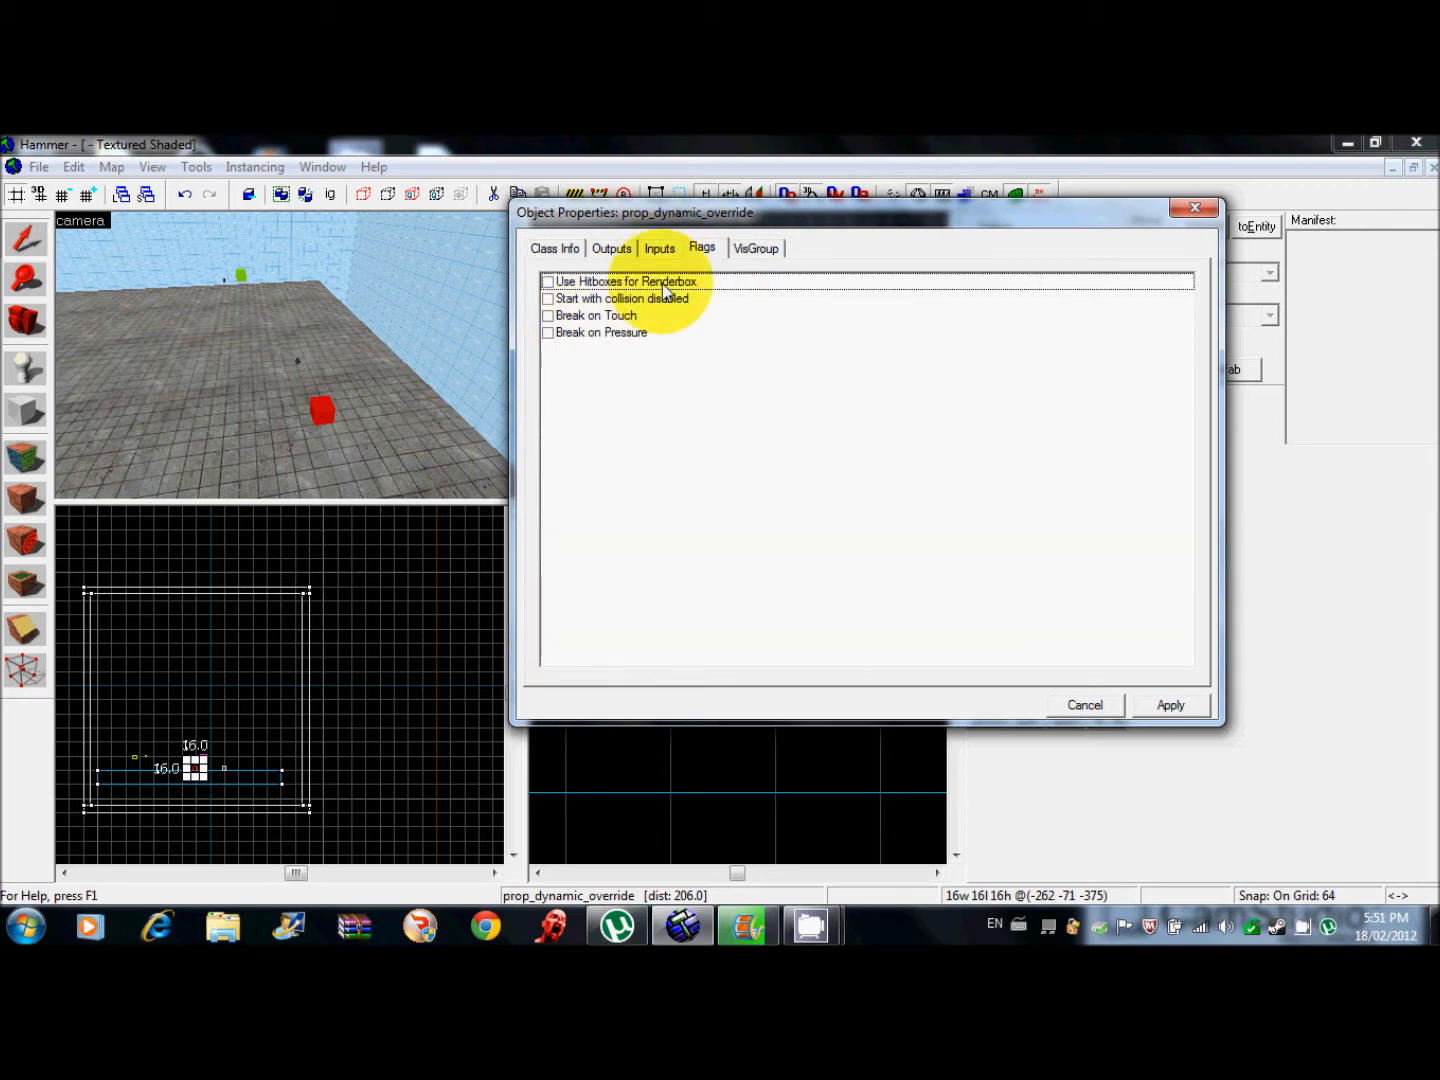
pyautogui.click(611, 248)
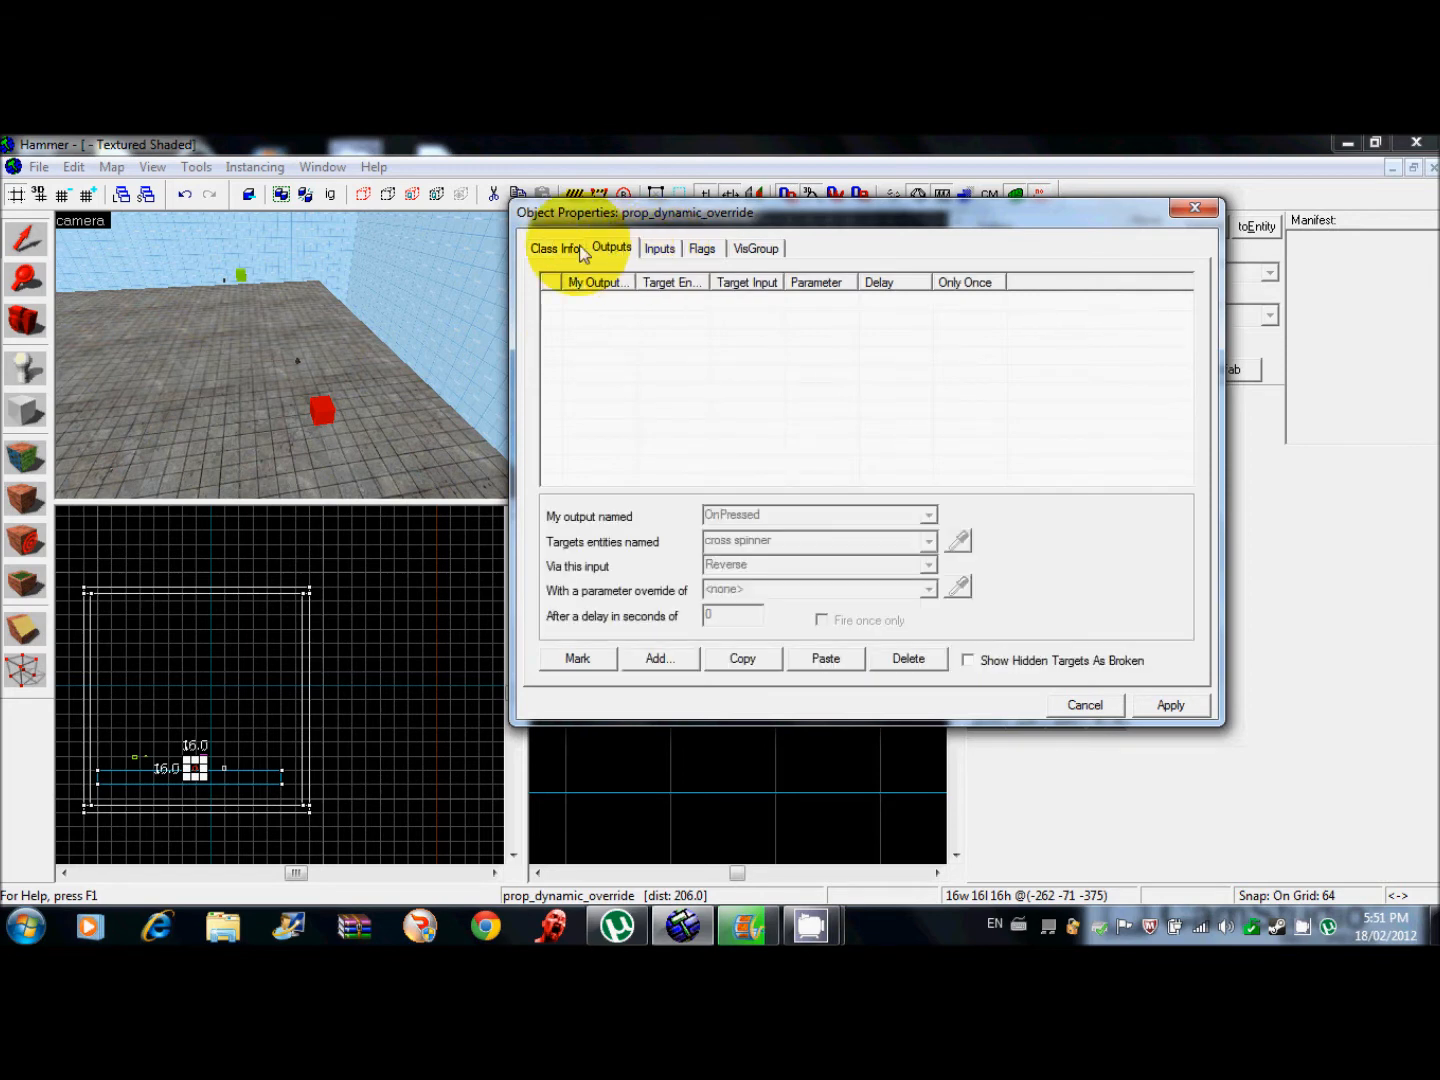
pyautogui.click(554, 248)
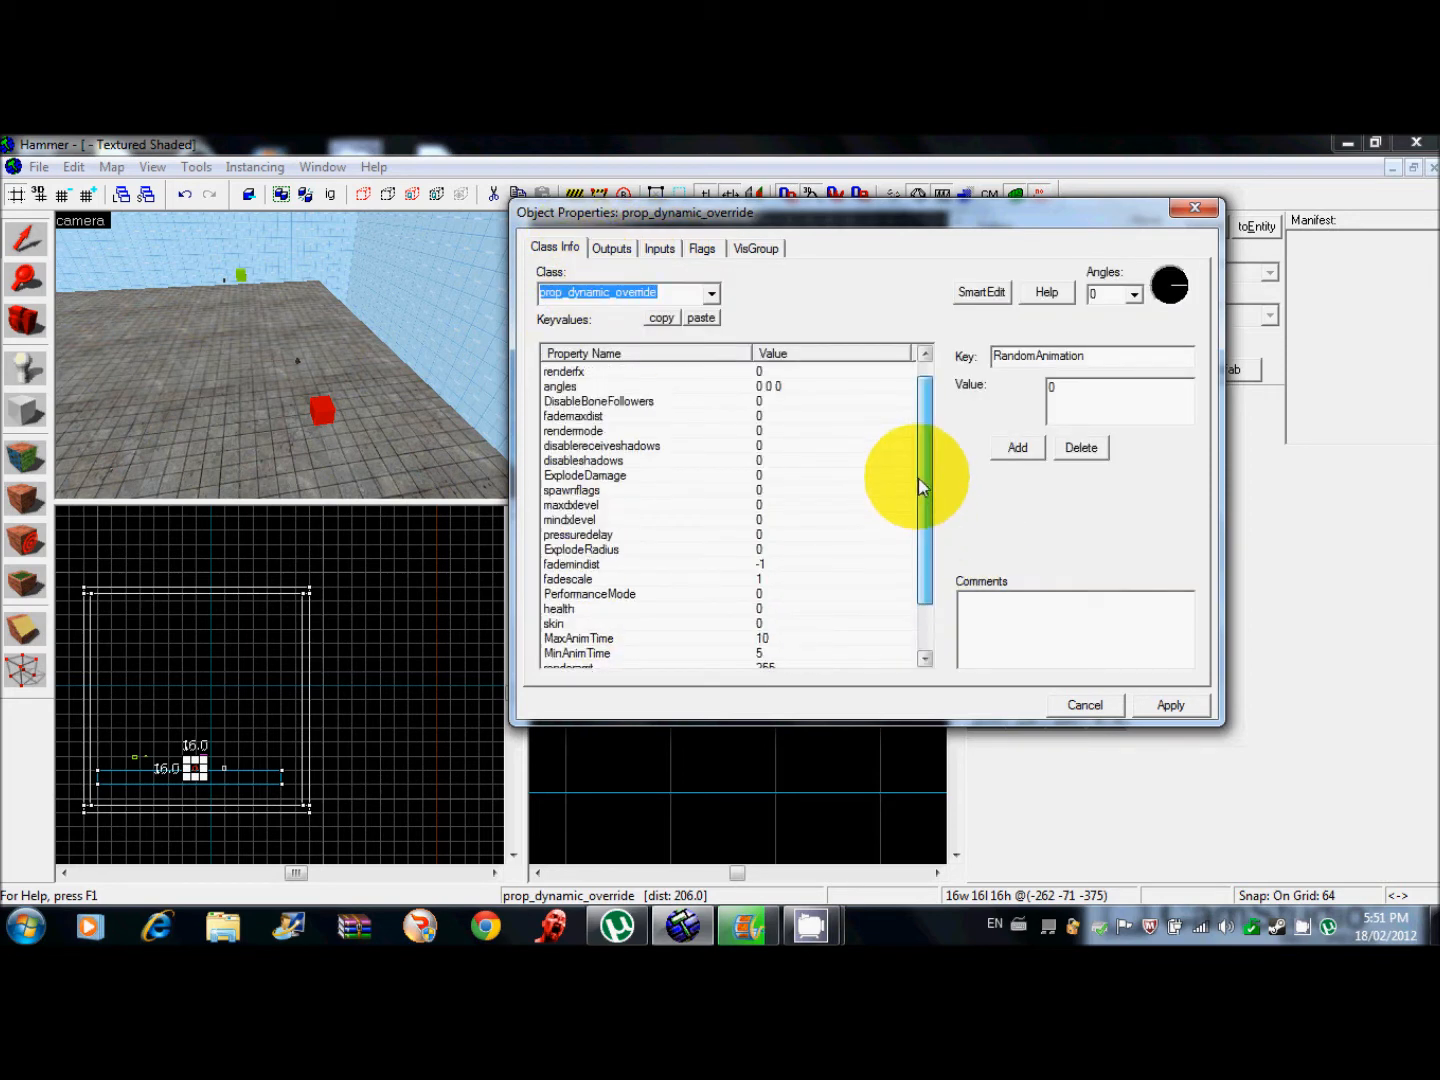
pyautogui.scroll(-3)
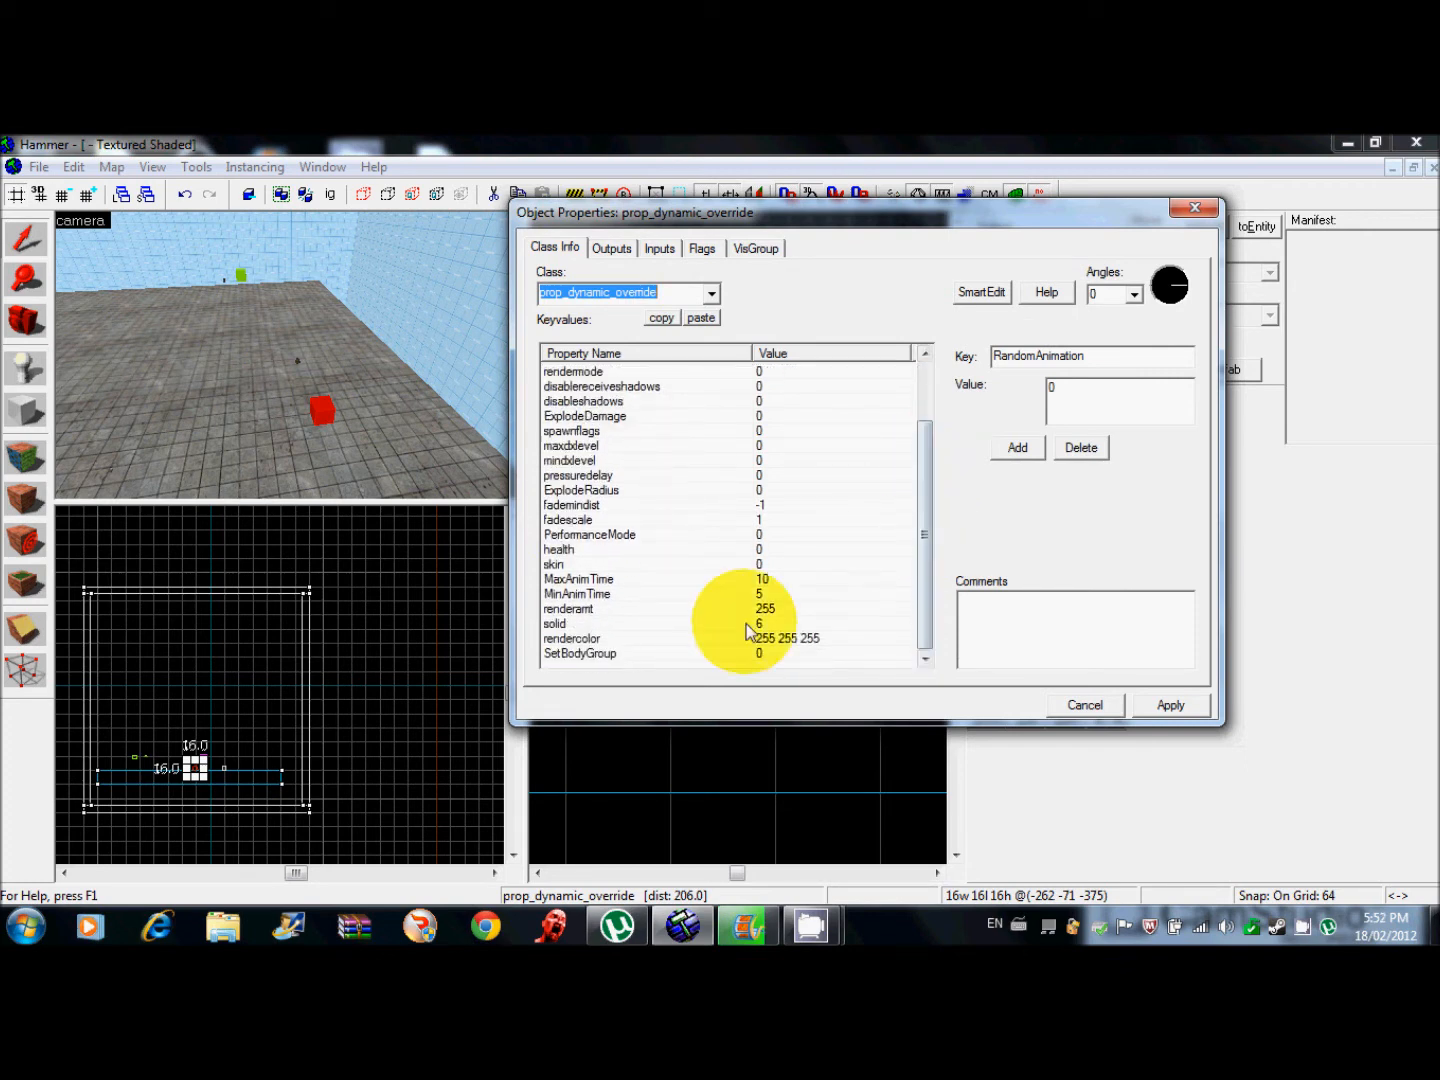
pyautogui.click(554, 623)
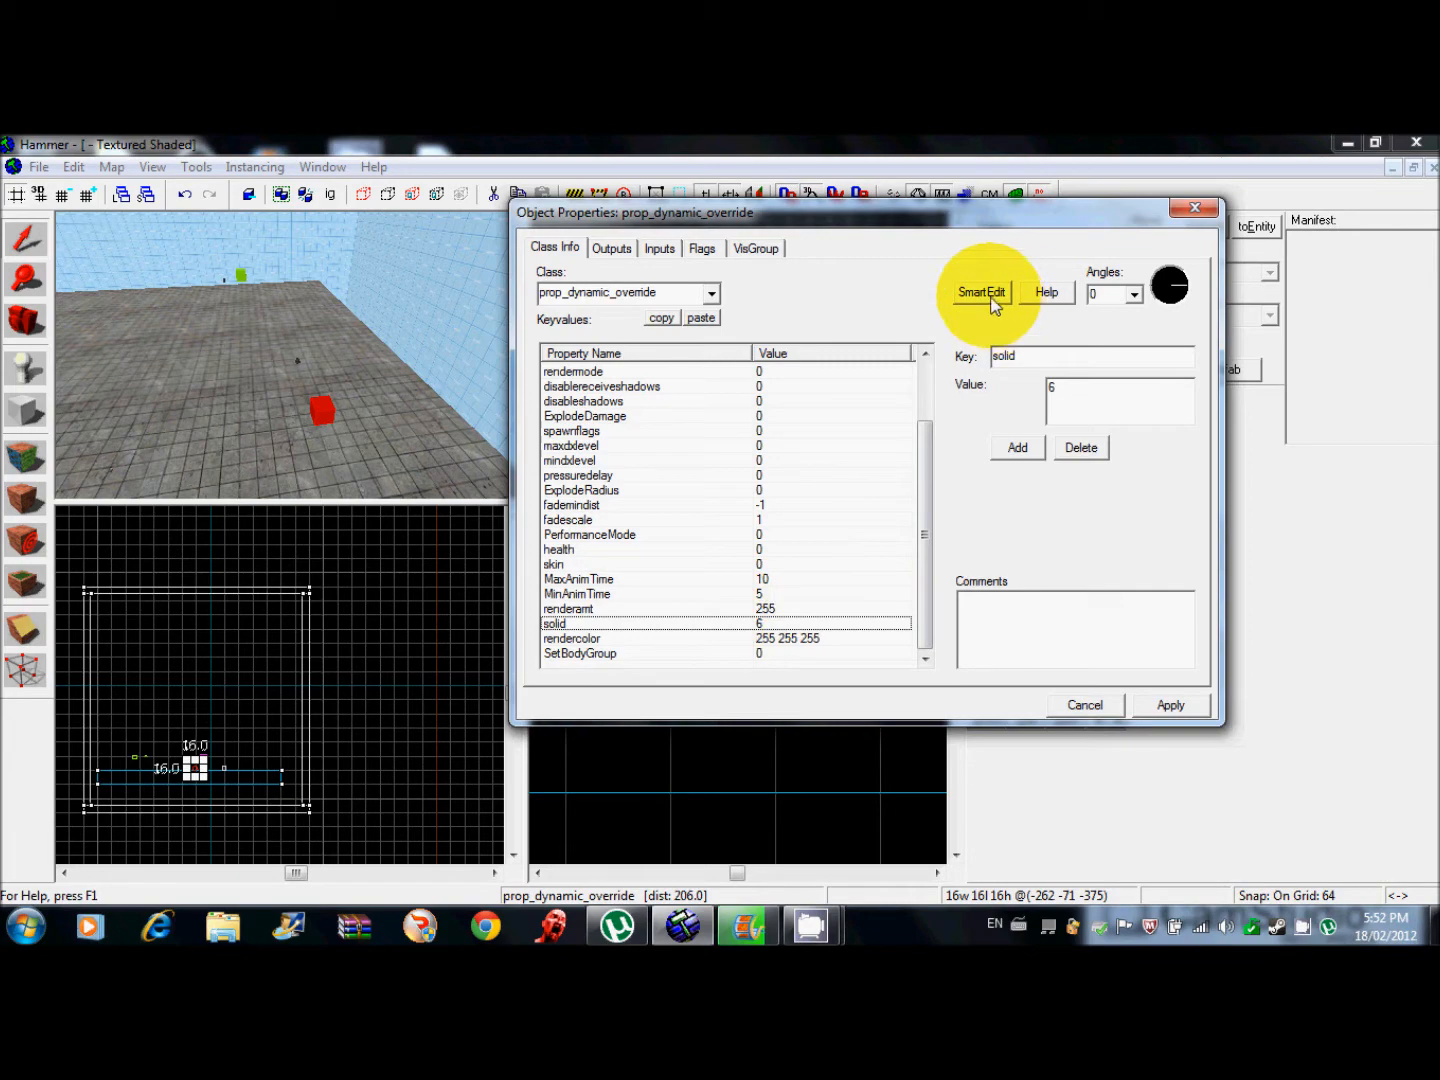
# Toggle SmartEdit, set Collisions to Not Solid, and select the World Model row.
pyautogui.click(981, 292)
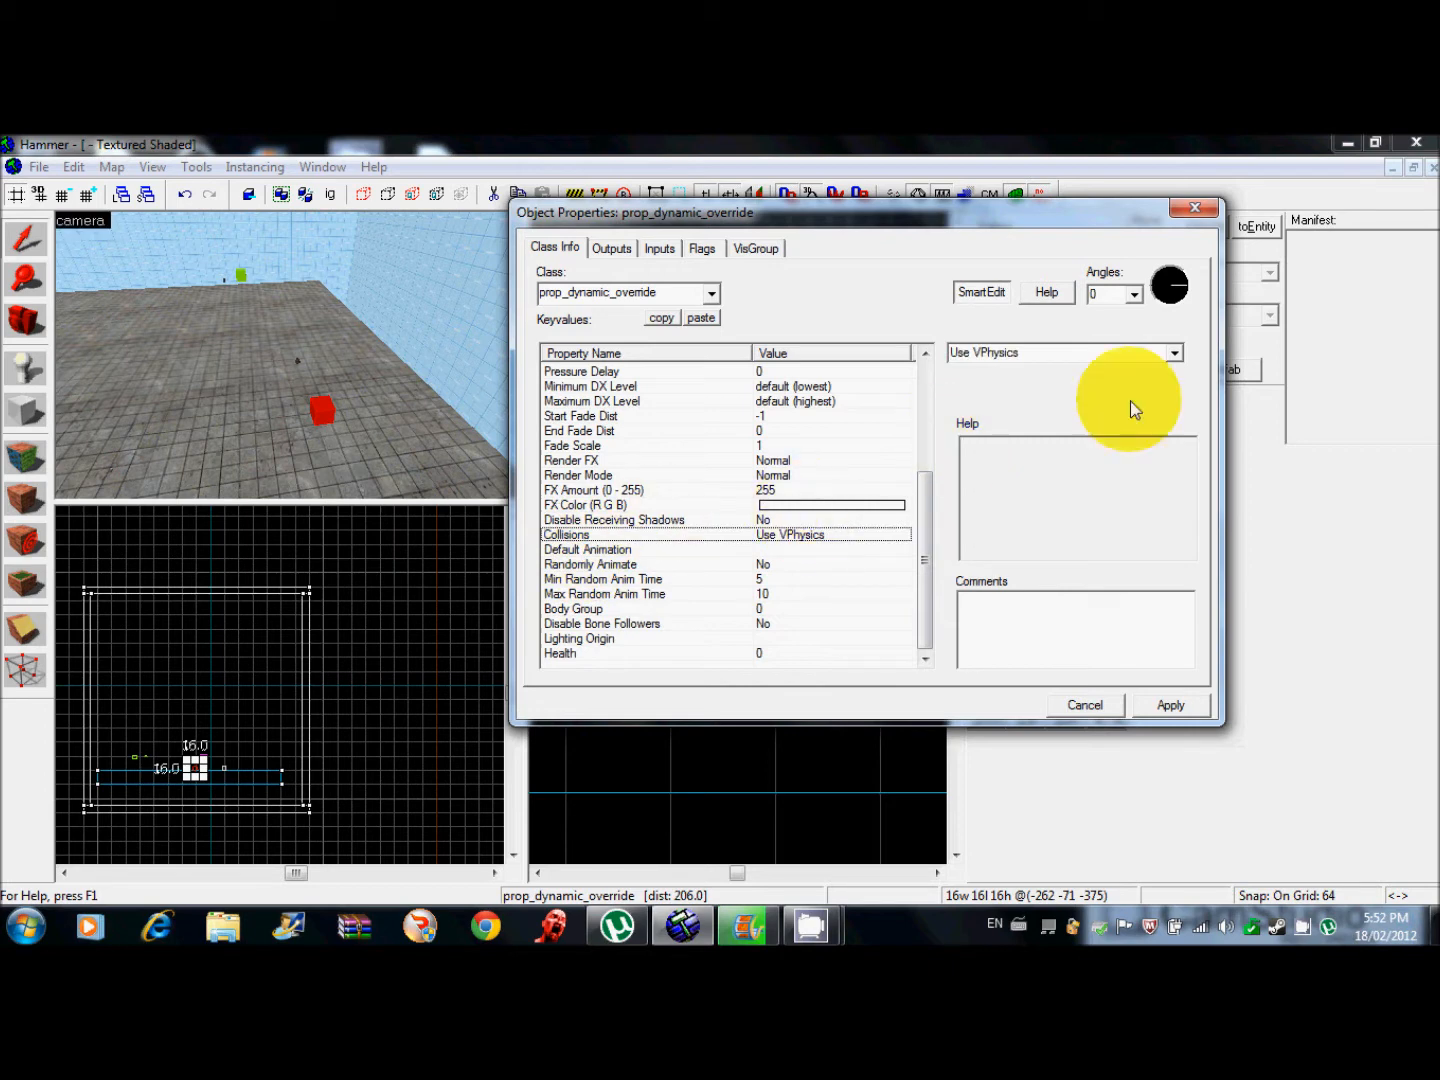
pyautogui.click(1173, 352)
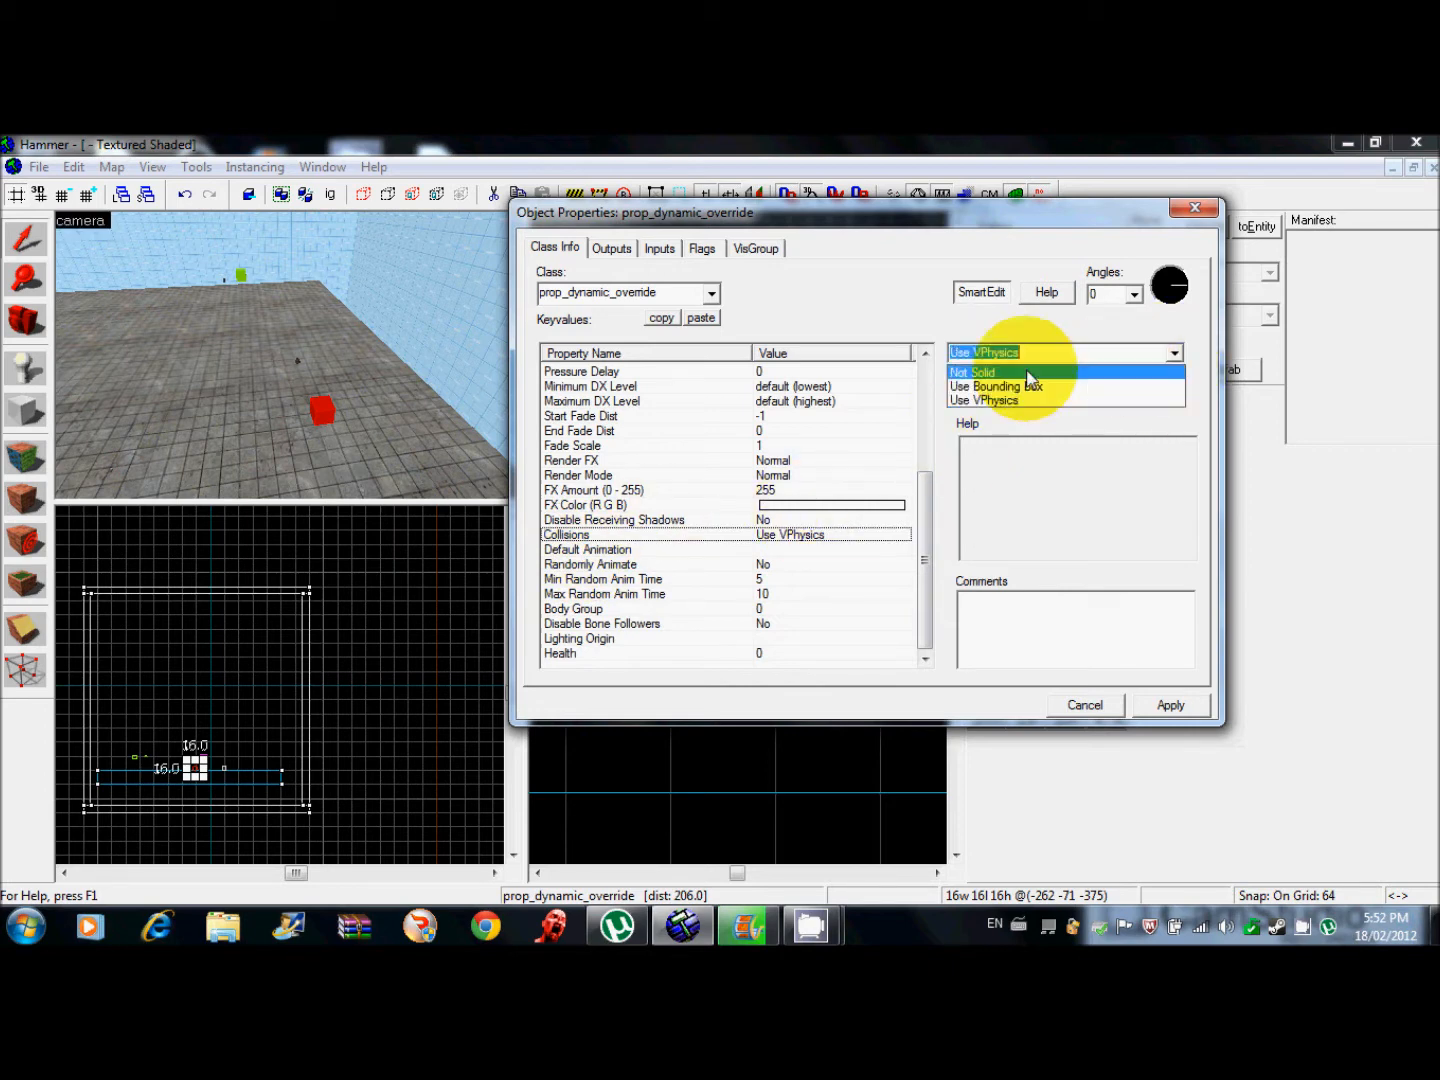
pyautogui.click(971, 372)
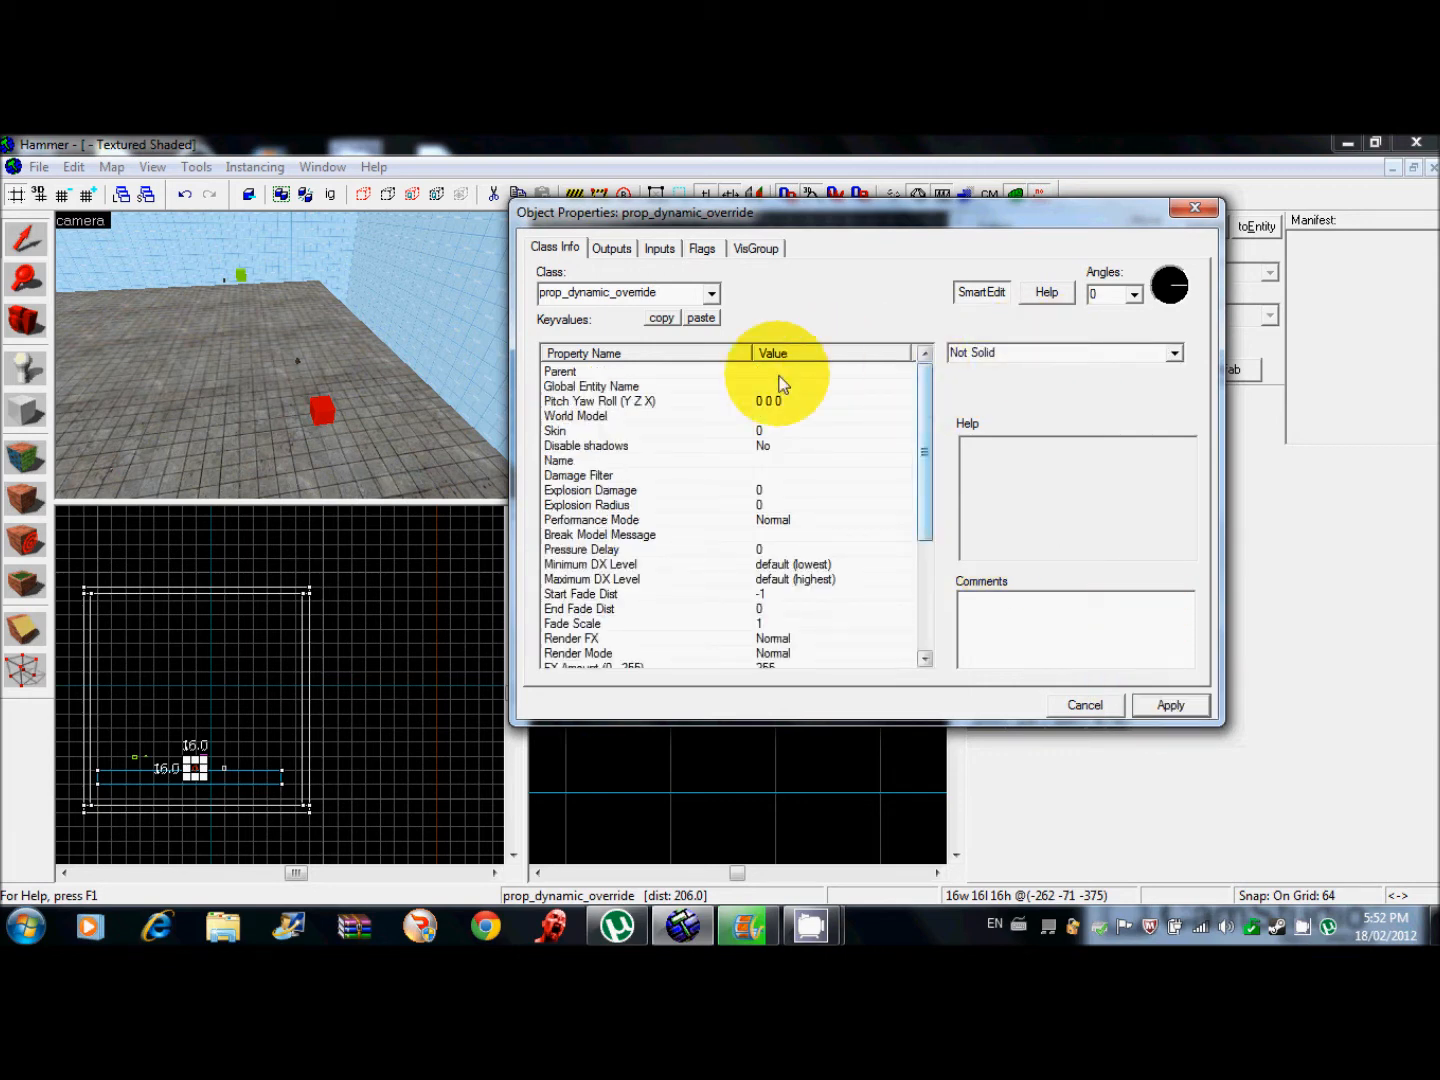
pyautogui.click(575, 416)
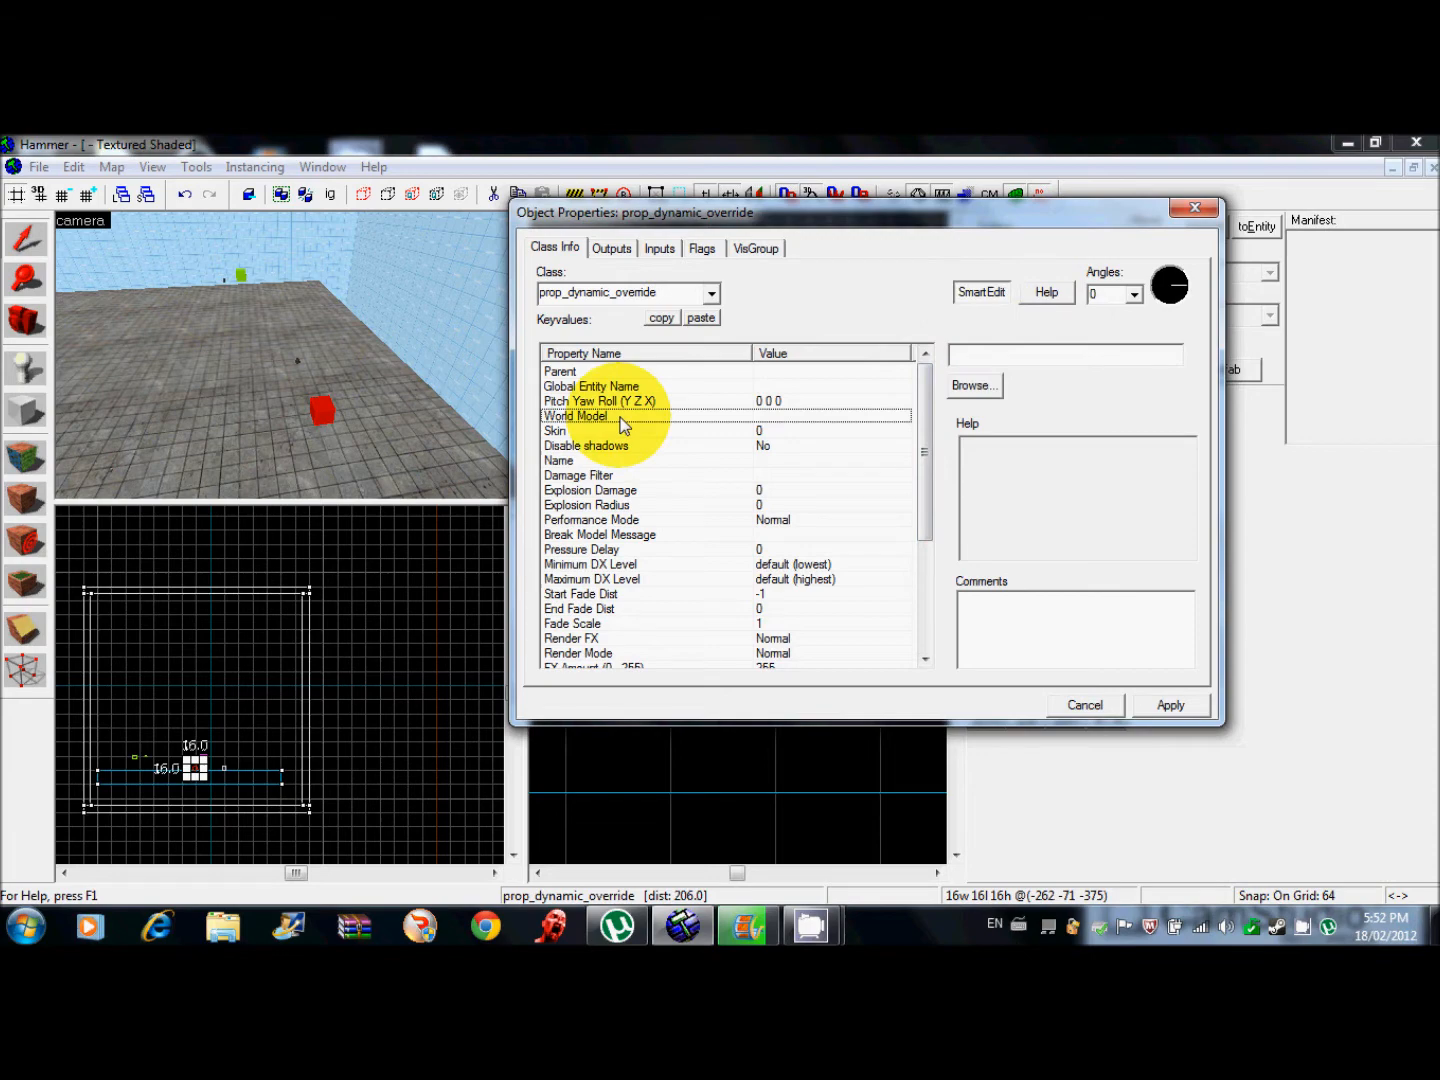
# Browse the gibs, items, humans and player model folders, previewing models like ct_sas.
pyautogui.click(972, 385)
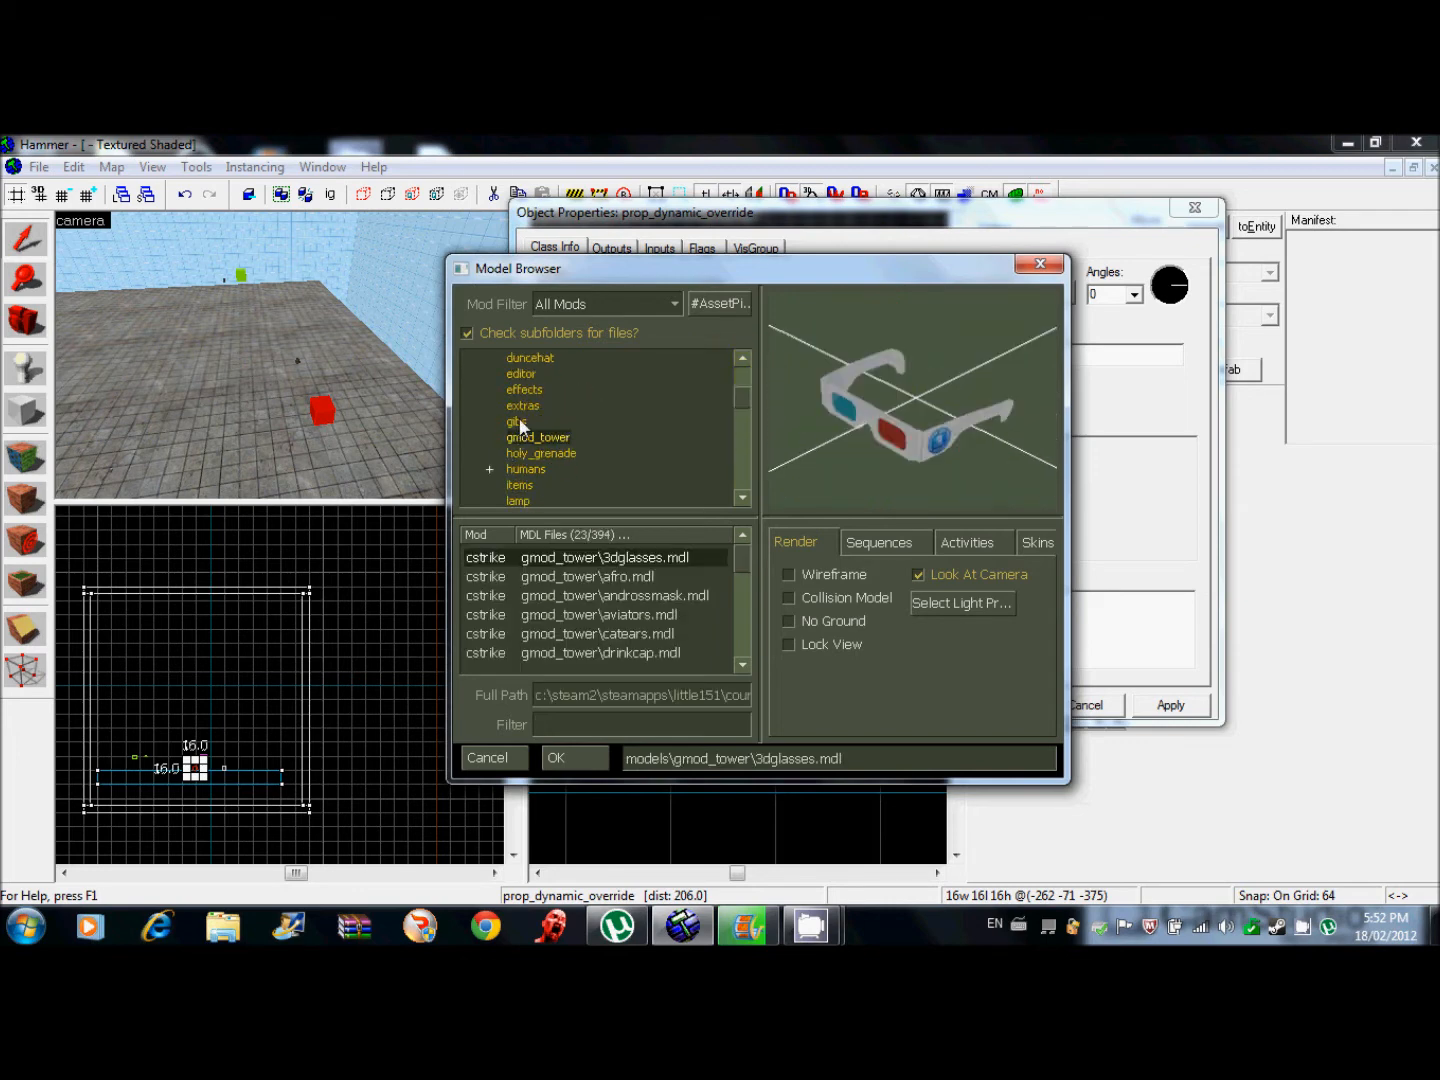
pyautogui.click(516, 421)
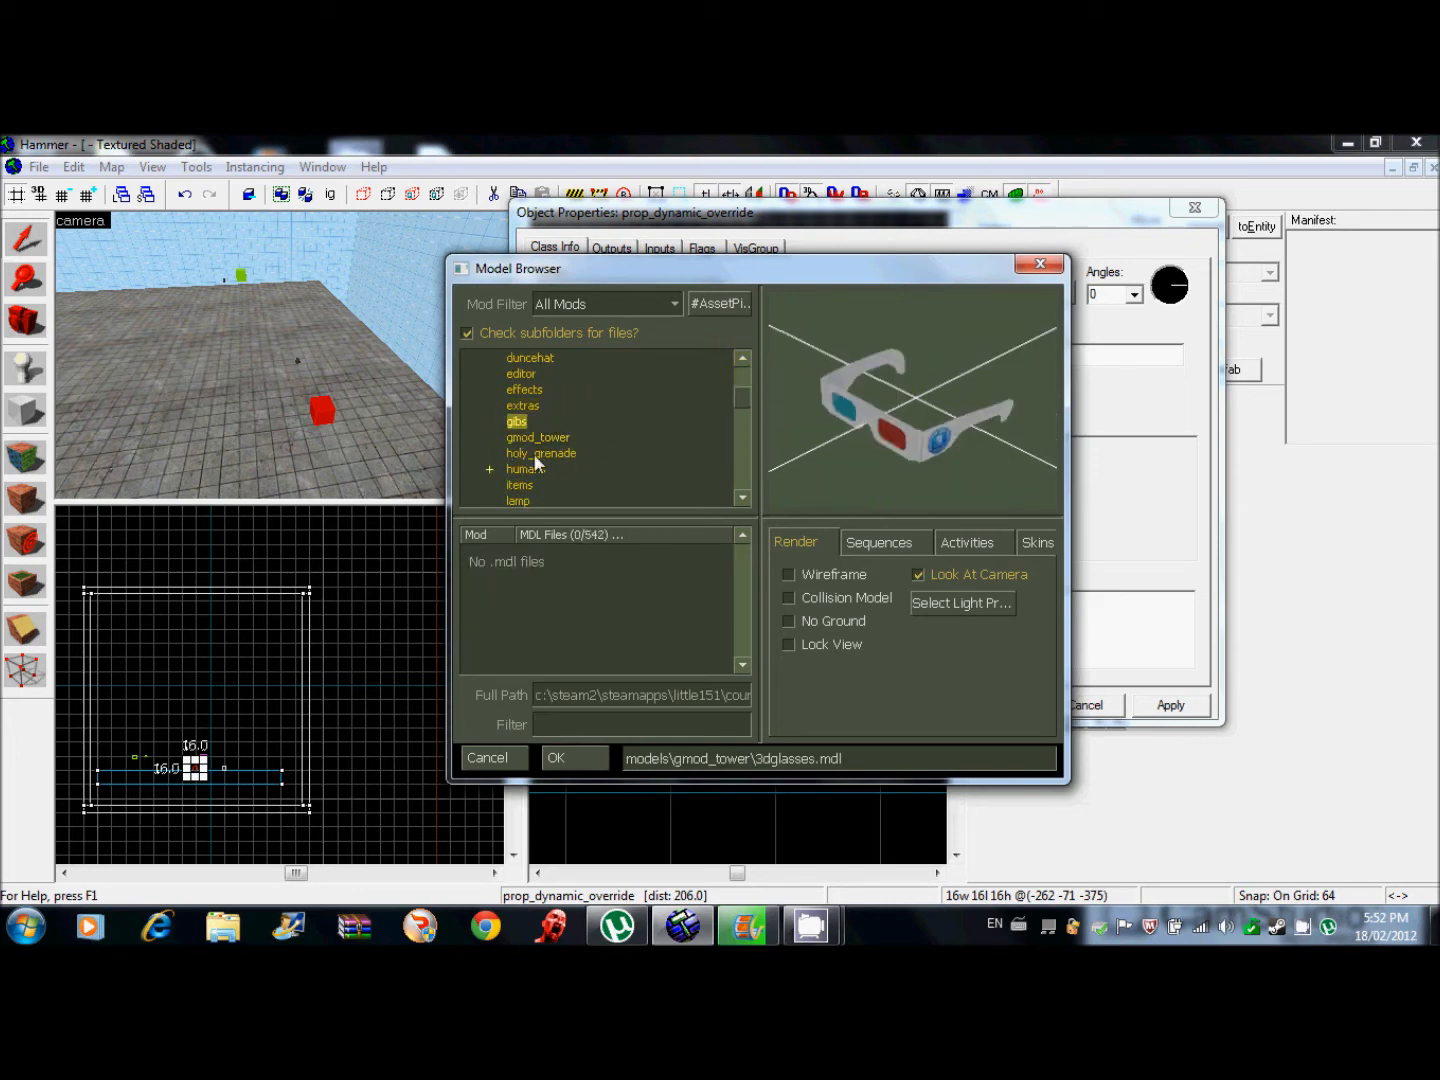
pyautogui.click(519, 485)
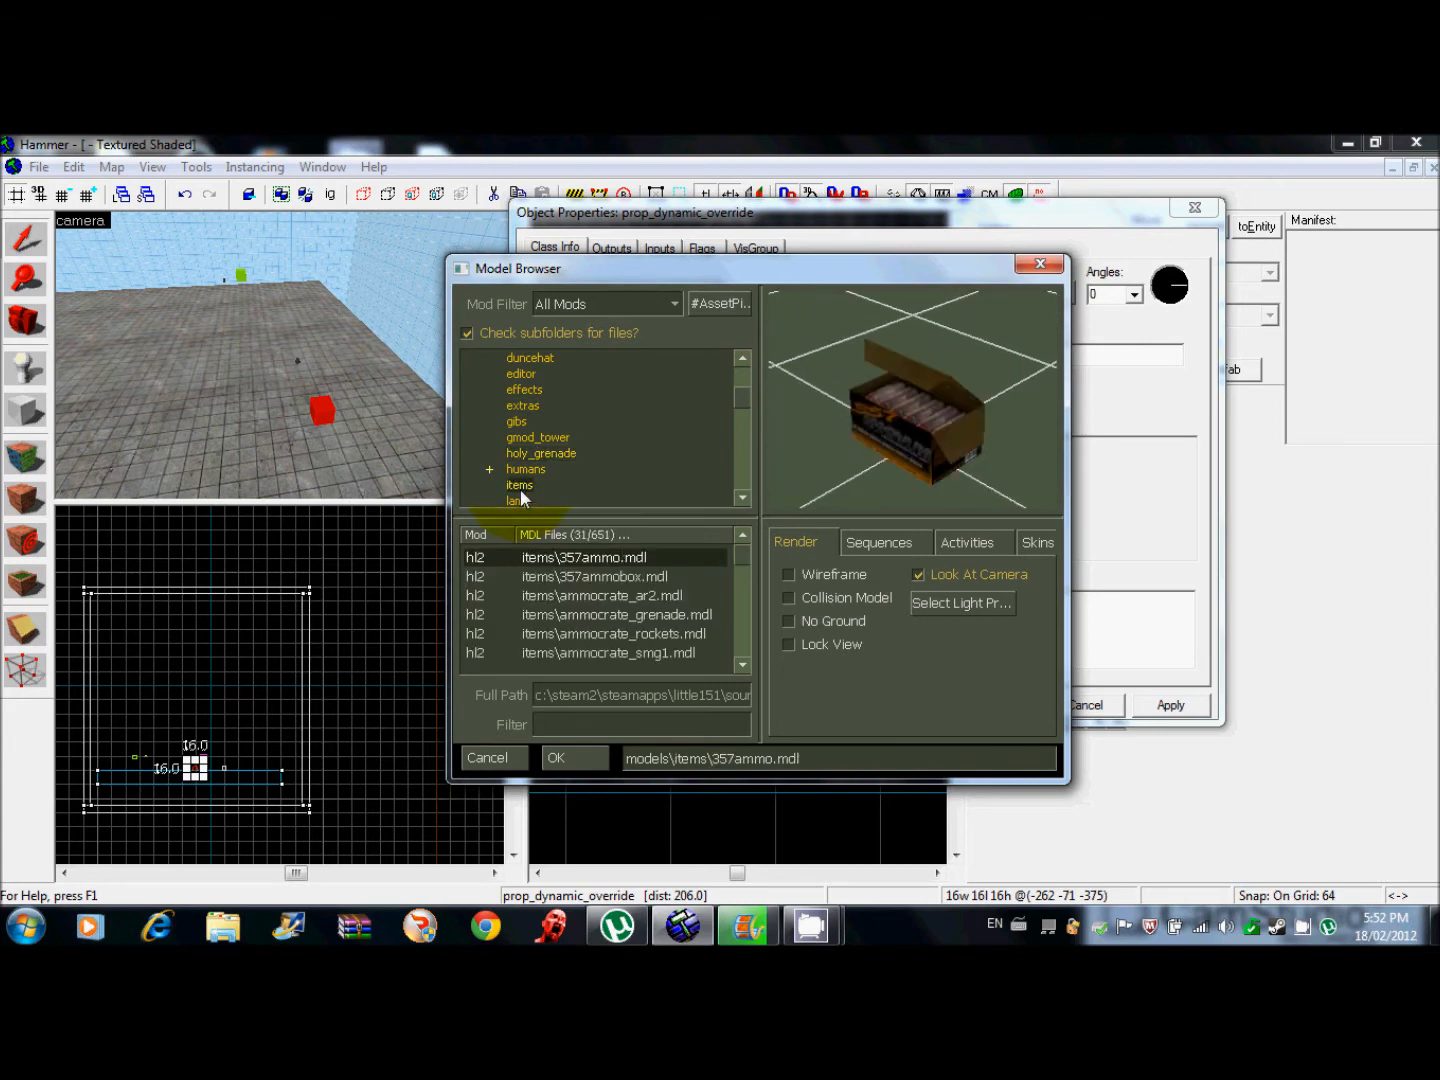
pyautogui.click(525, 469)
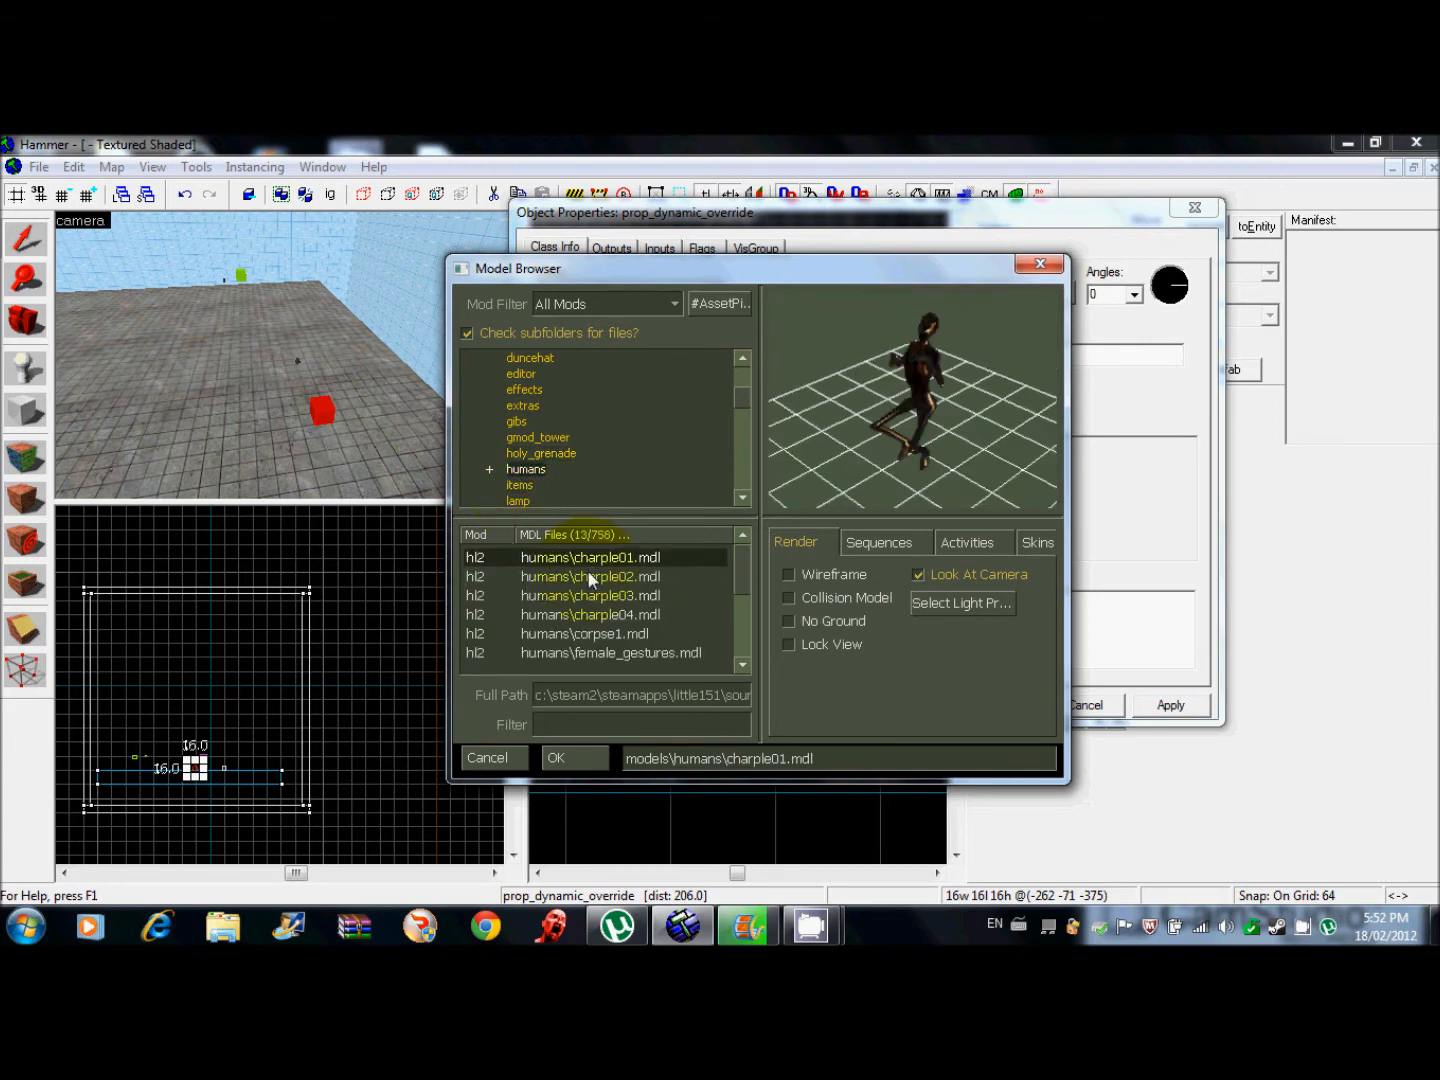
pyautogui.click(590, 614)
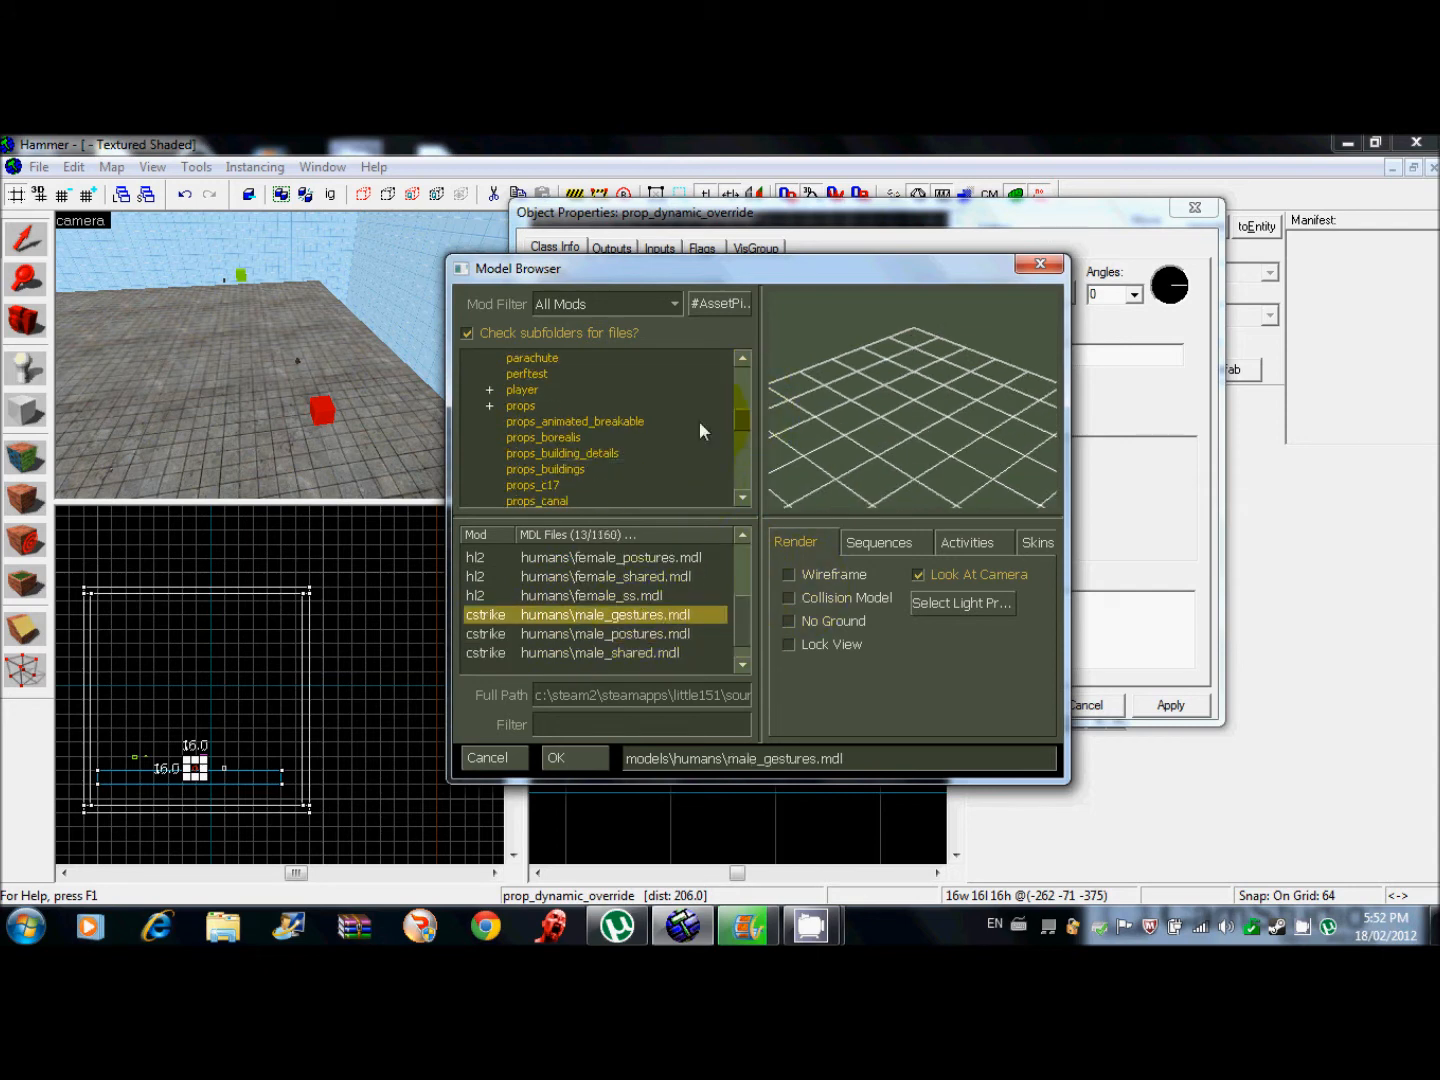
pyautogui.click(521, 389)
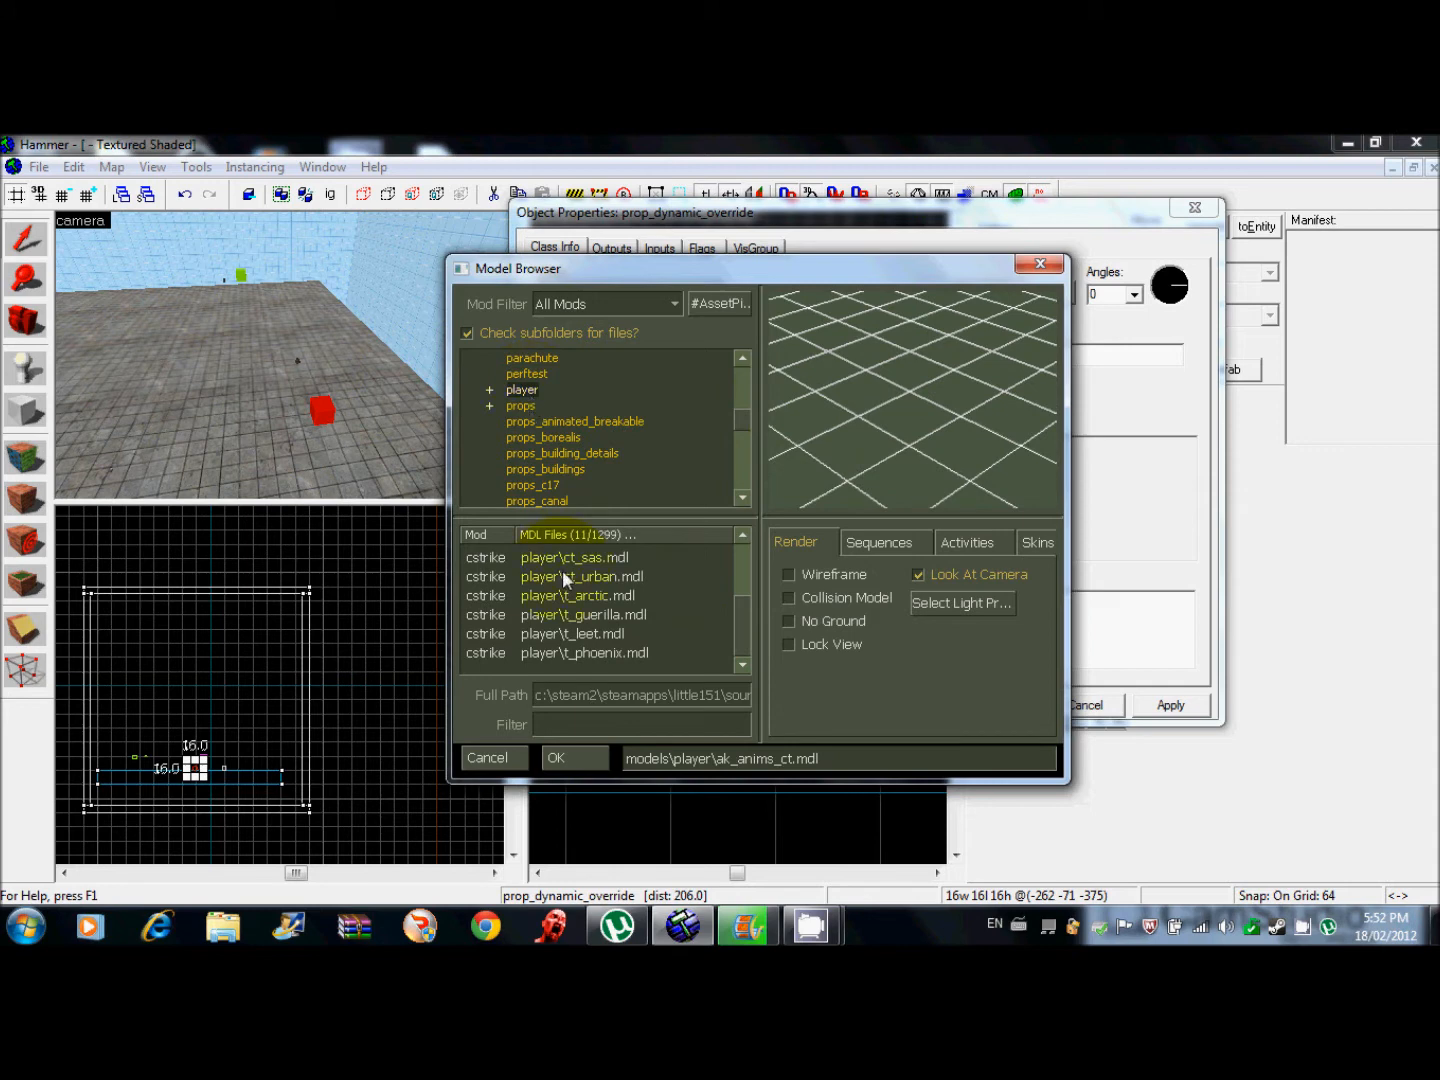
pyautogui.click(562, 452)
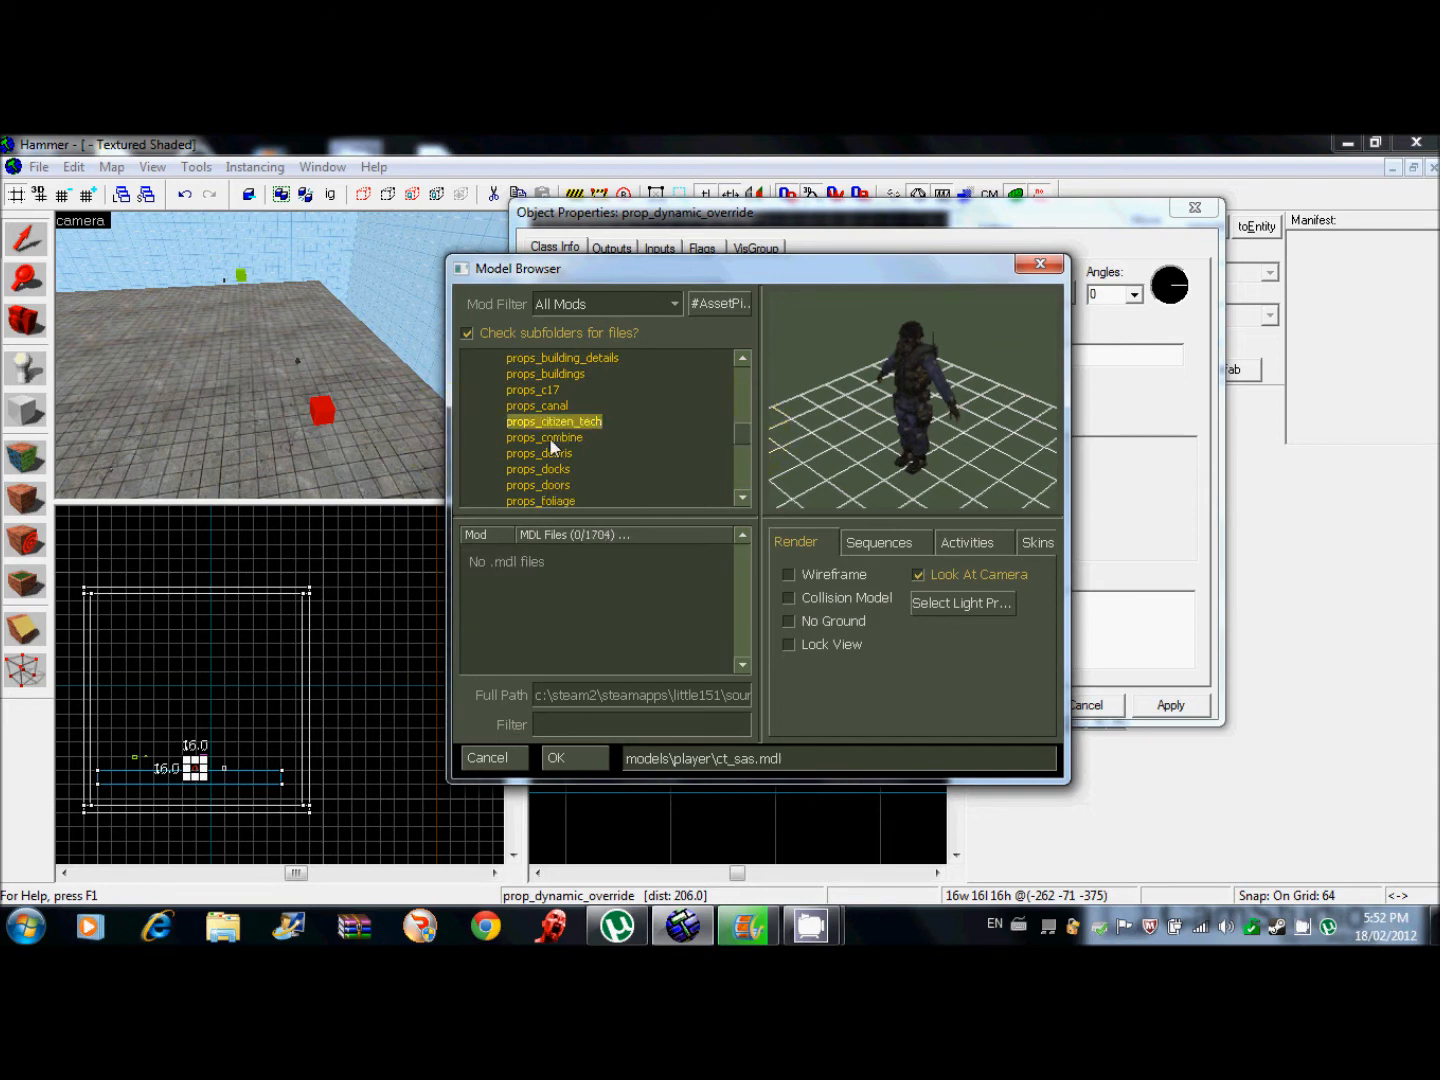
# Filter models by 'car' and choose props/cs_militia/car_militia.mdl as the world model.
pyautogui.click(533, 389)
pyautogui.write('car')
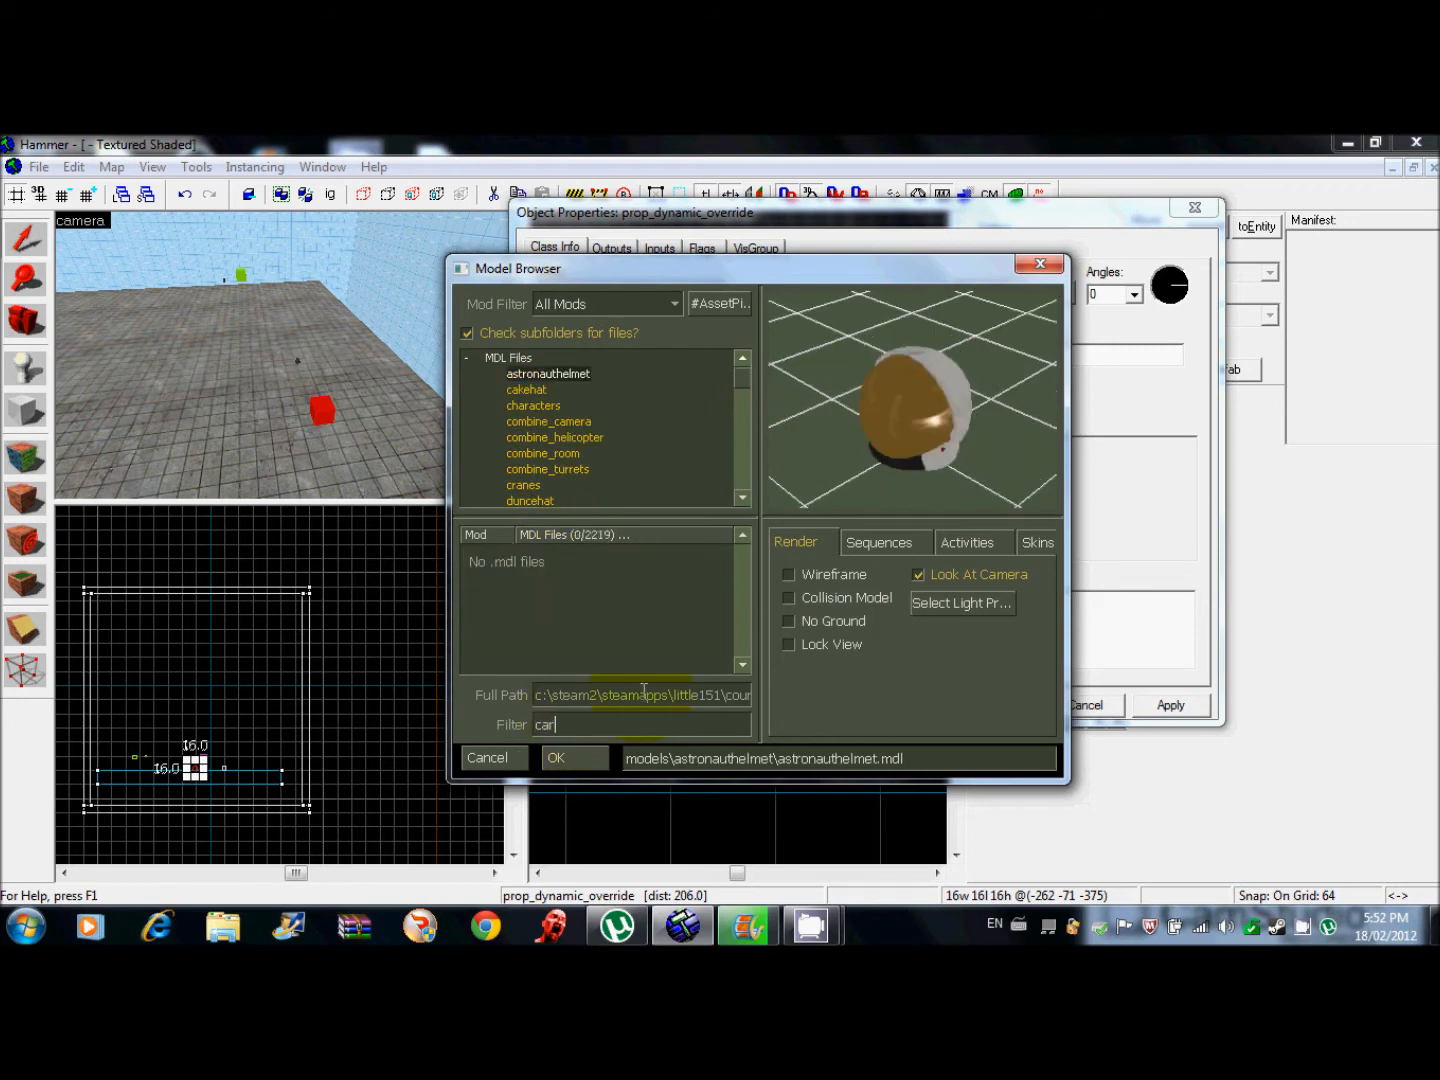
pyautogui.click(593, 557)
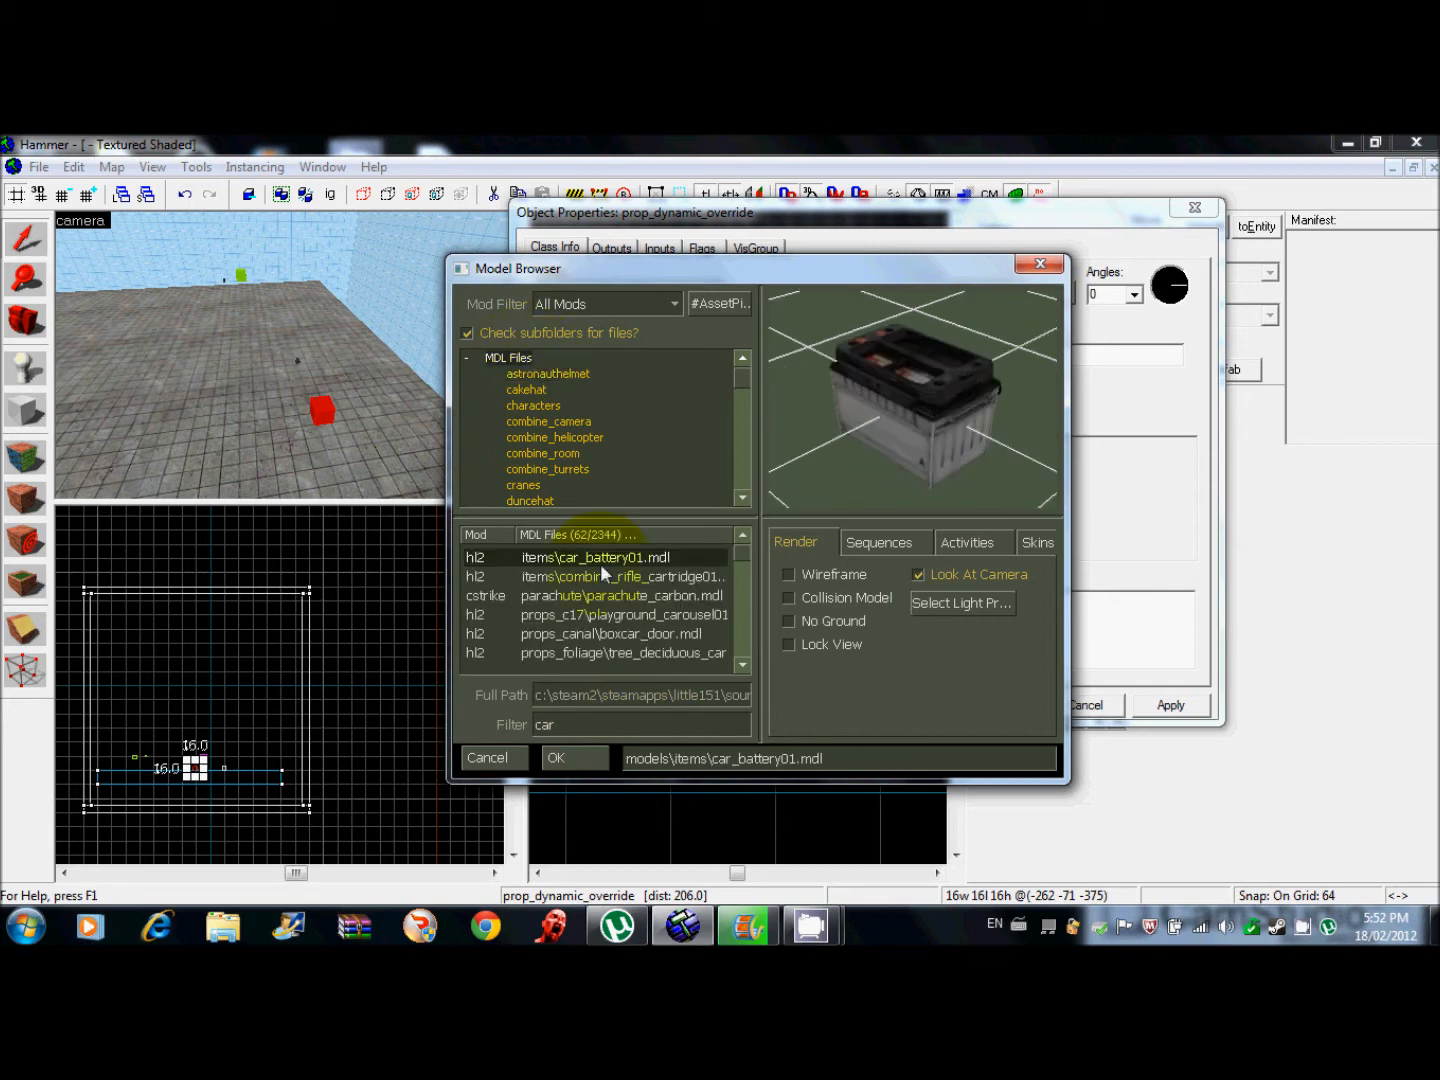
pyautogui.click(620, 595)
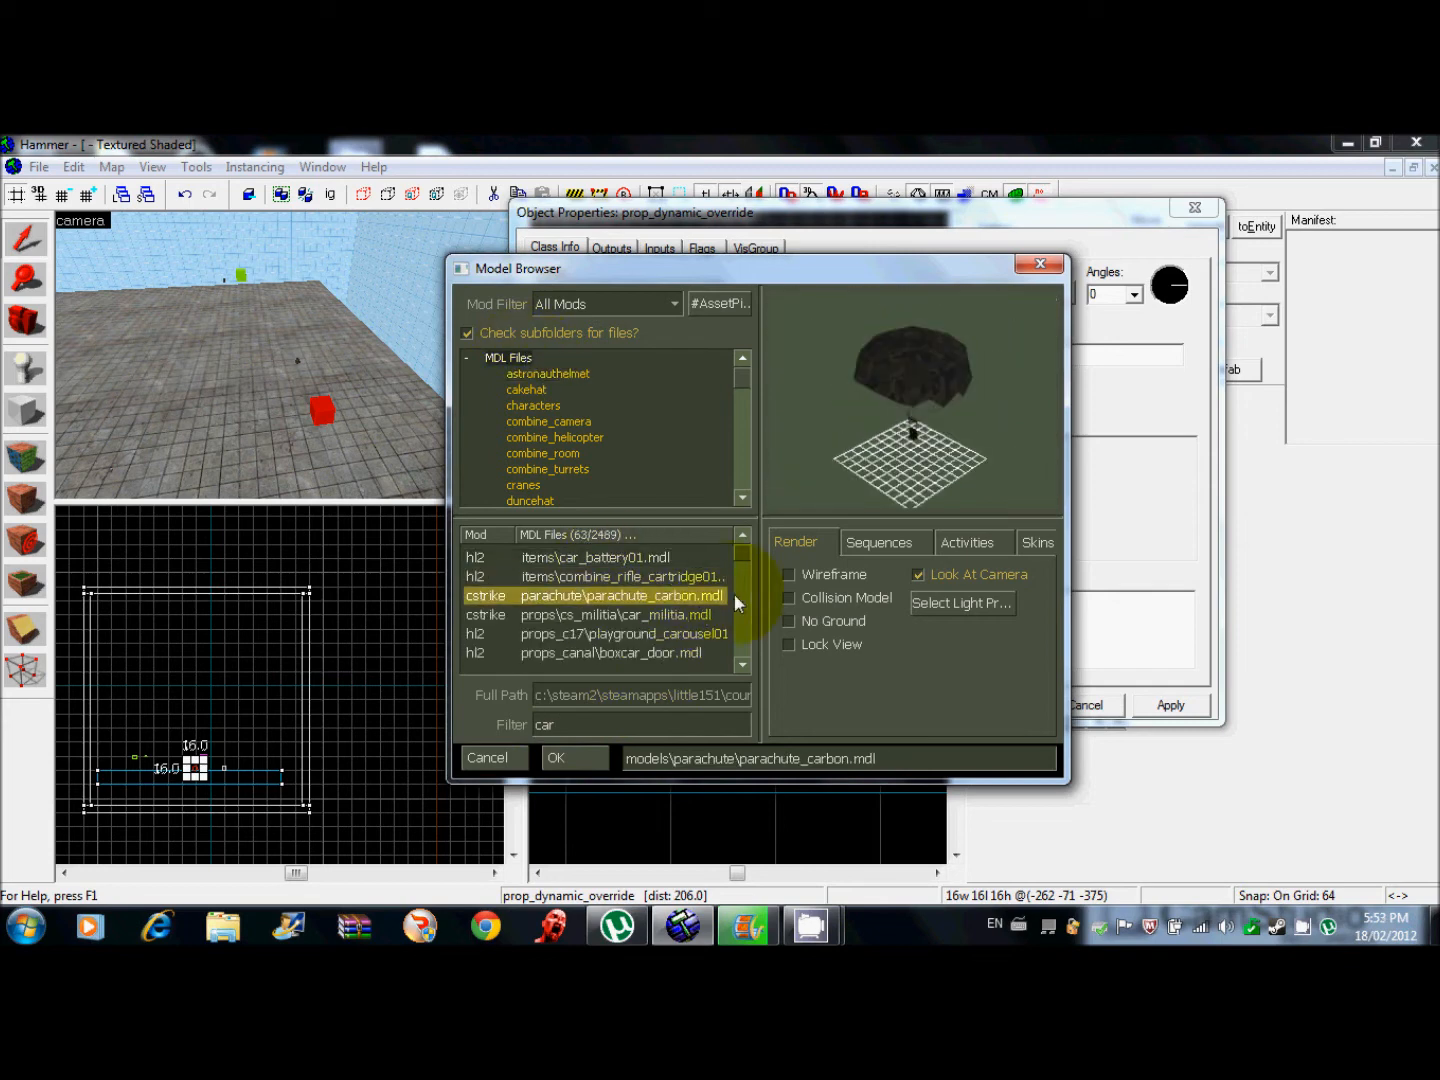
pyautogui.click(614, 614)
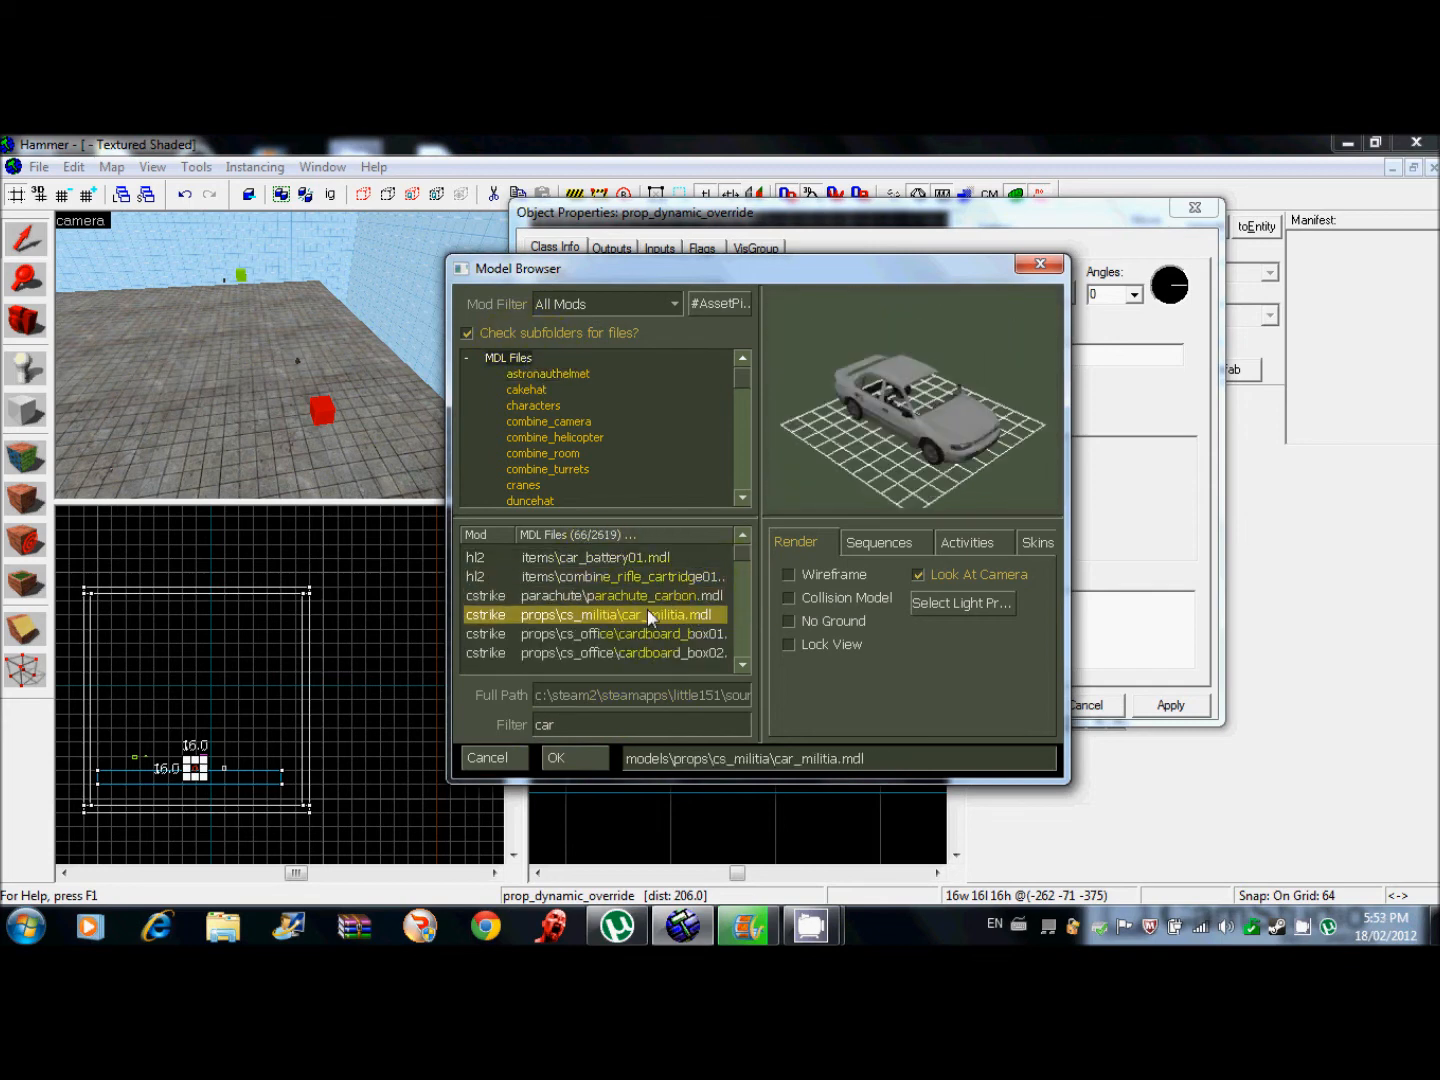
pyautogui.click(620, 633)
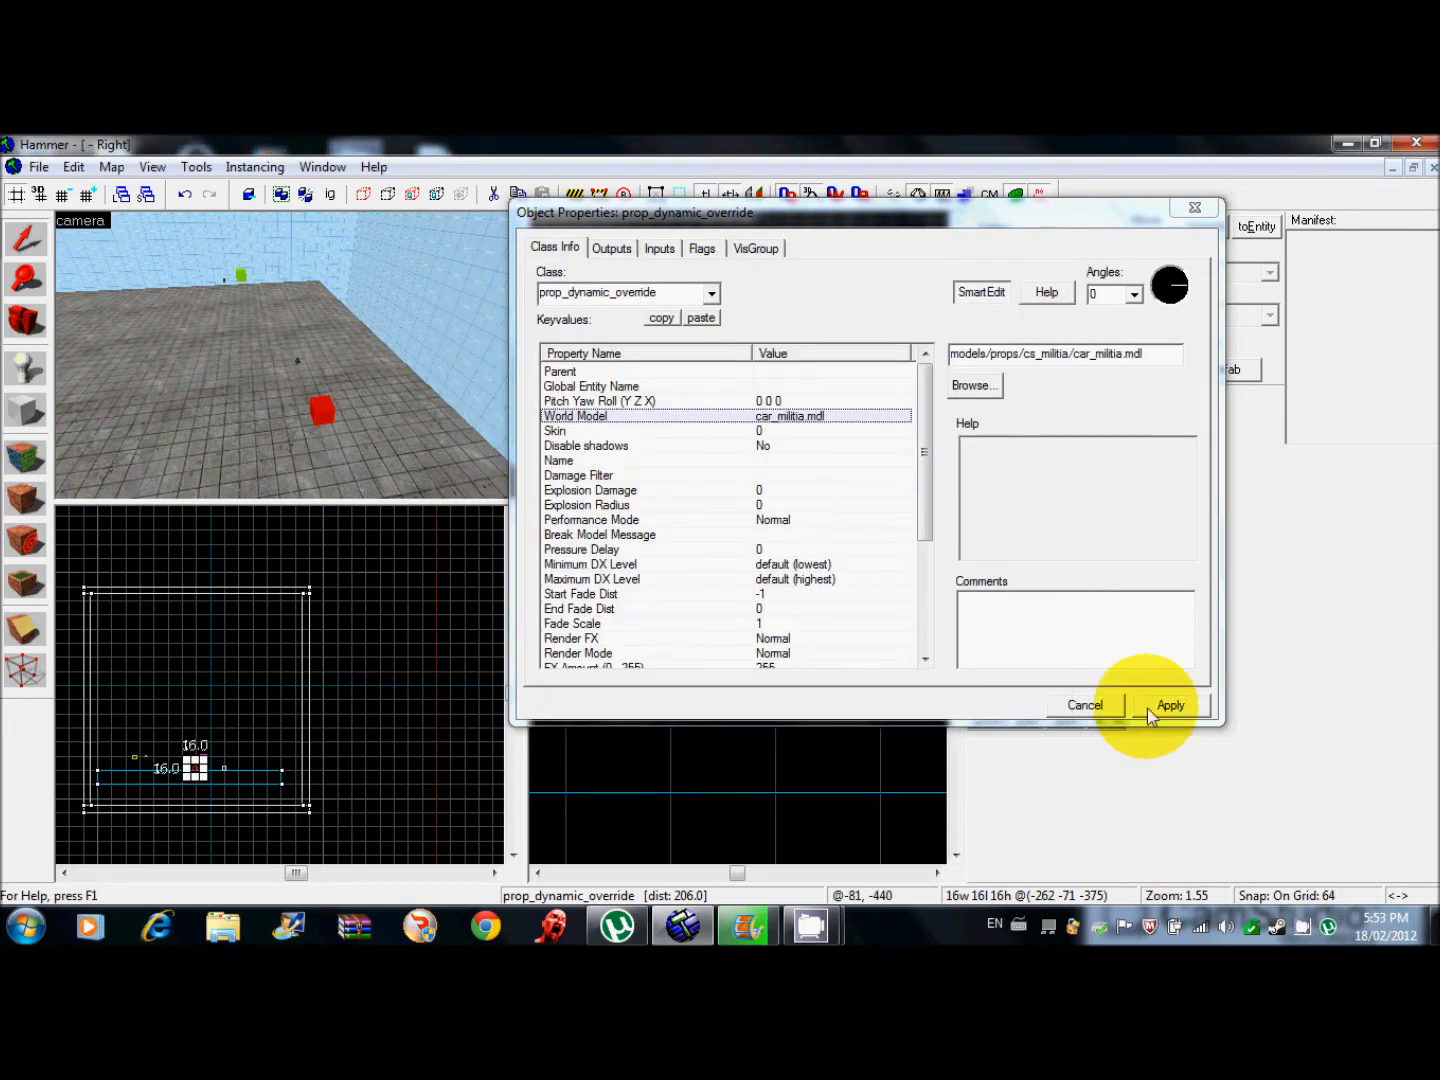
# Apply the car_militia model and collision changes to the prop_dynamic_override.
pyautogui.click(1169, 705)
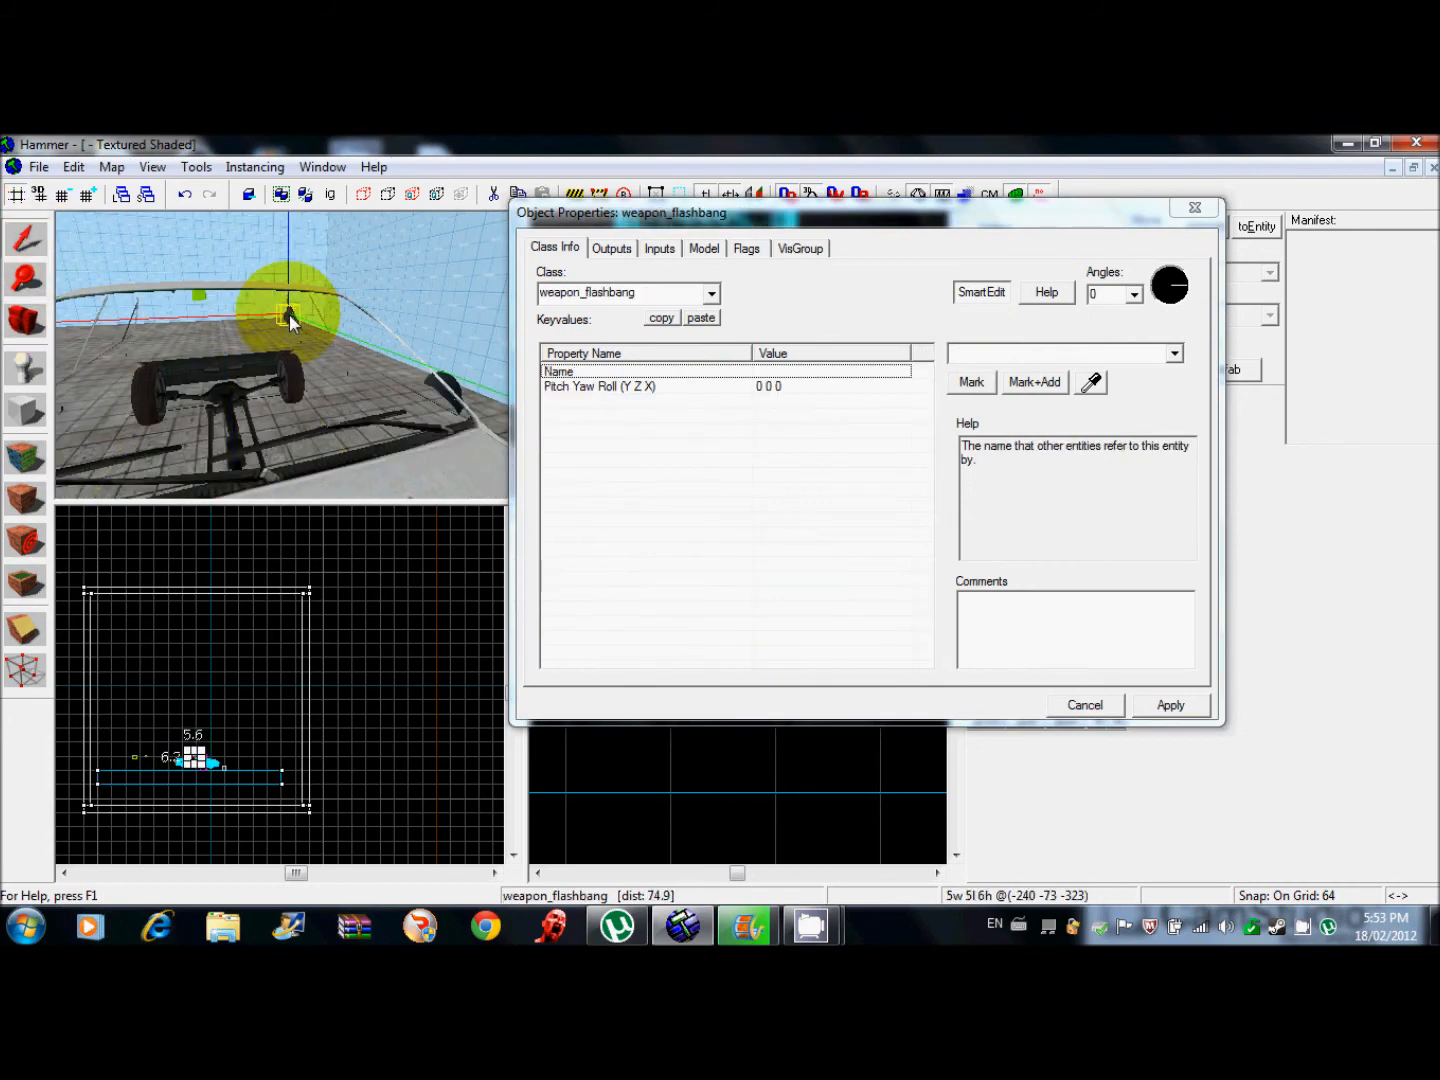
# Set the flashbang's Name keyvalue to 'flash' and apply it.
pyautogui.click(1060, 353)
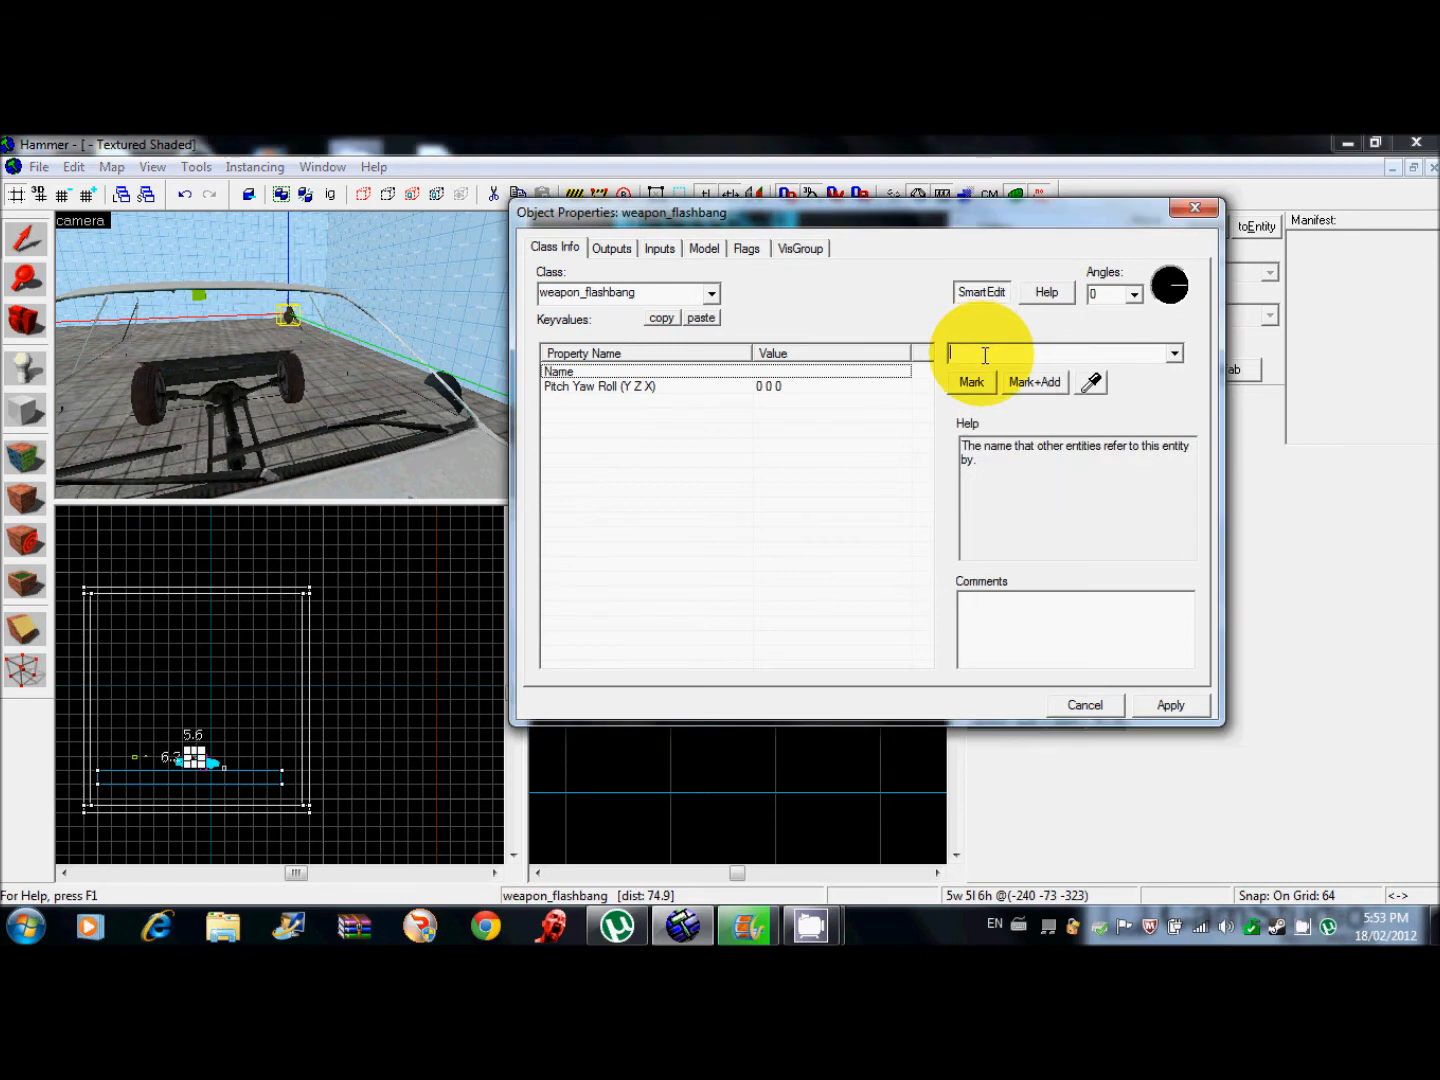
pyautogui.write('n')
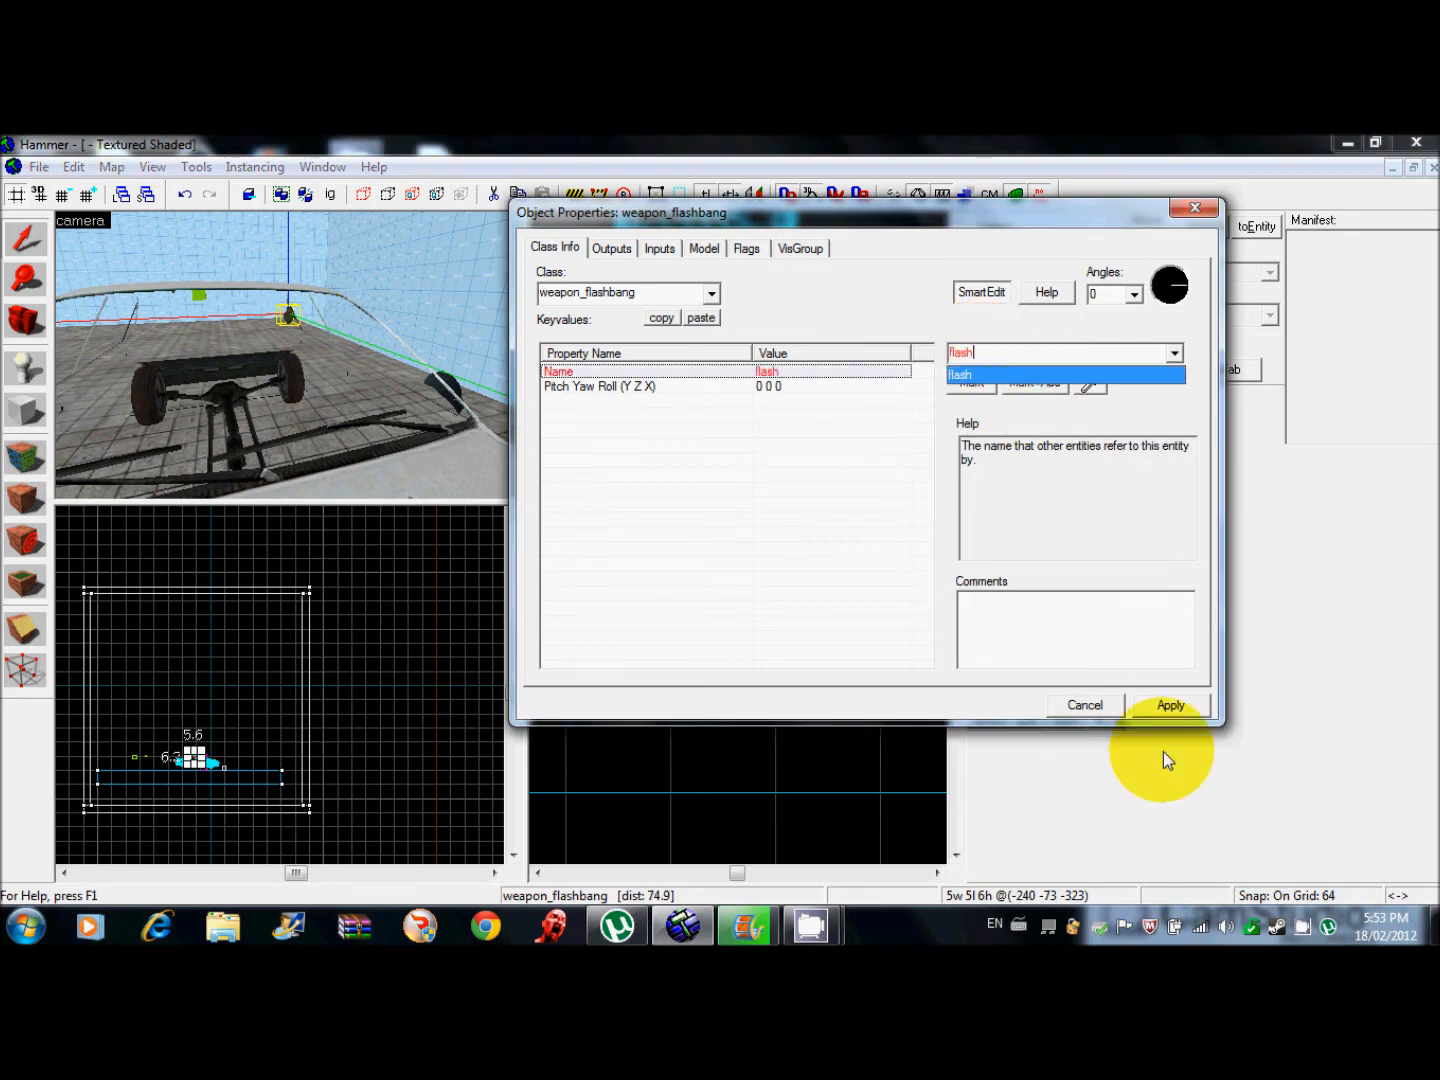
pyautogui.click(1169, 704)
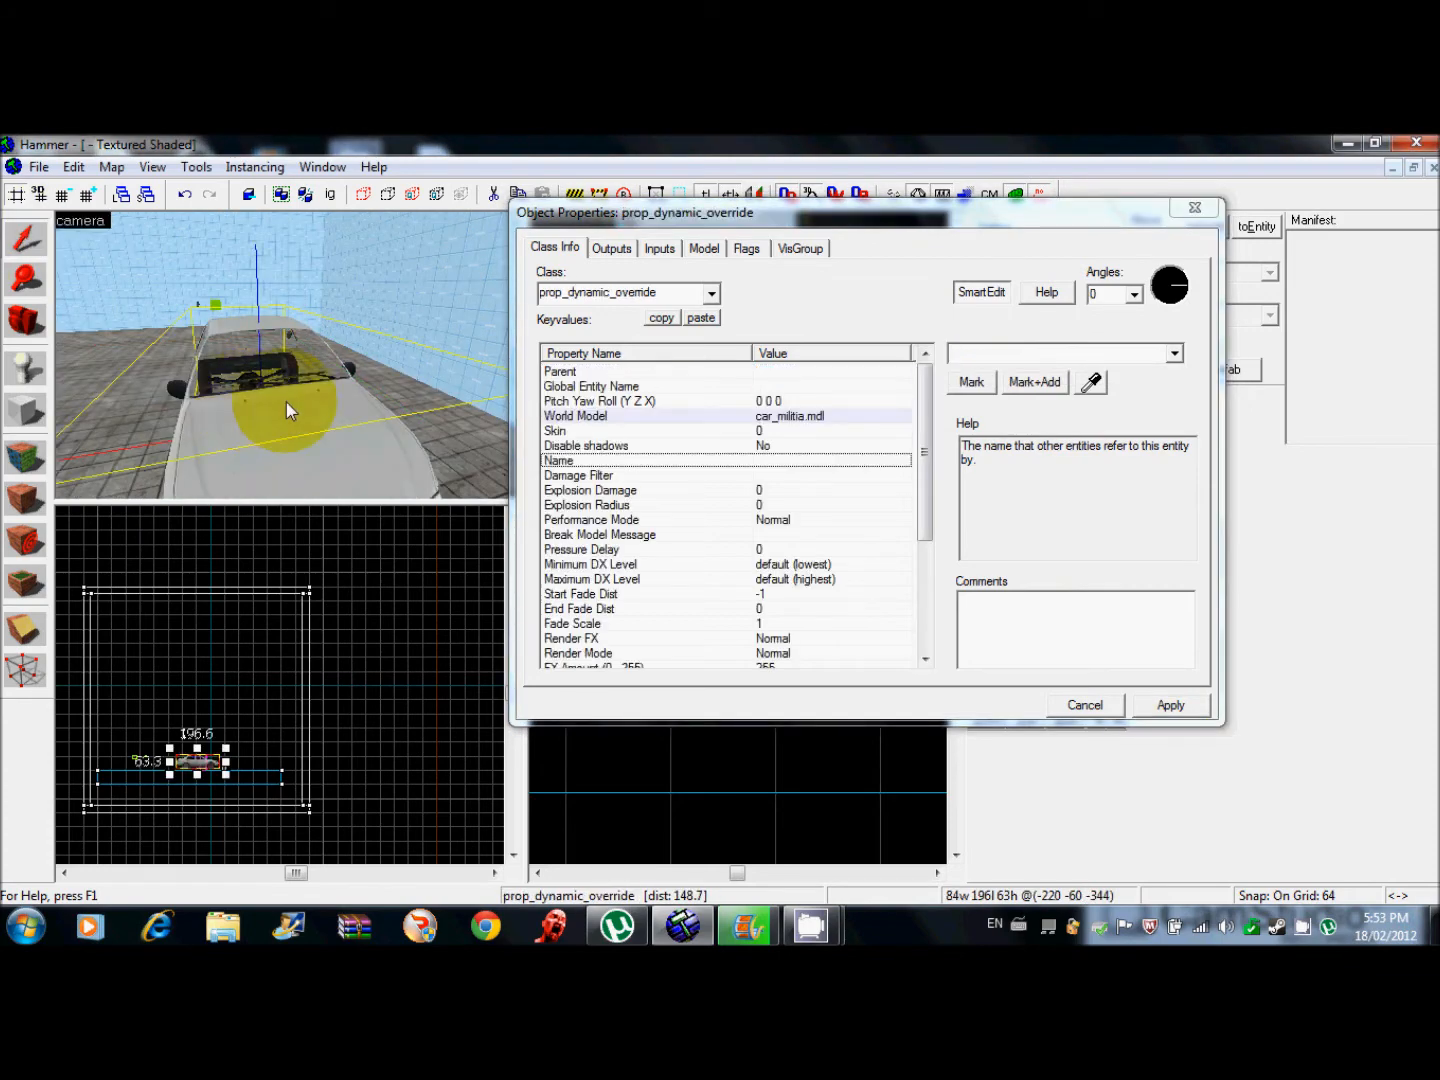
# Set the car prop's Parent to 'flash' and close its Object Properties.
pyautogui.click(560, 371)
pyautogui.write('flash')
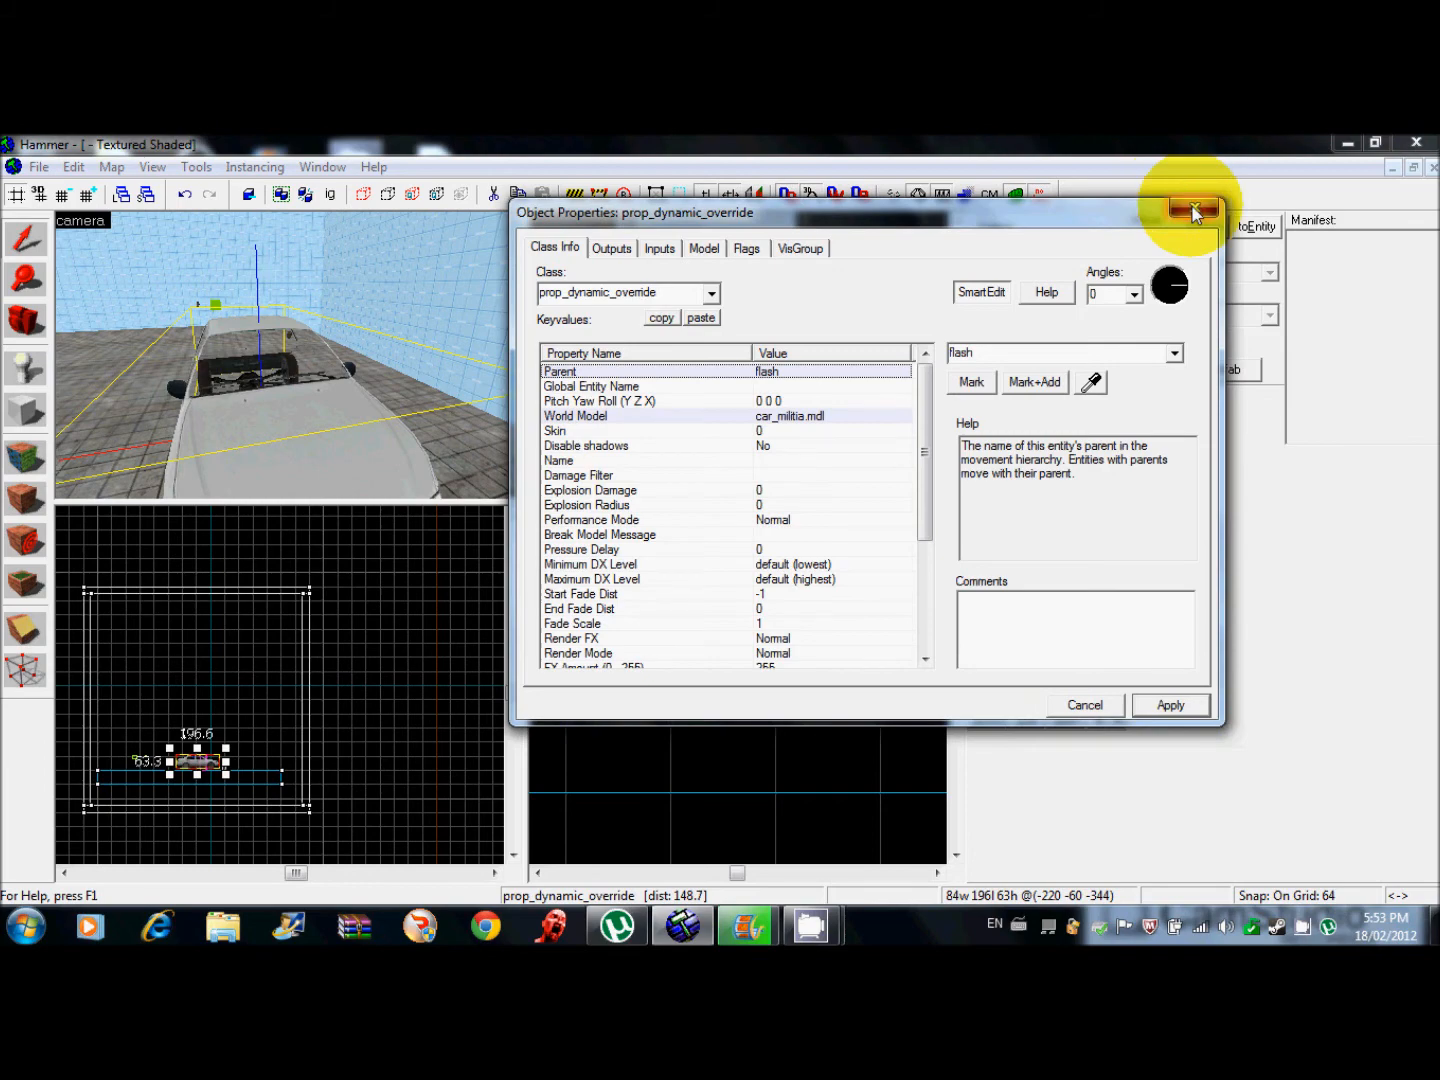
pyautogui.click(1193, 210)
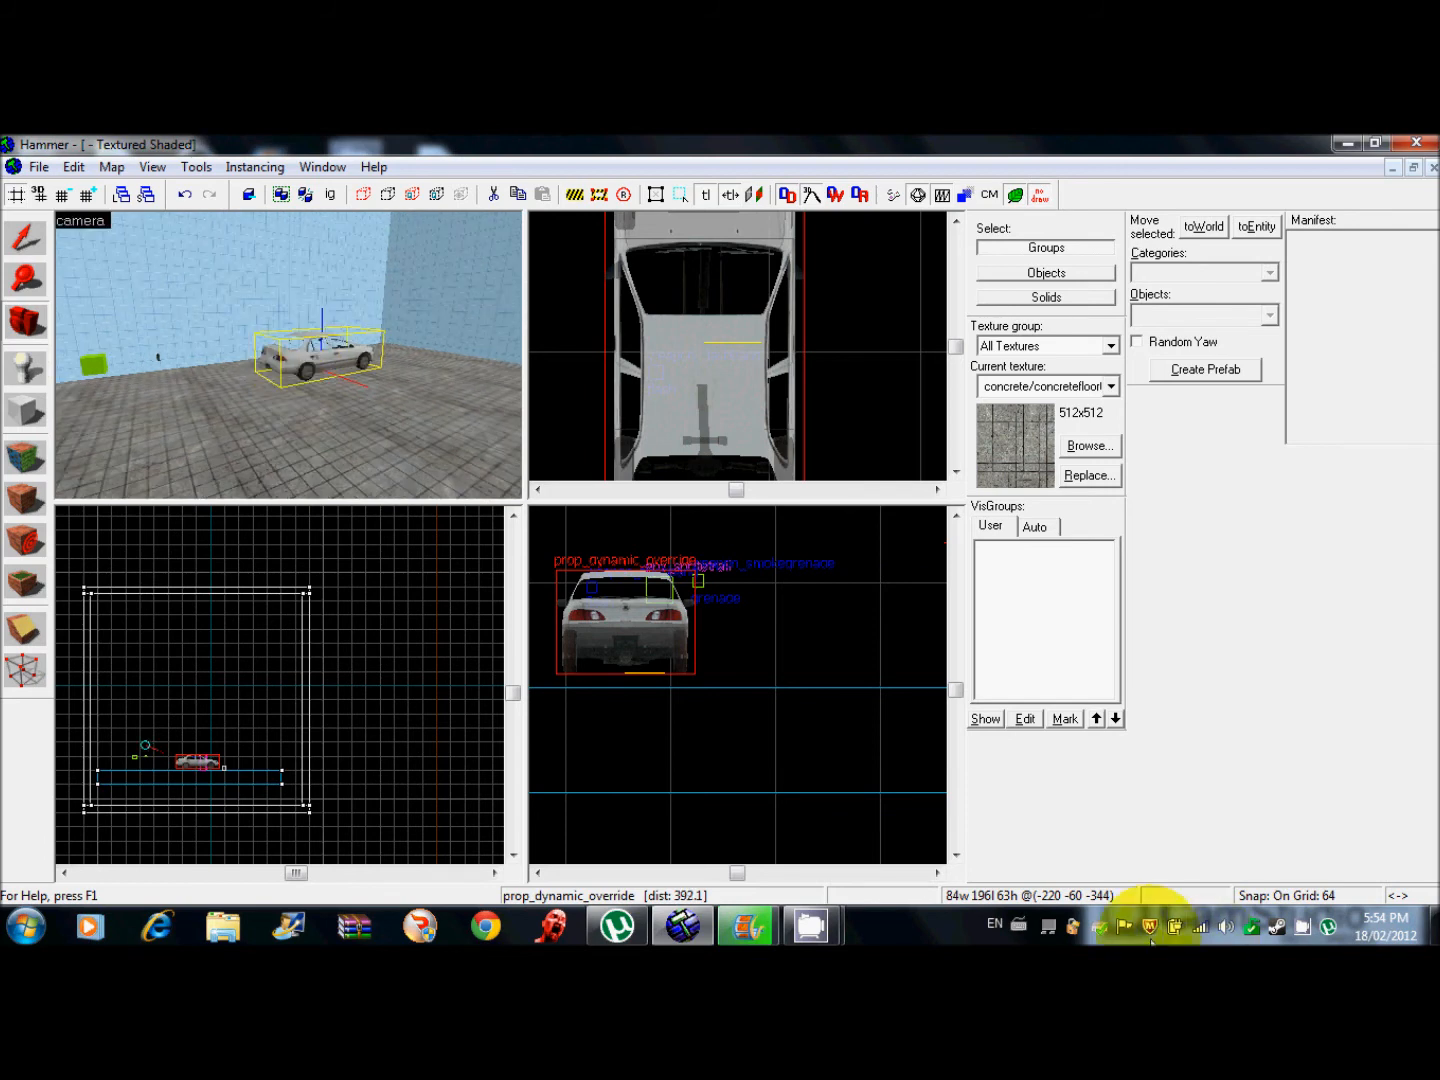
pyautogui.click(811, 925)
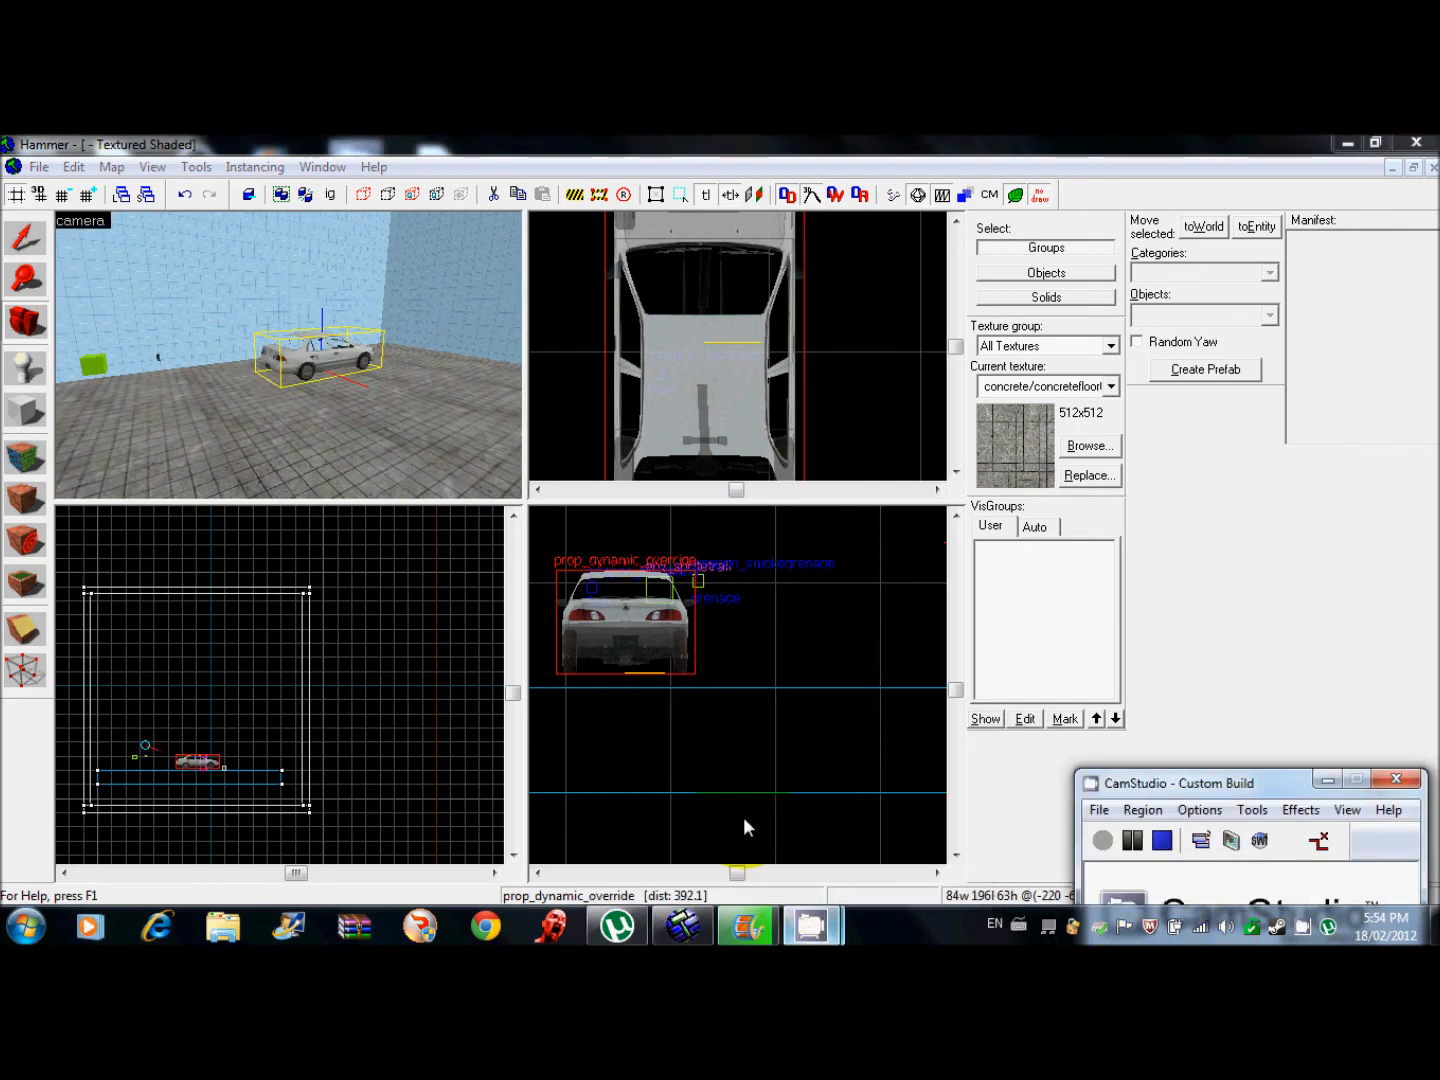